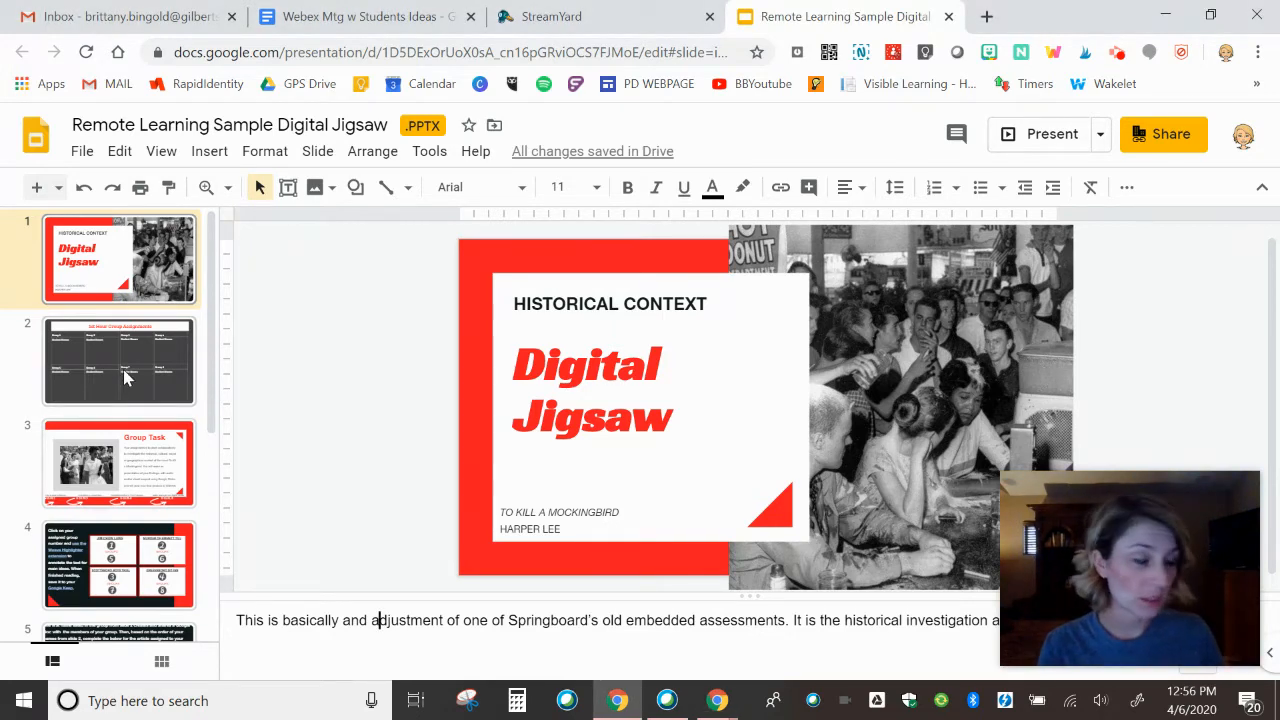
Select slide 2, the 1st Hour Group Assignments slide with eight group boxes.
left_click(119, 360)
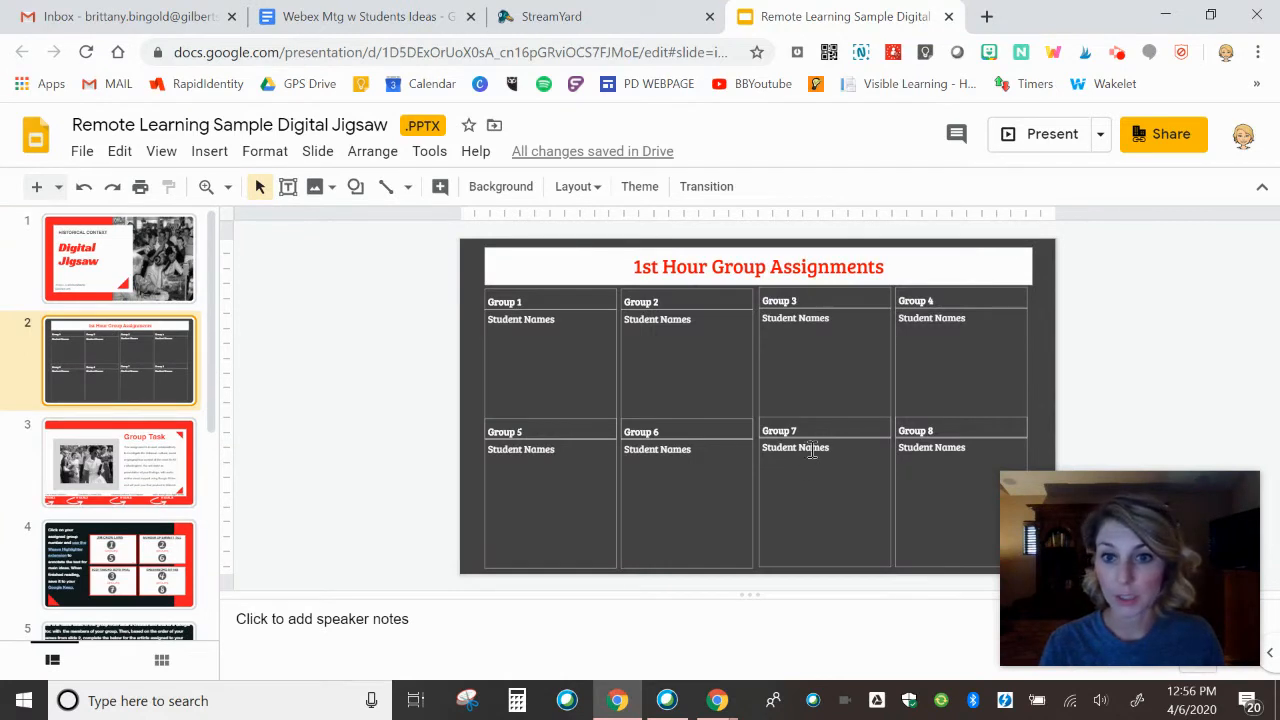
mouse_move(615, 290)
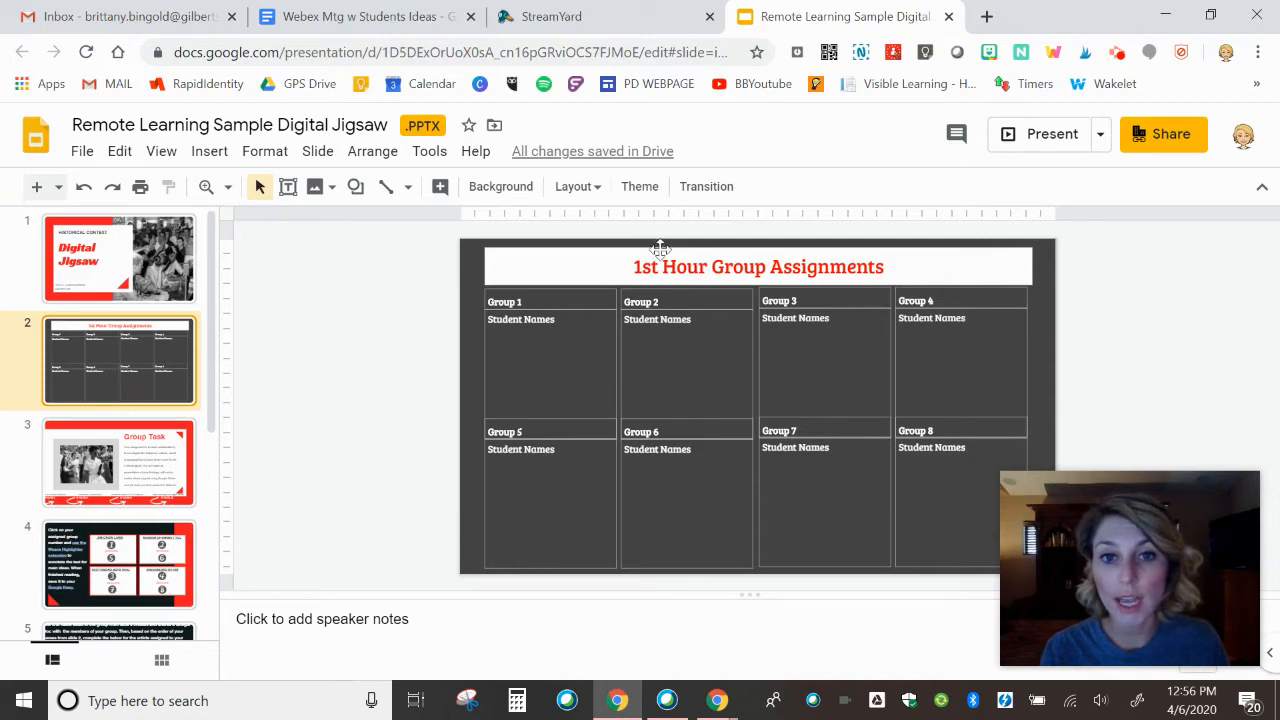
mouse_move(568, 368)
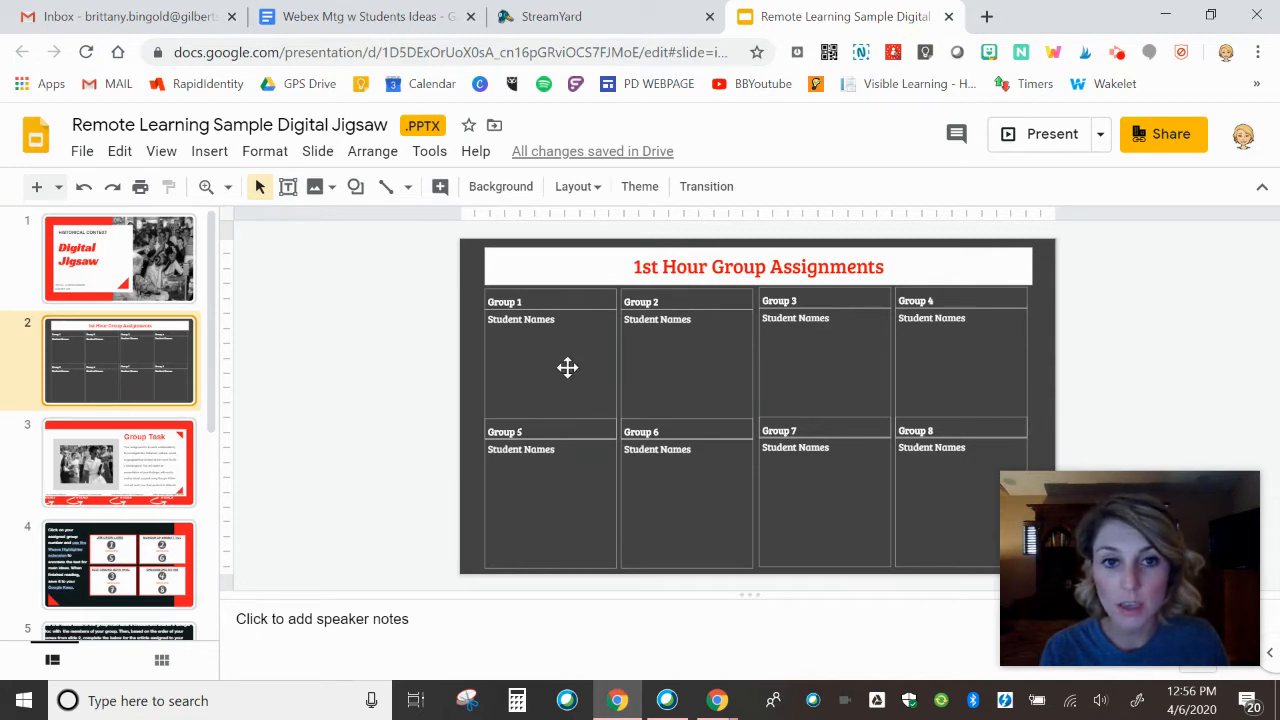
mouse_move(855, 480)
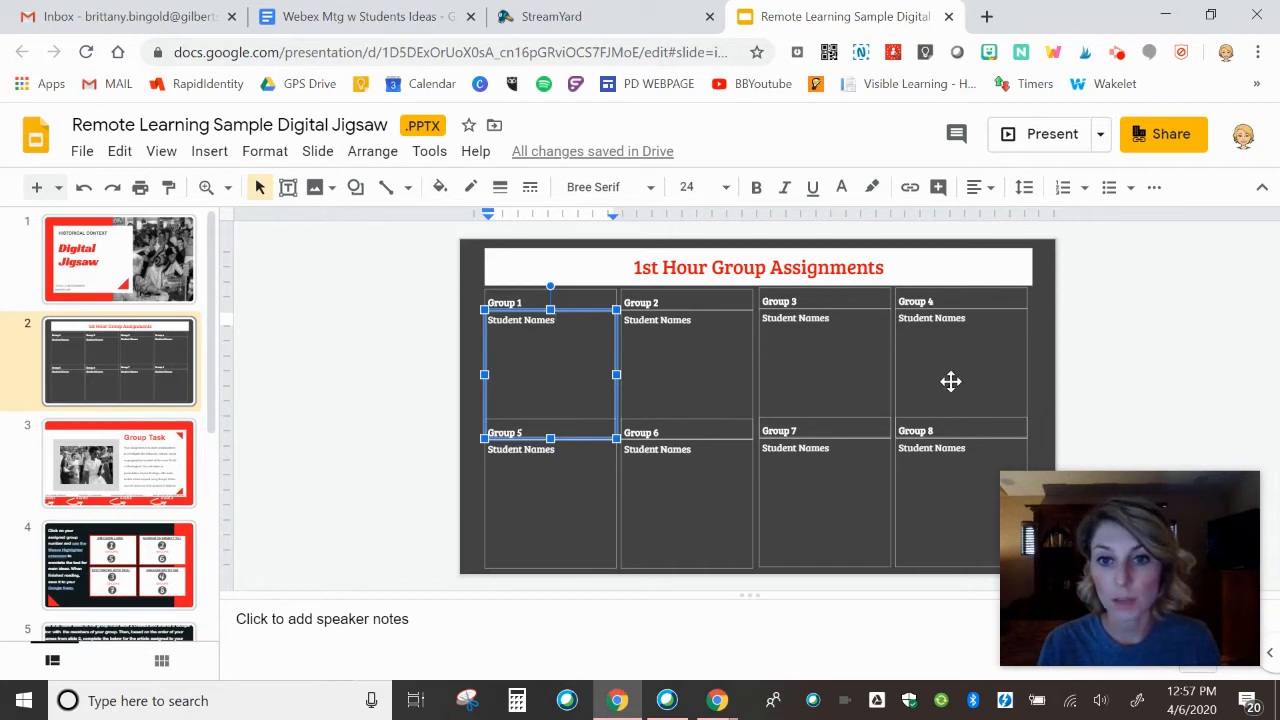
mouse_move(902, 438)
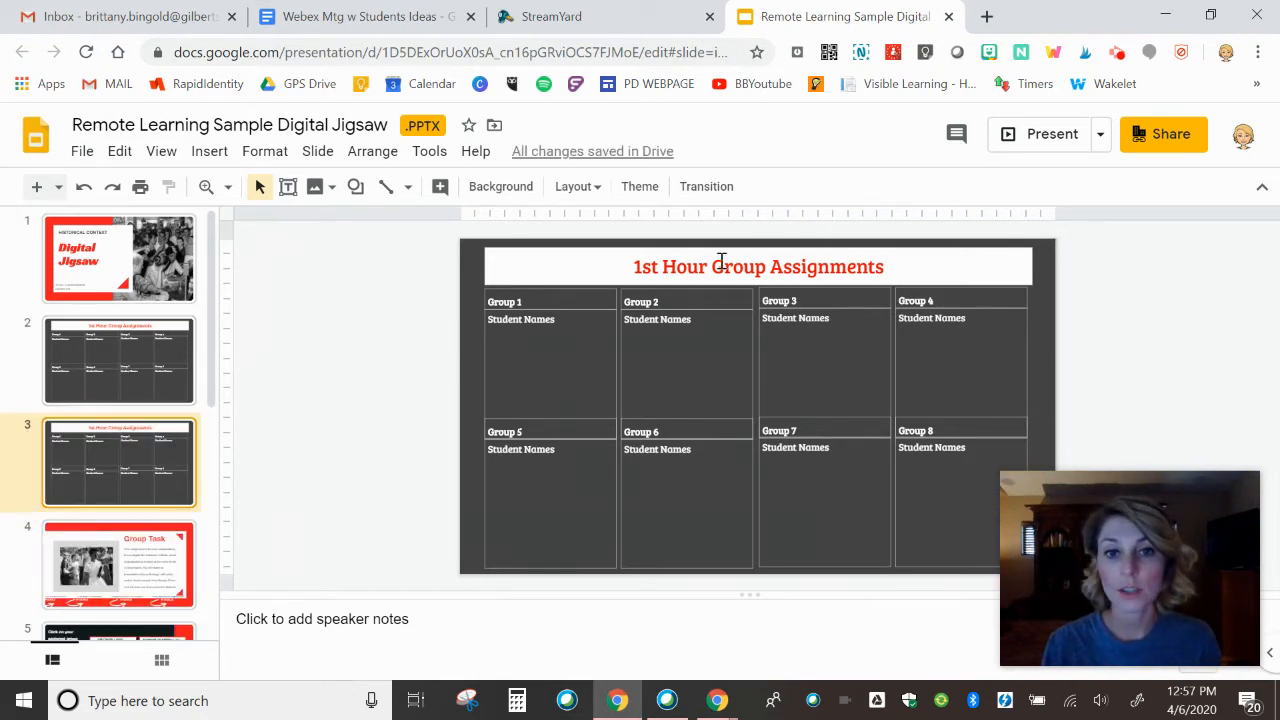
Edit the duplicated slide's title so it reads 3rd Hour Group Assignments.
double_click(672, 266)
type("3rd")
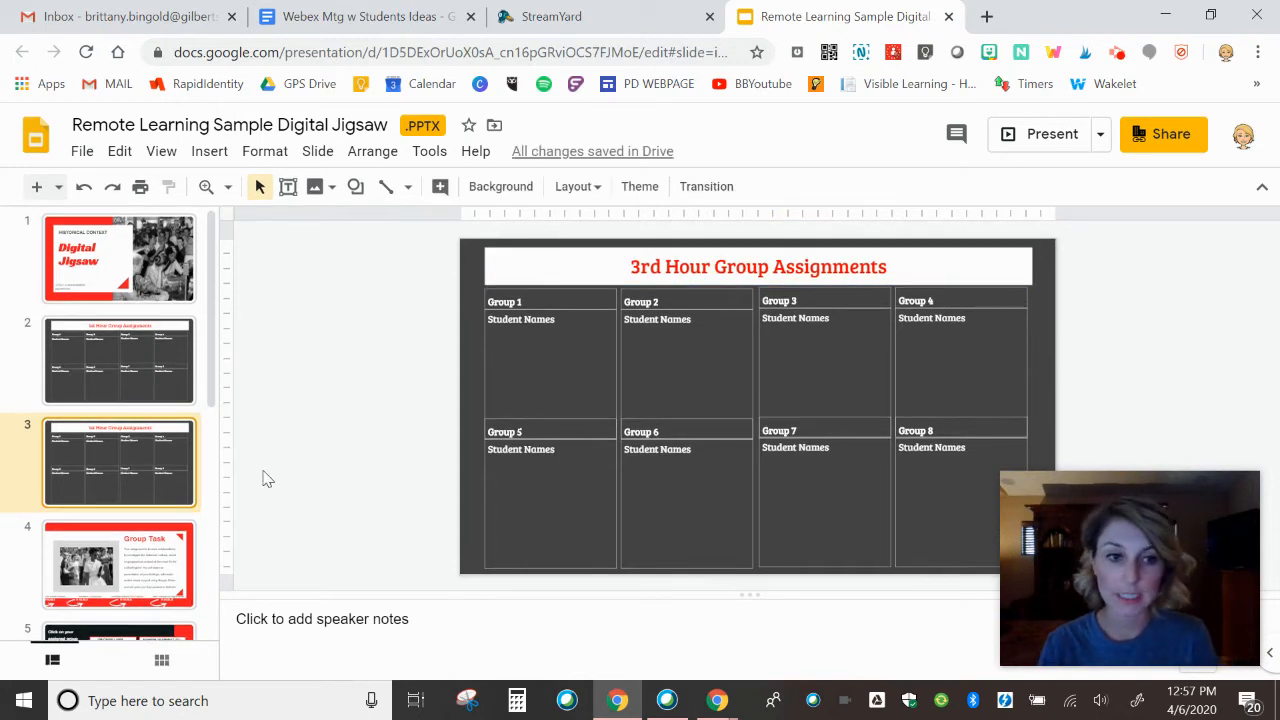
mouse_move(135, 378)
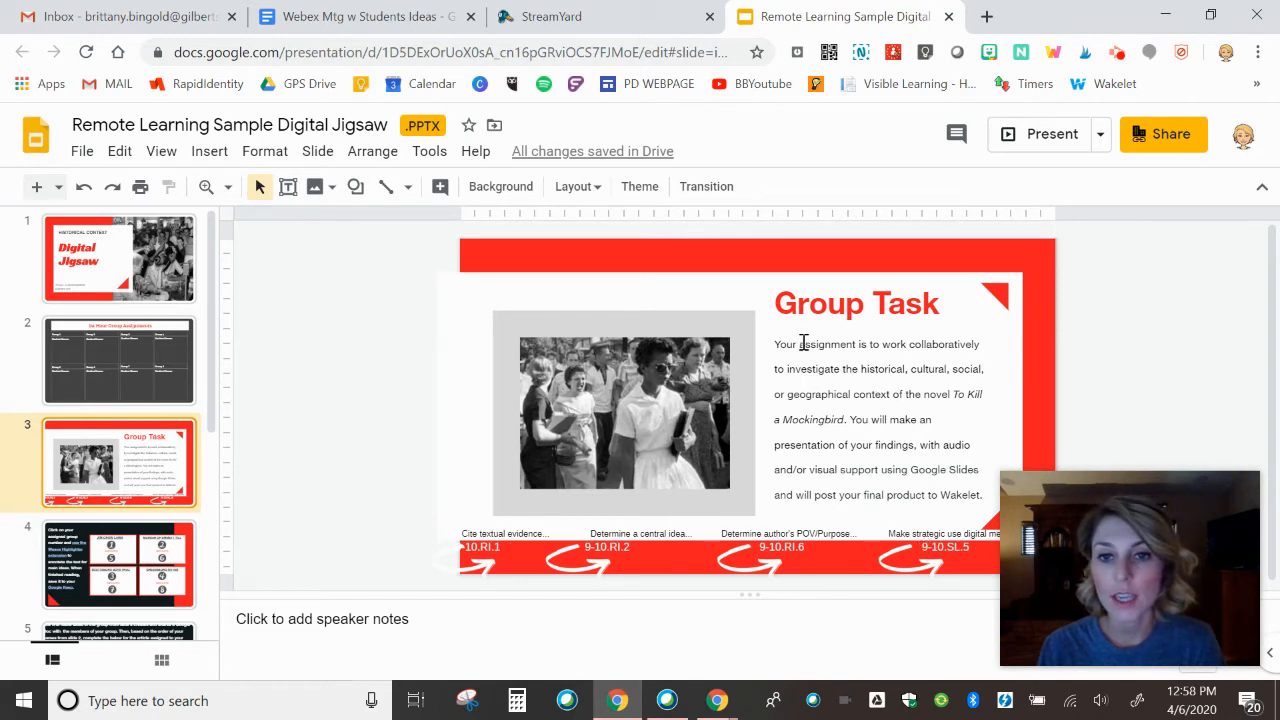
mouse_move(795, 380)
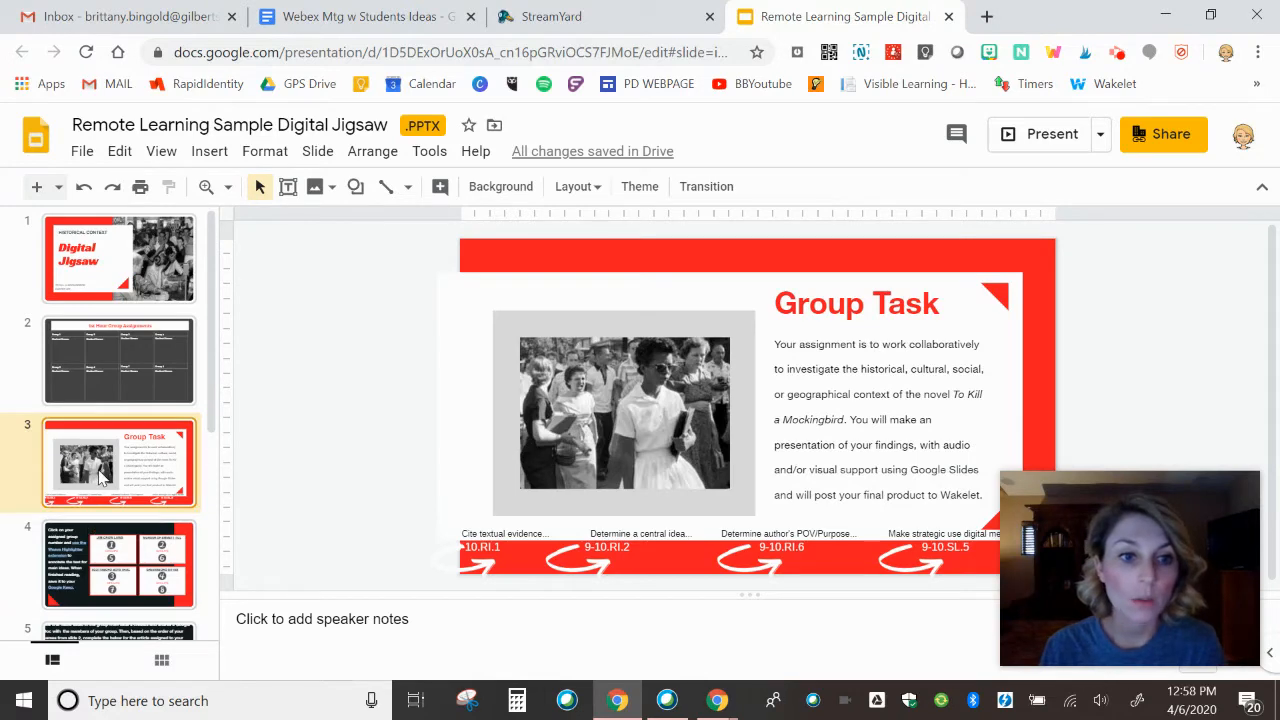
mouse_move(137, 580)
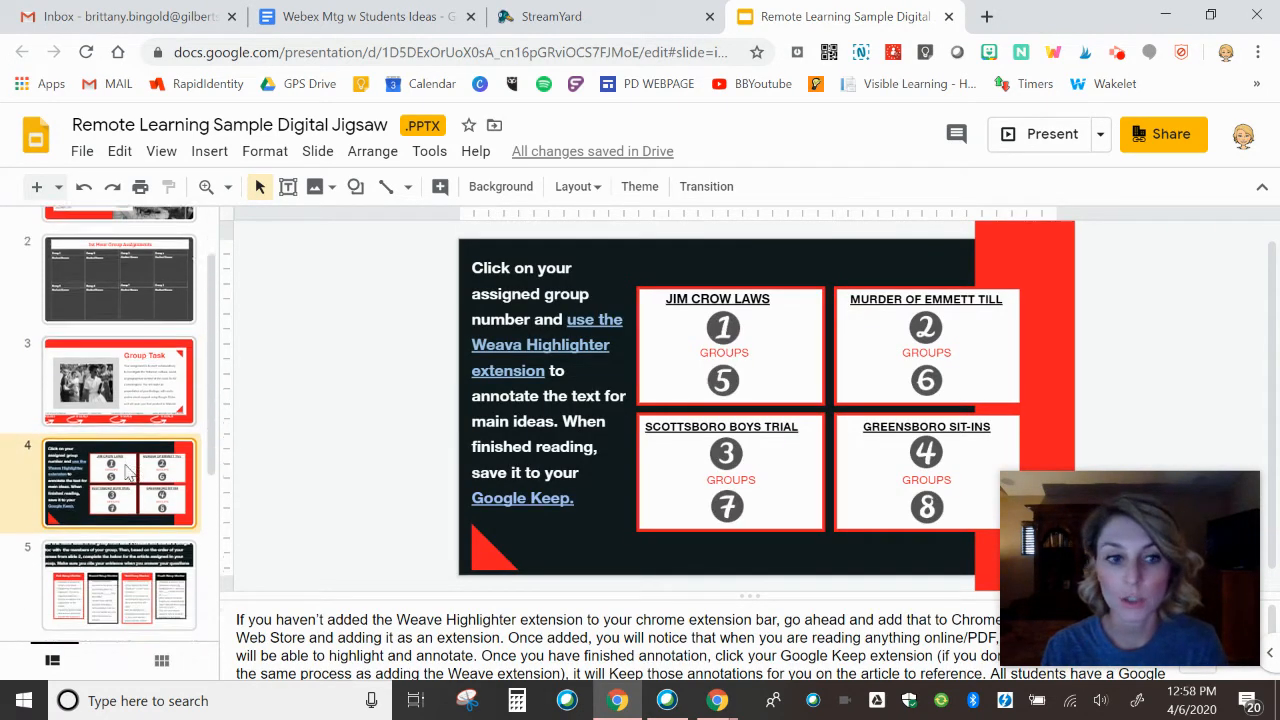
Revisit slide 2, then show the group 2 number's Emmett Till Khan Academy link on slide 4.
scroll("down", 3)
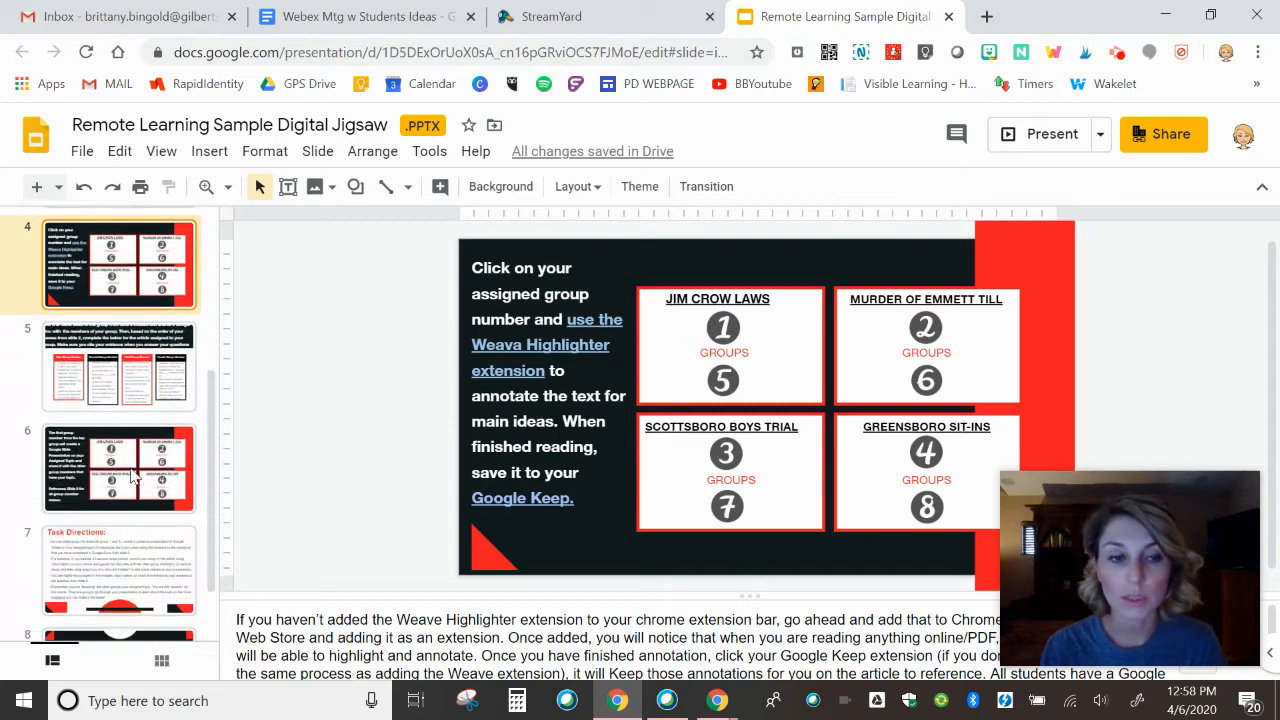
mouse_move(277, 349)
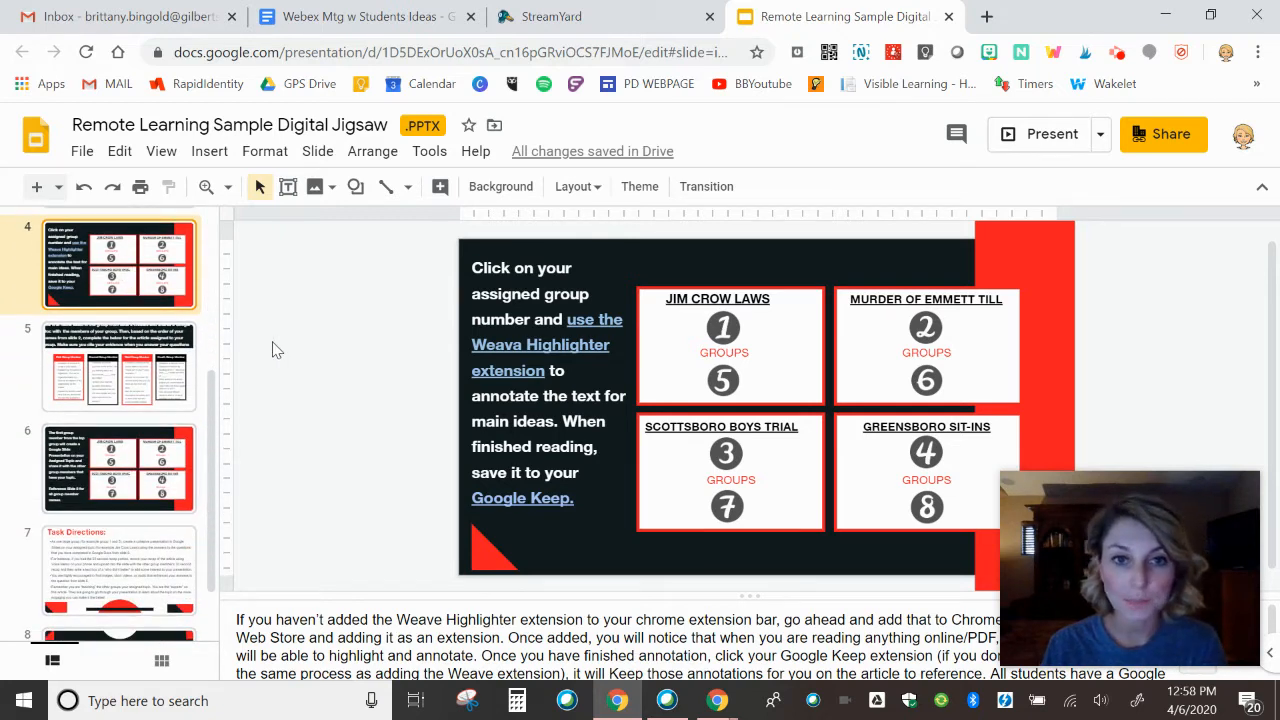
mouse_move(190, 305)
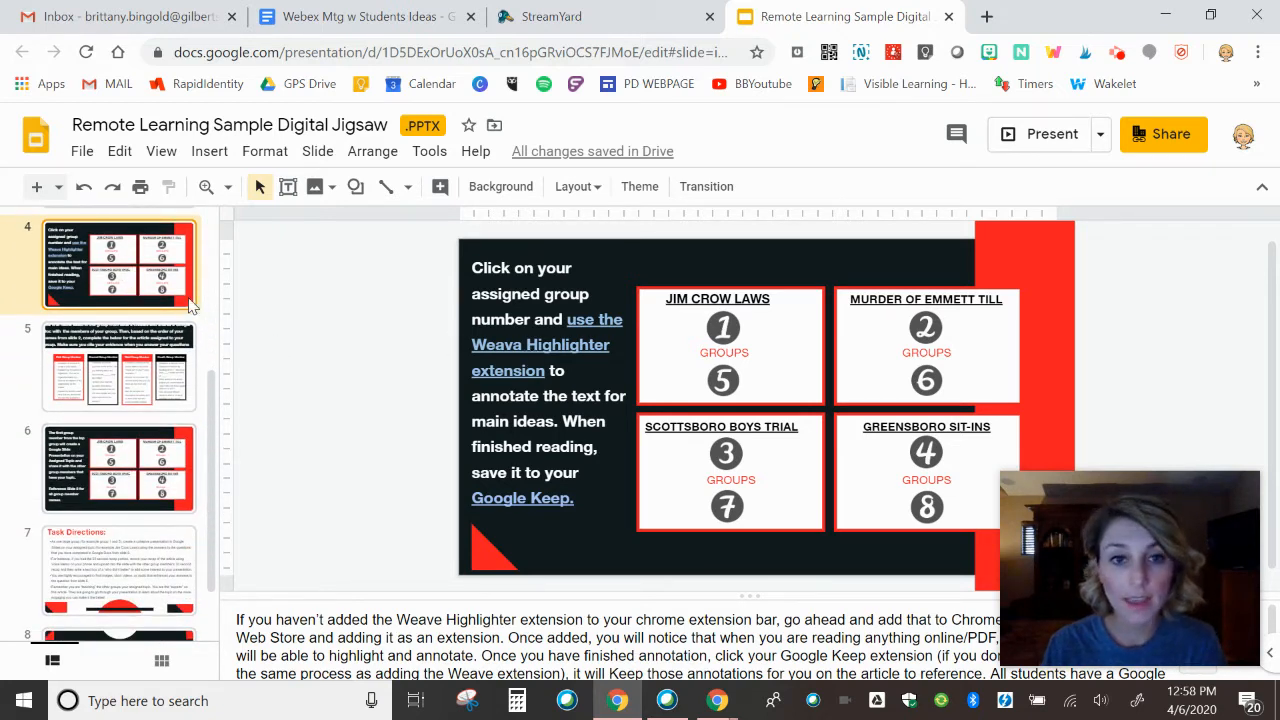
left_click(119, 360)
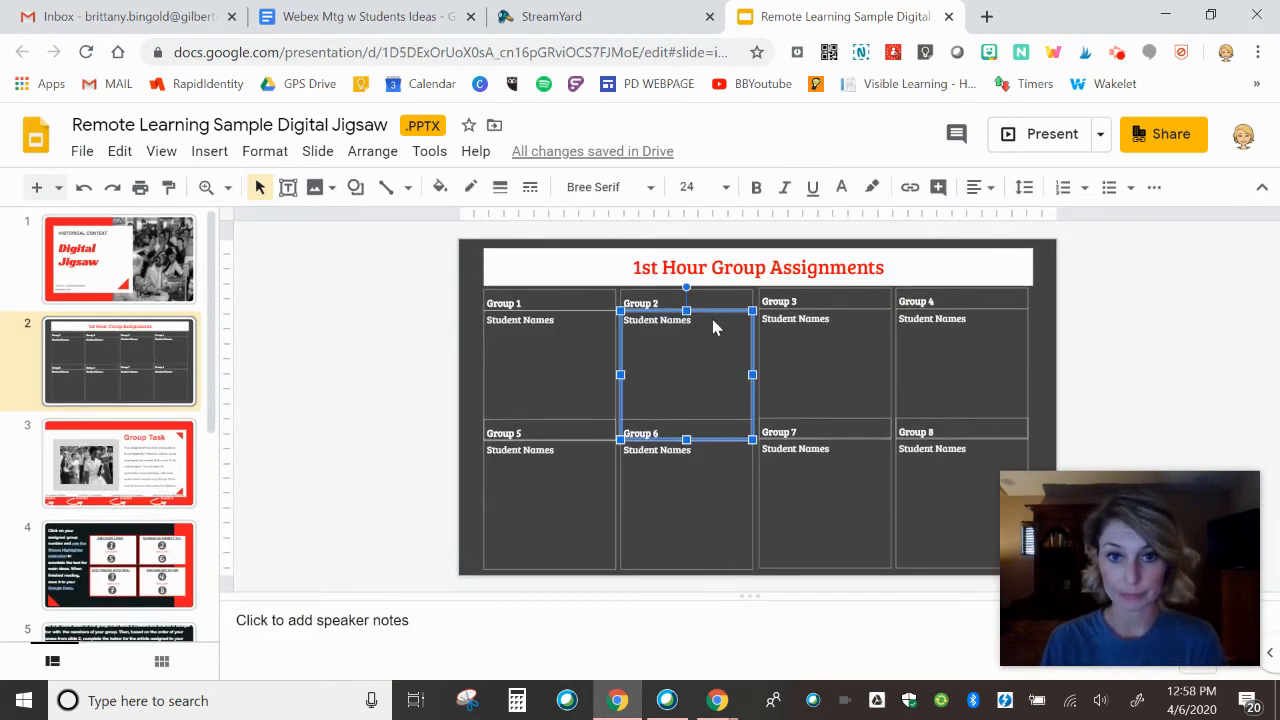
left_click(119, 564)
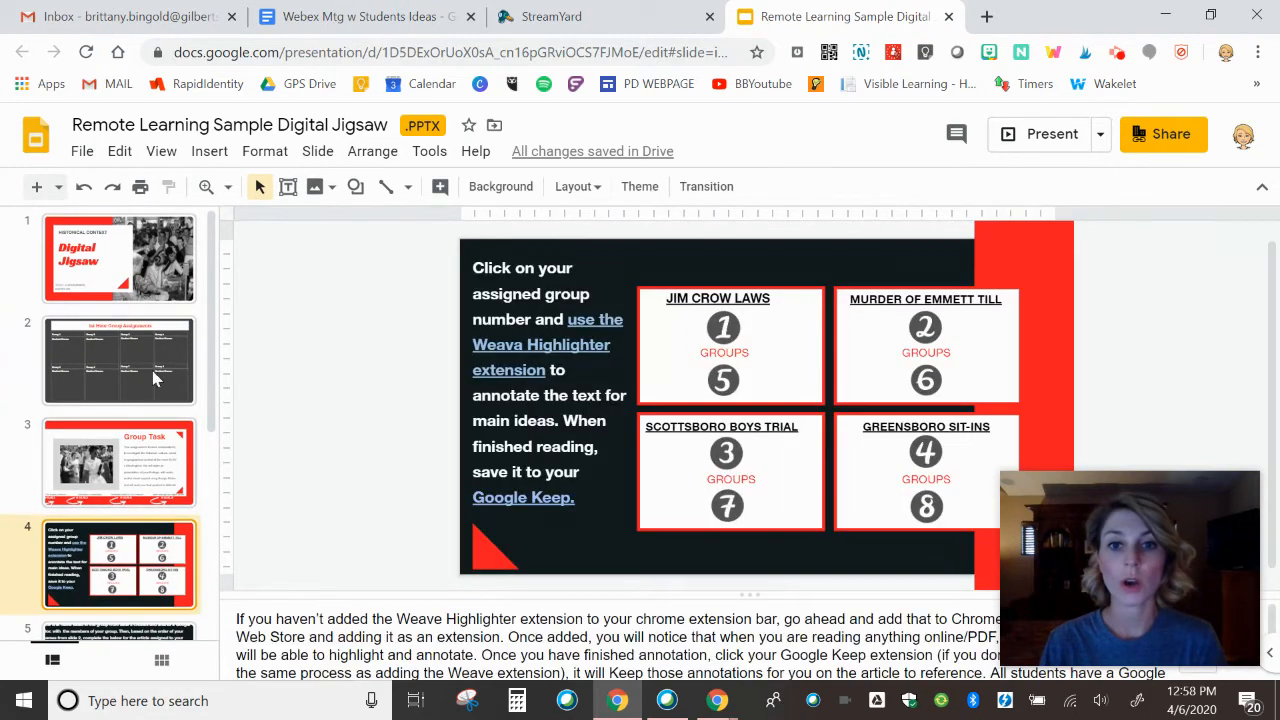
mouse_move(935, 315)
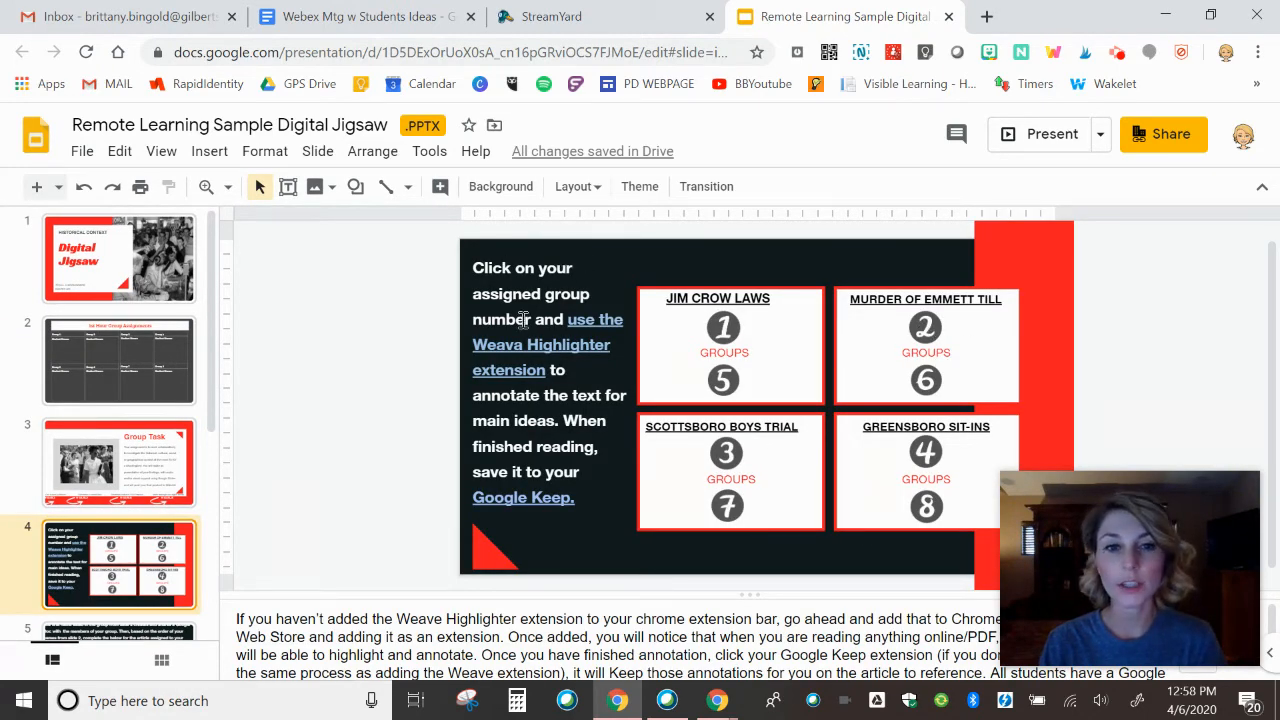
left_click(925, 330)
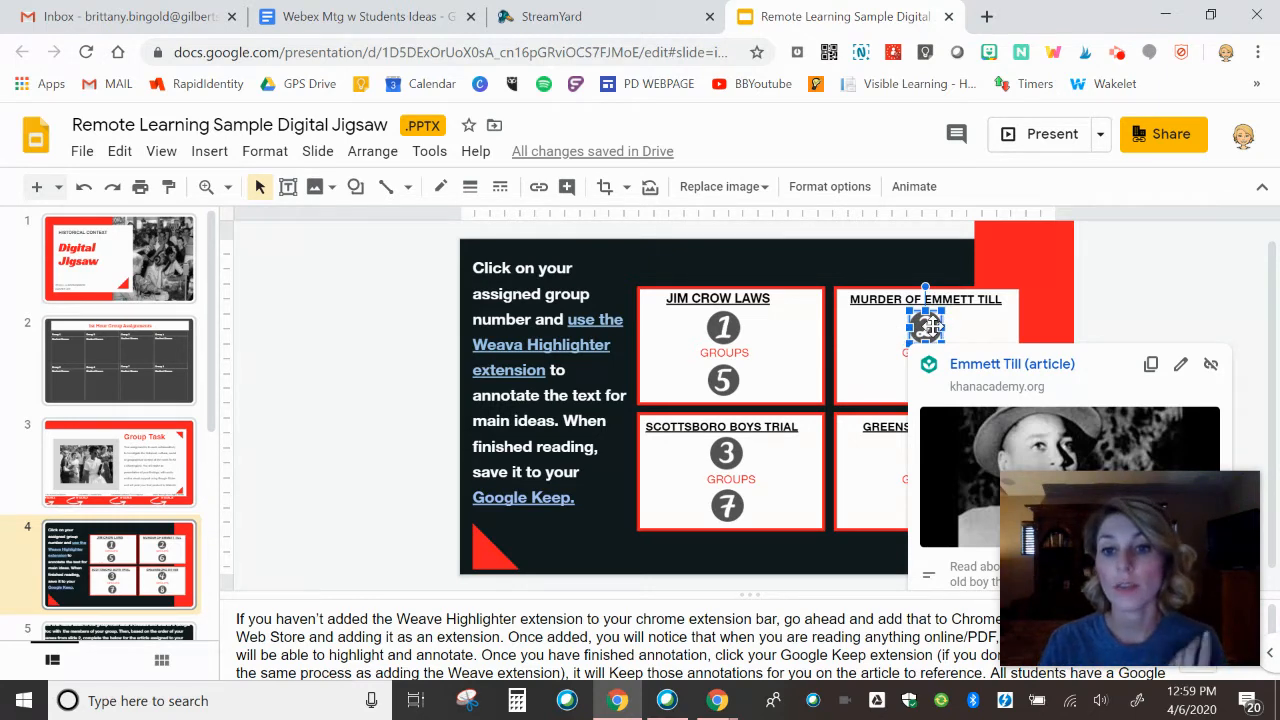
Open the Emmett Till article on Khan Academy and scroll through it.
left_click(1011, 364)
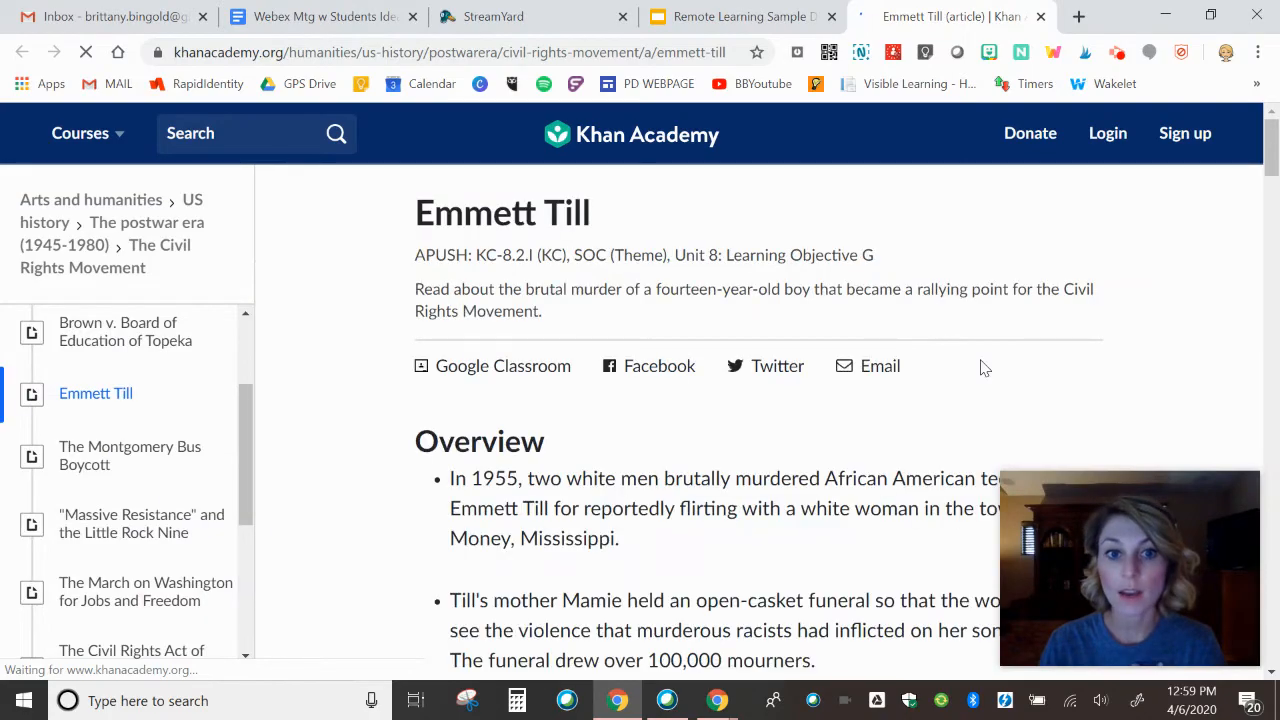
scroll("down", 3)
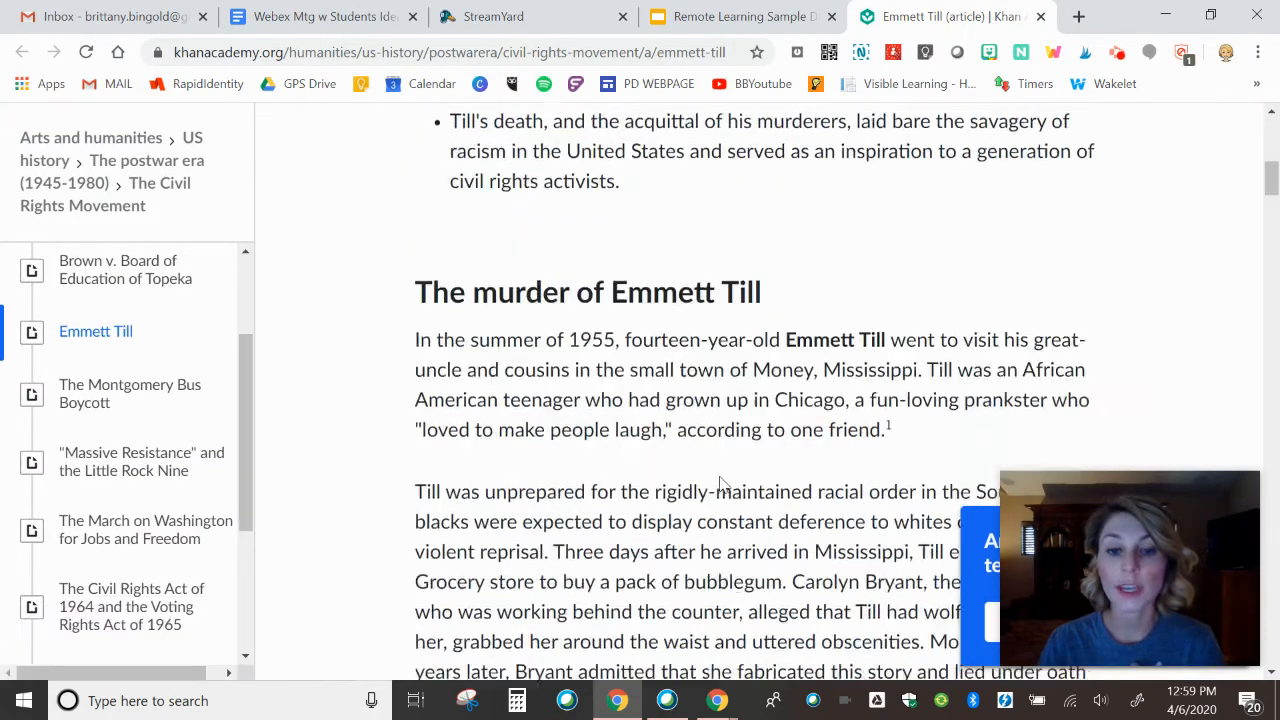
scroll("down", 3)
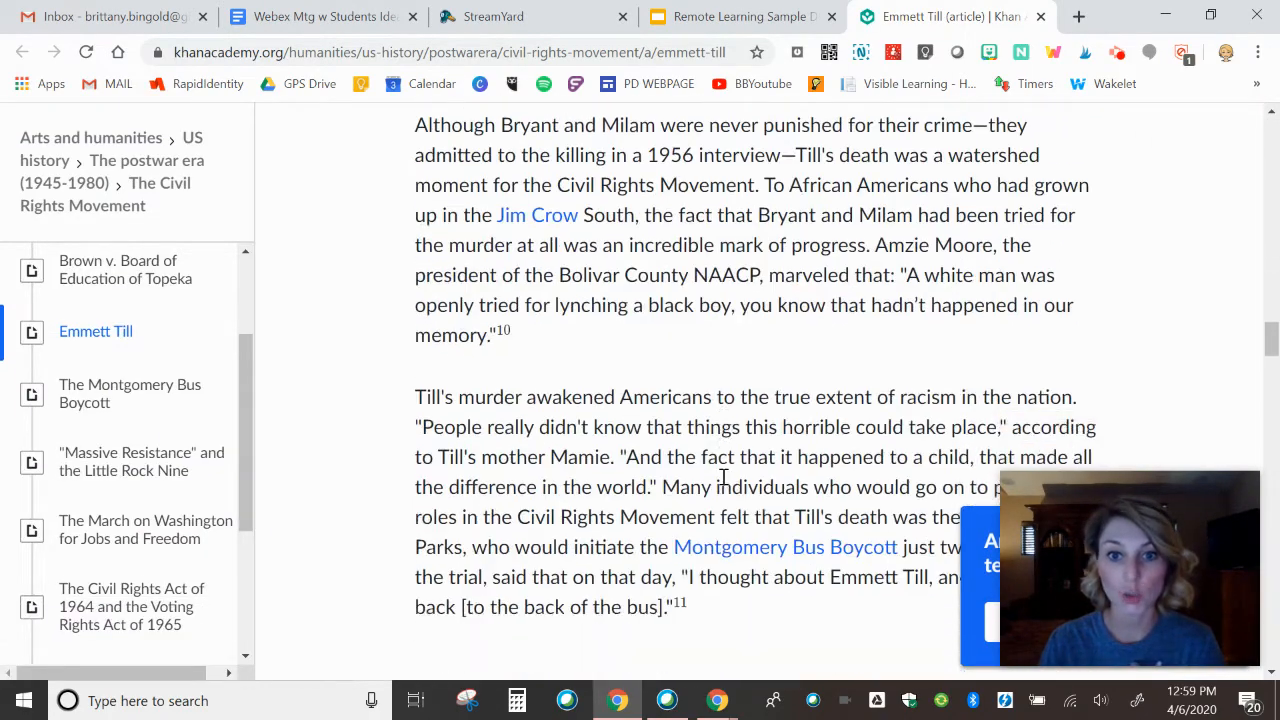
scroll("down", 3)
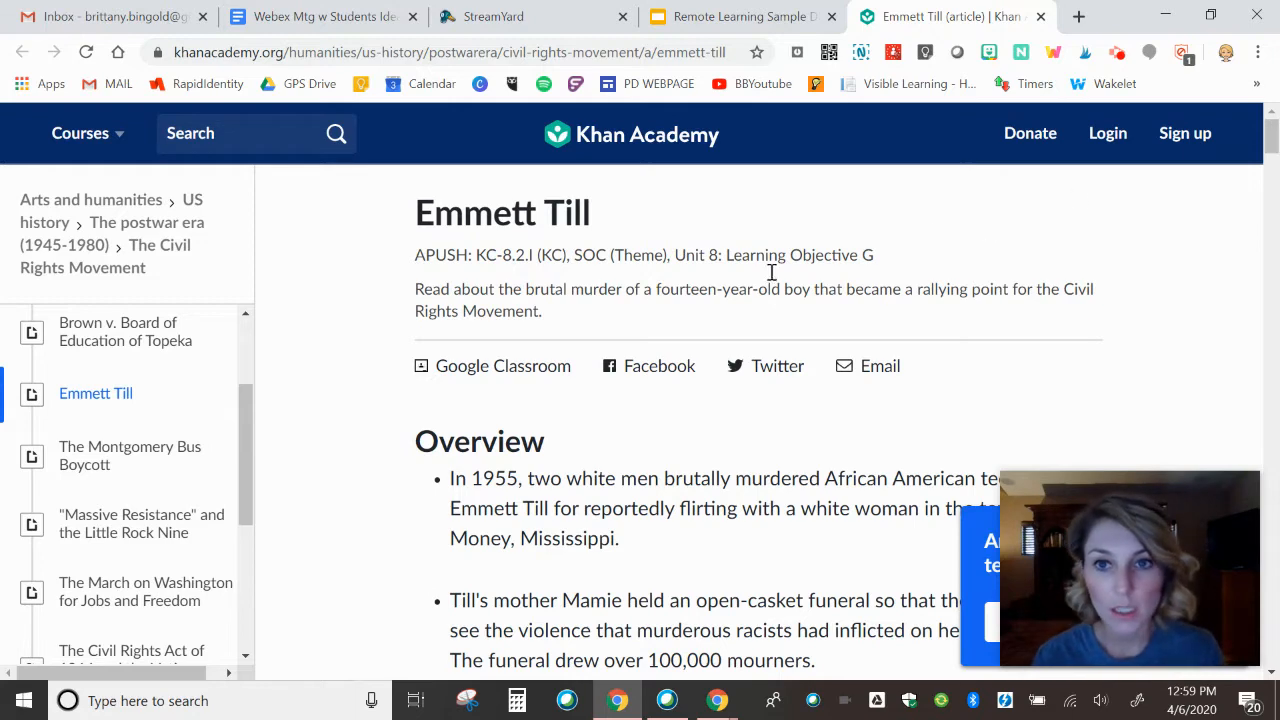
scroll("down", 3)
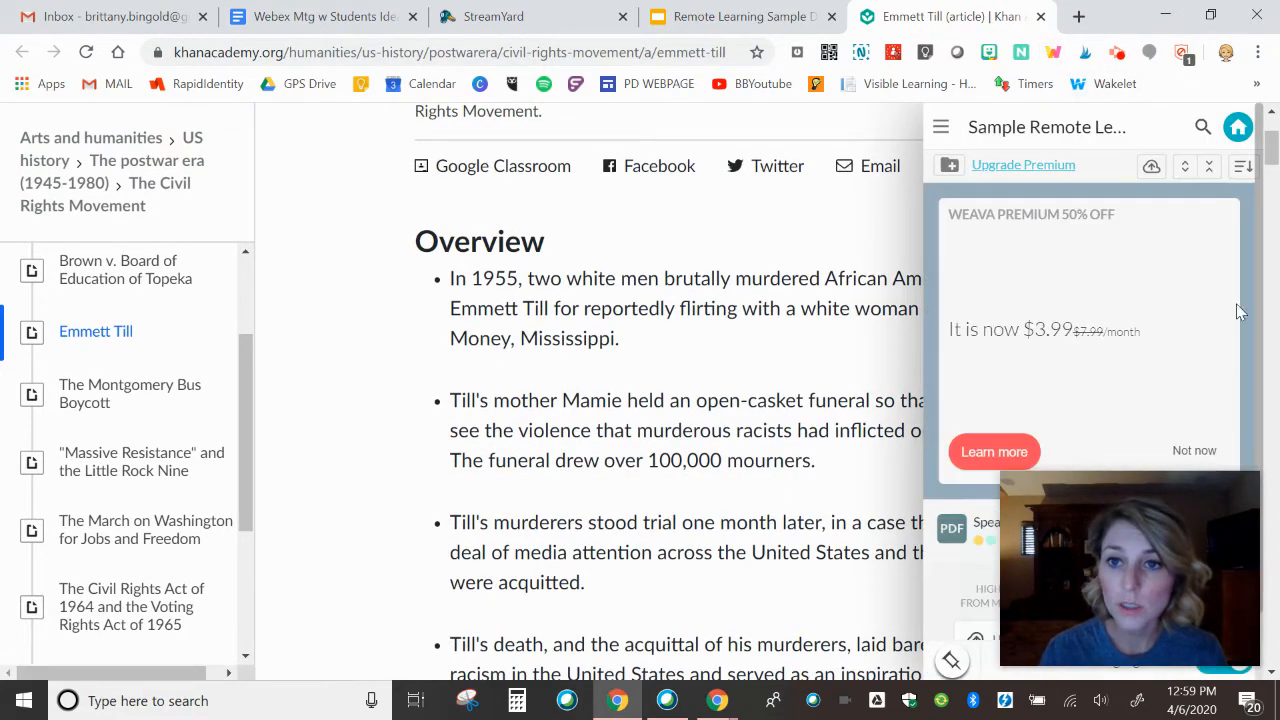
Dismiss the premium offer, then create and open the Weava folder 'Emmett Till Annotations'.
left_click(1194, 450)
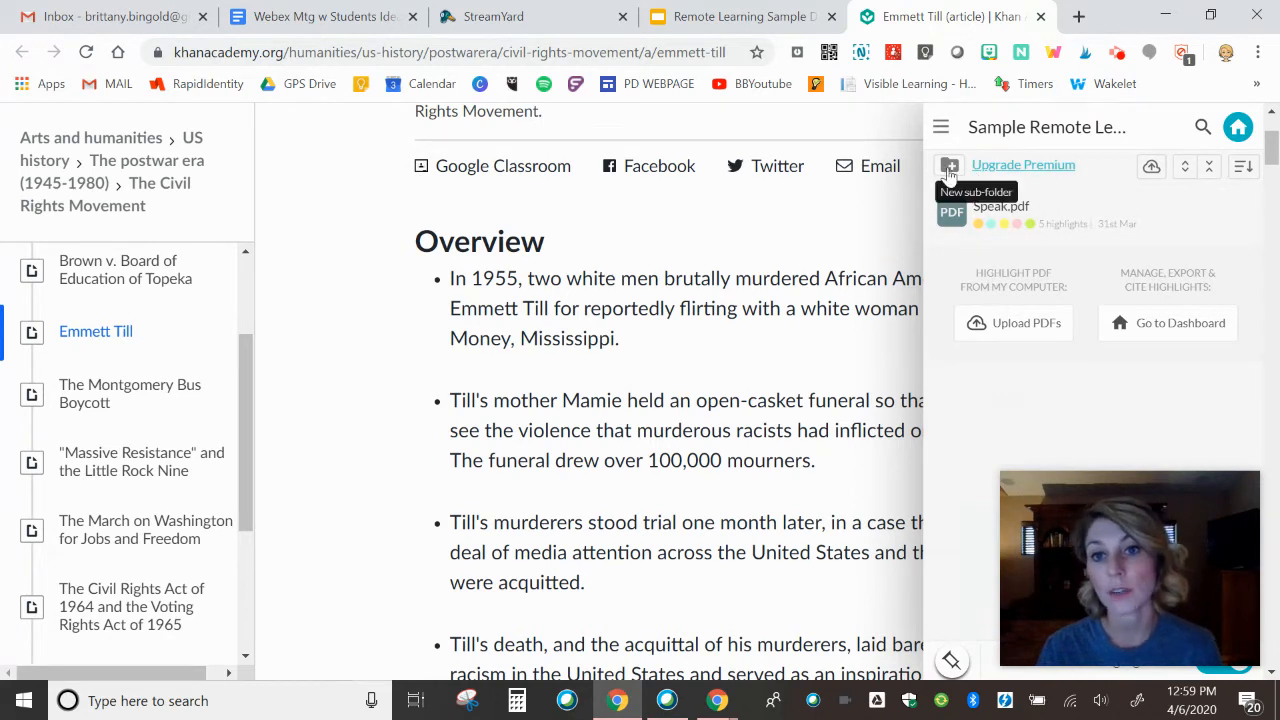
left_click(949, 166)
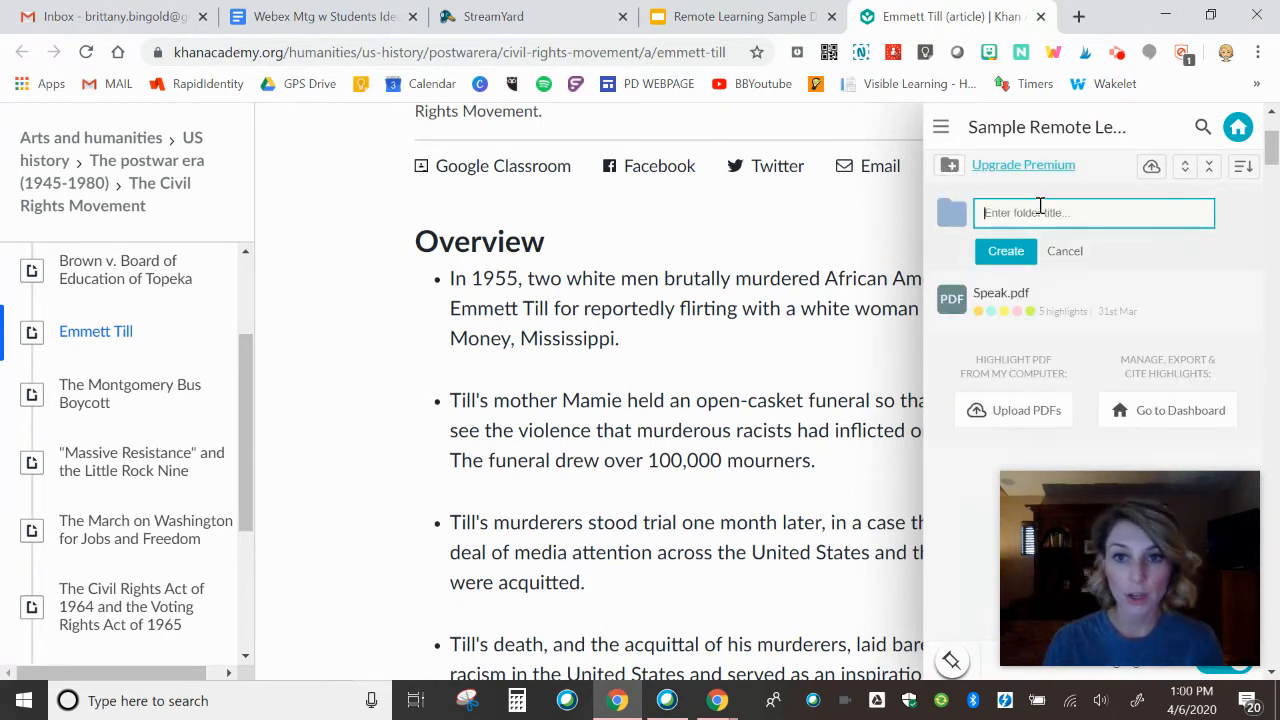
type("E")
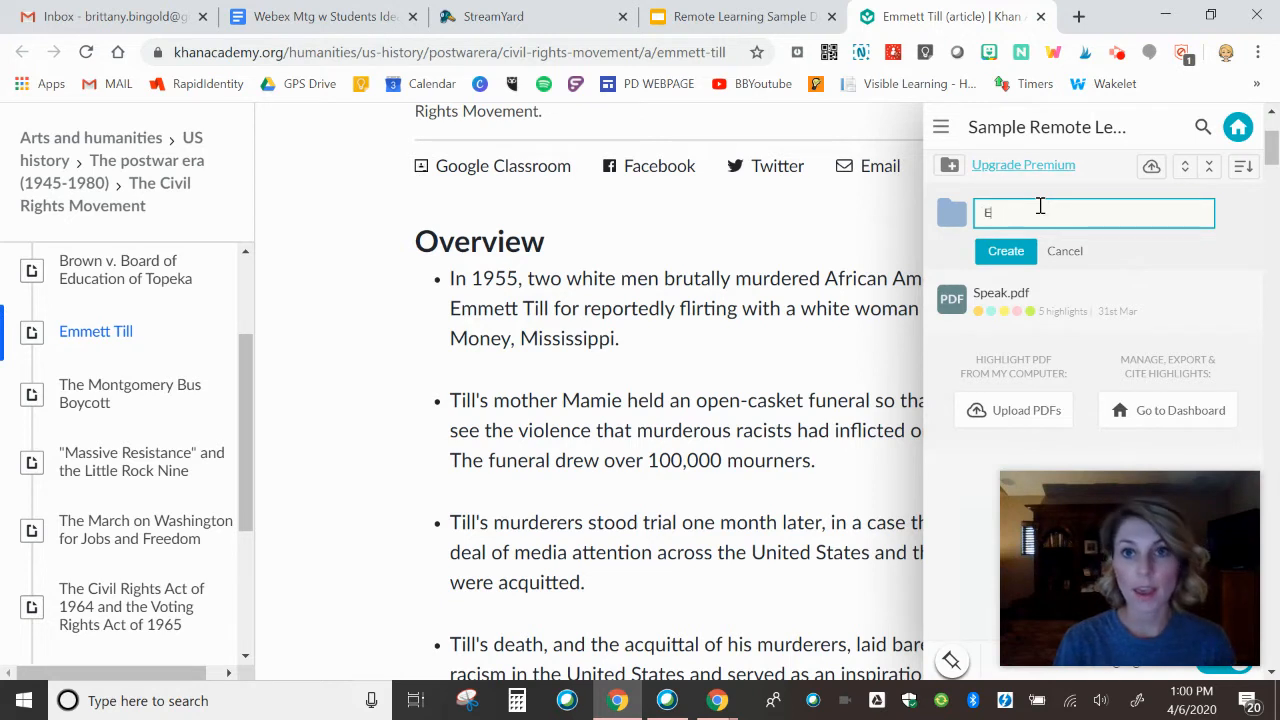
type("mmett Till Annotat")
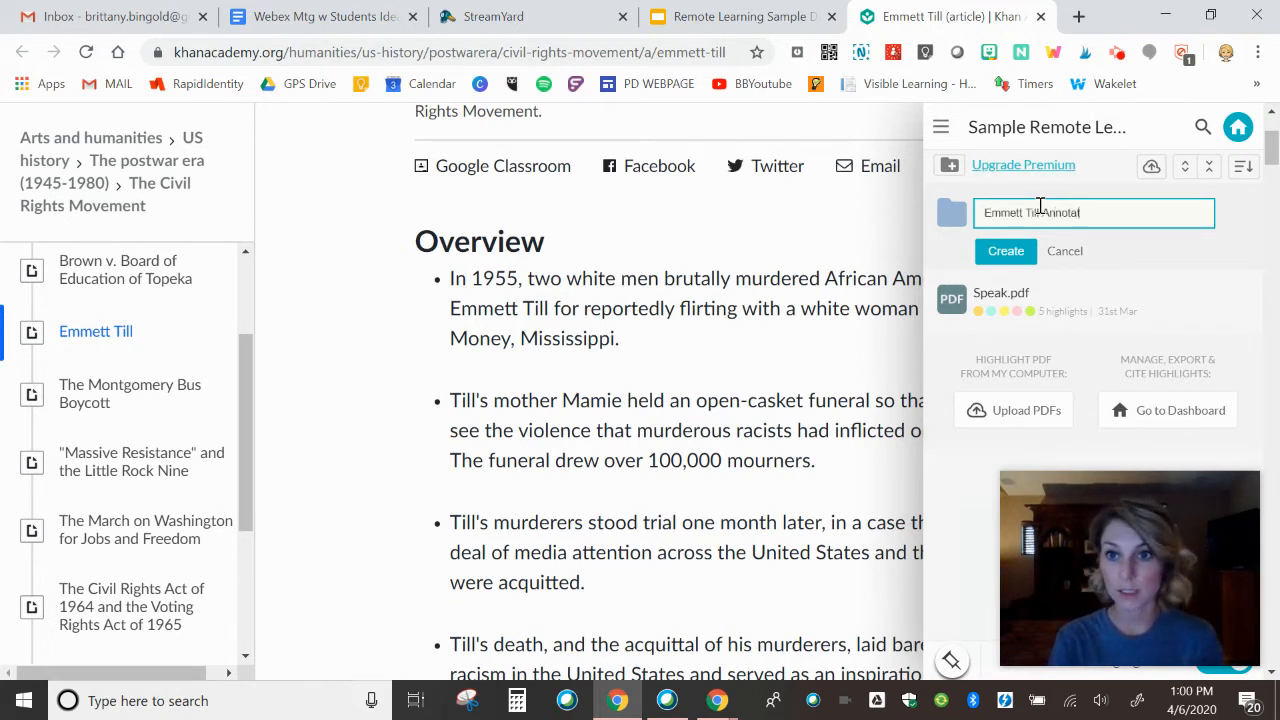
left_click(1005, 251)
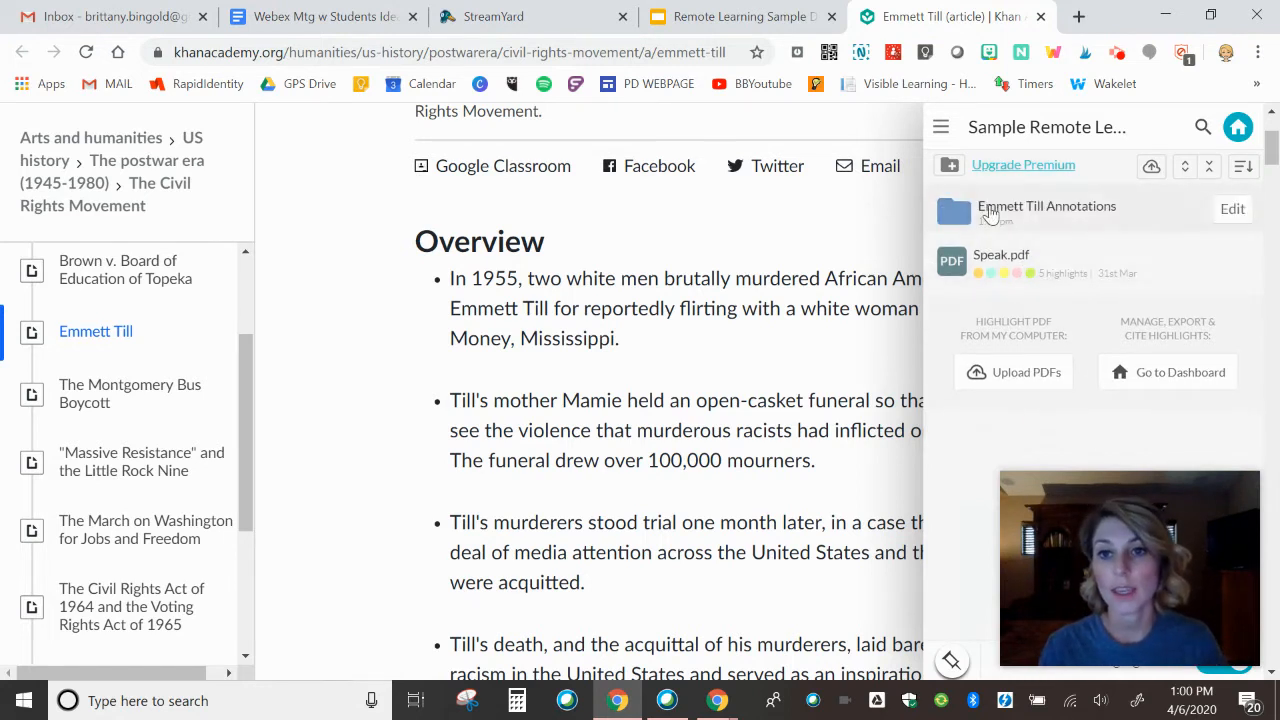
left_click(1046, 206)
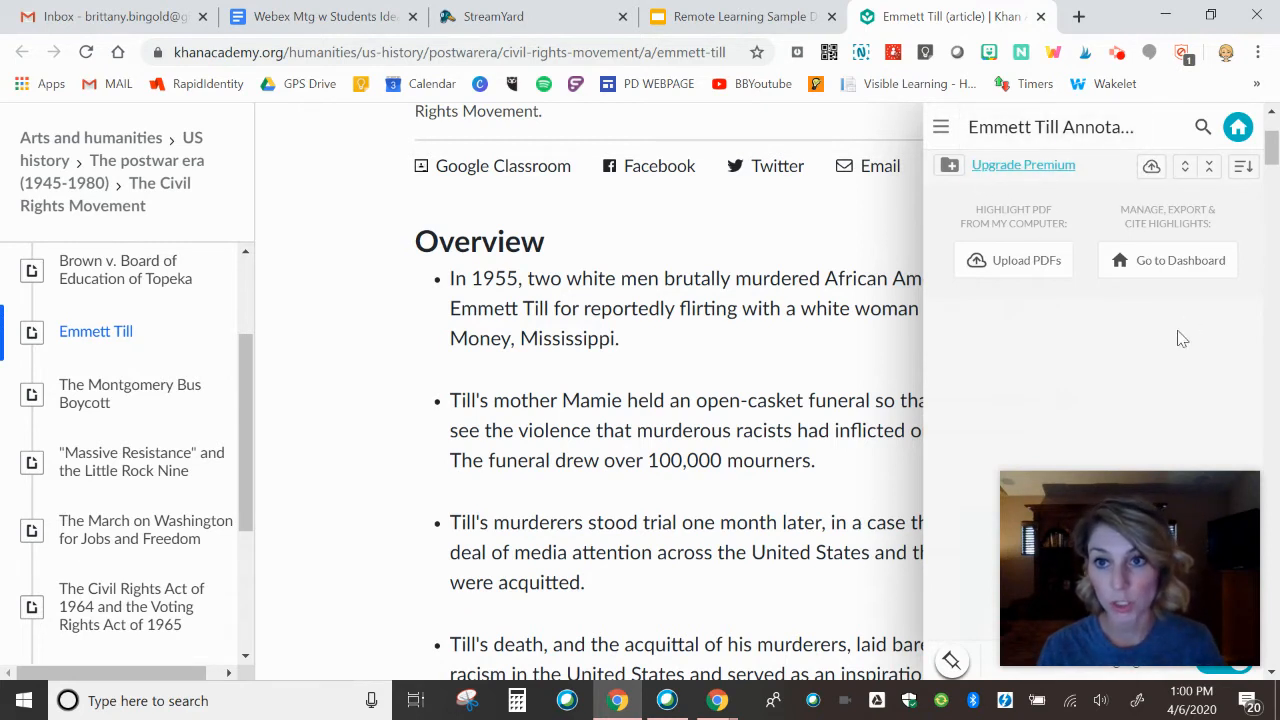
mouse_move(1034, 383)
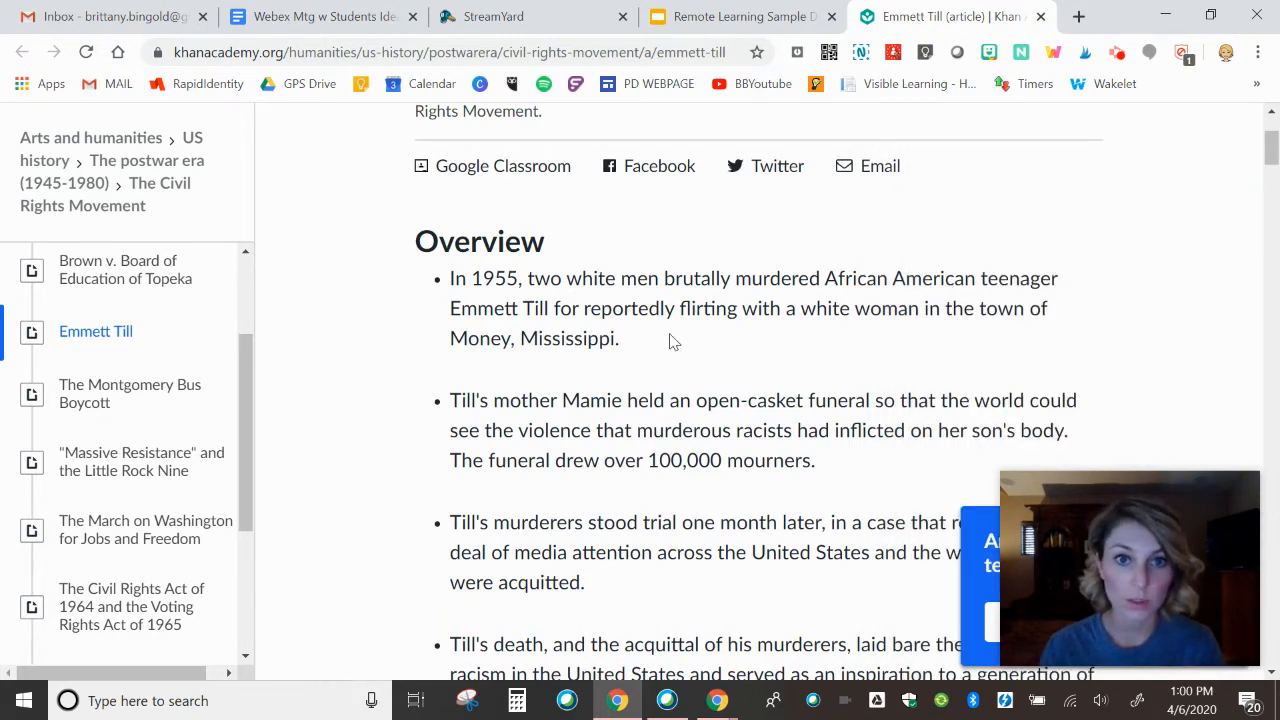
Highlight 'The funeral drew over 100,000 mourners.' in green, typing 'Wow' in the note.
scroll("down", 3)
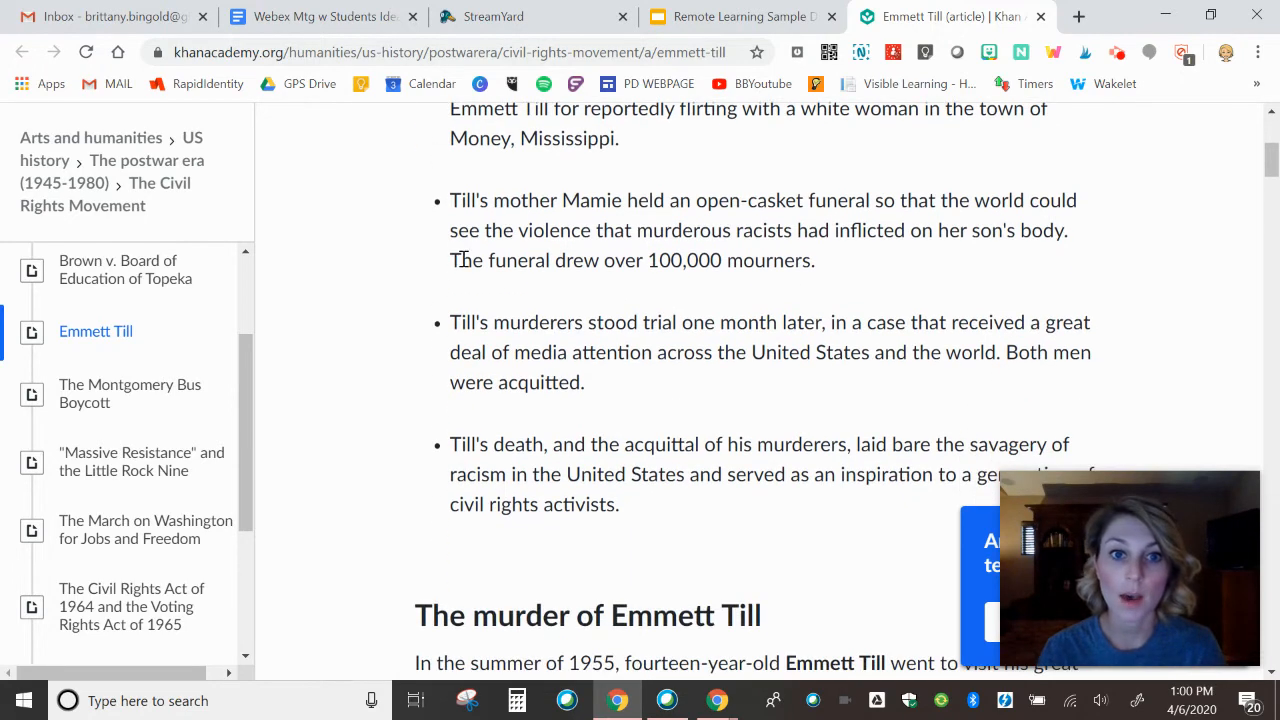
left_click_drag(449, 260, 814, 260)
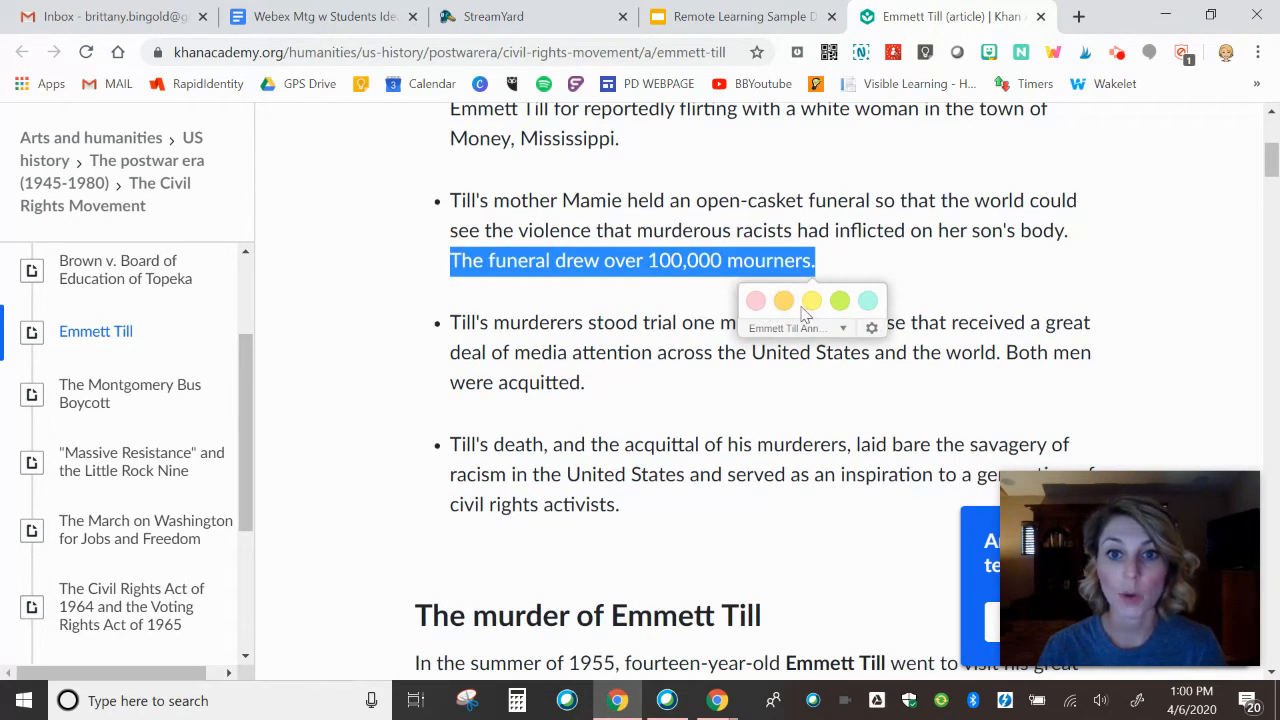
mouse_move(850, 311)
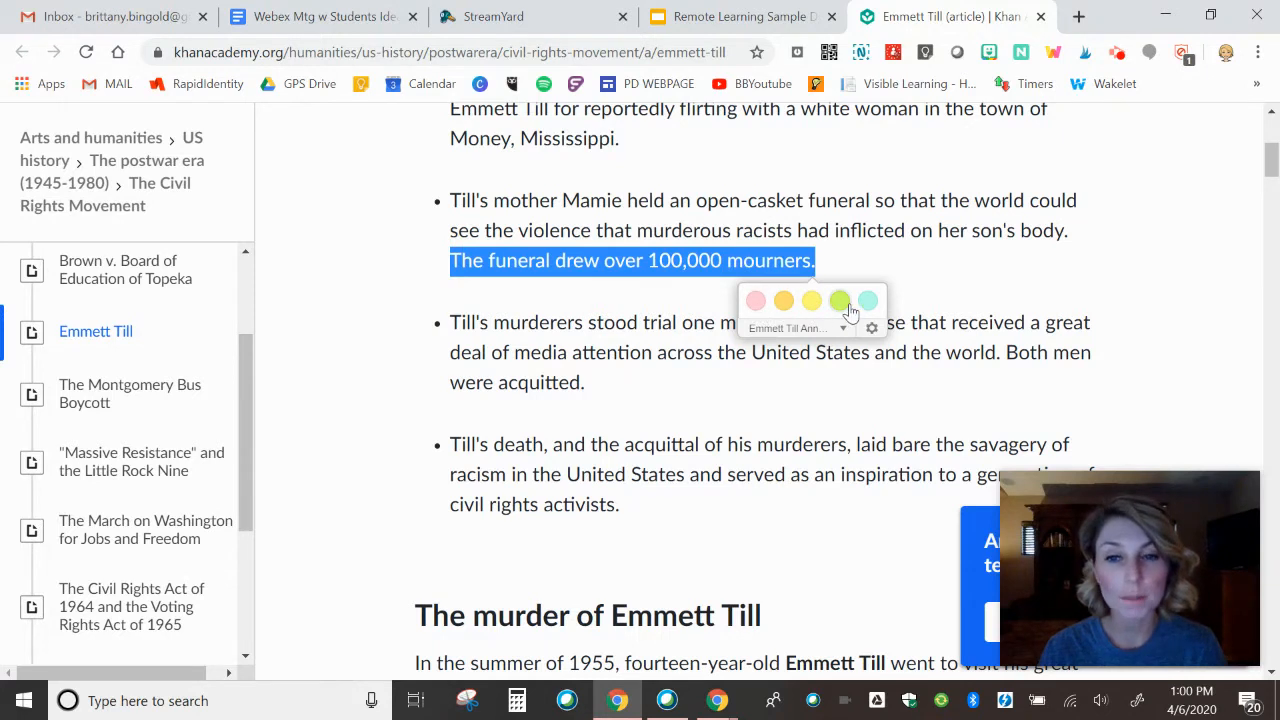
left_click(810, 301)
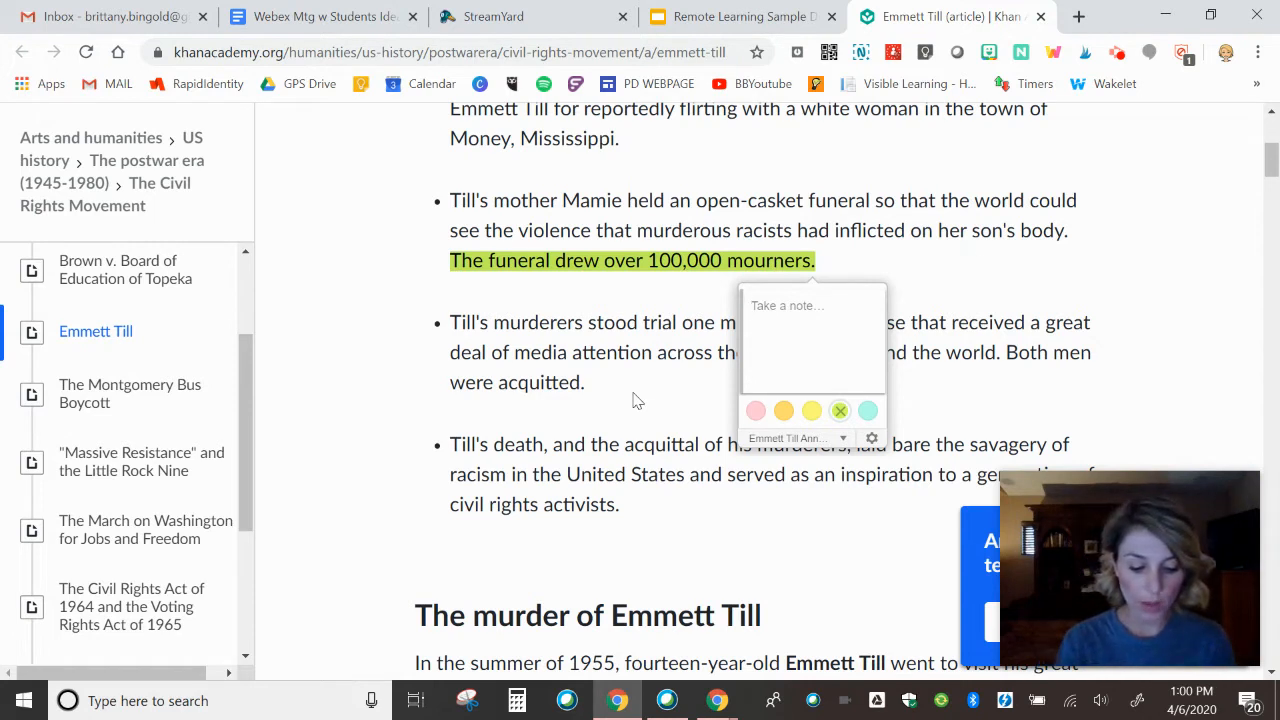
type("Wow")
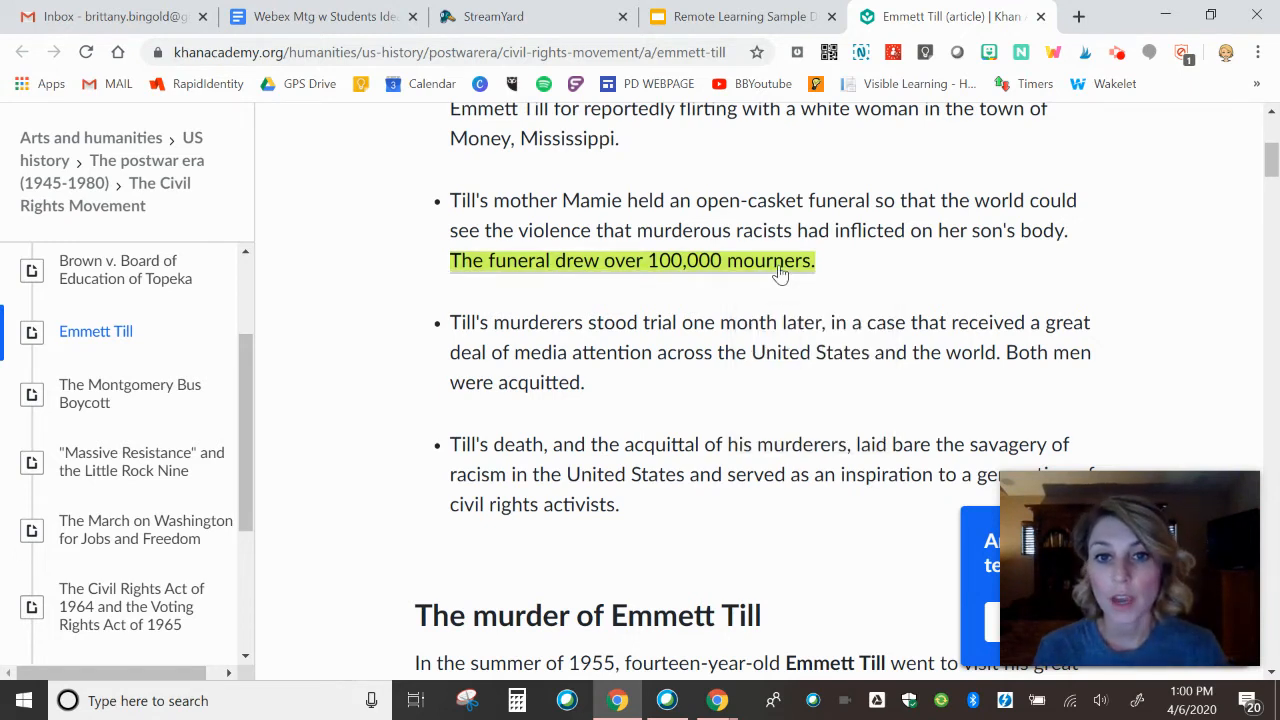
left_click(780, 261)
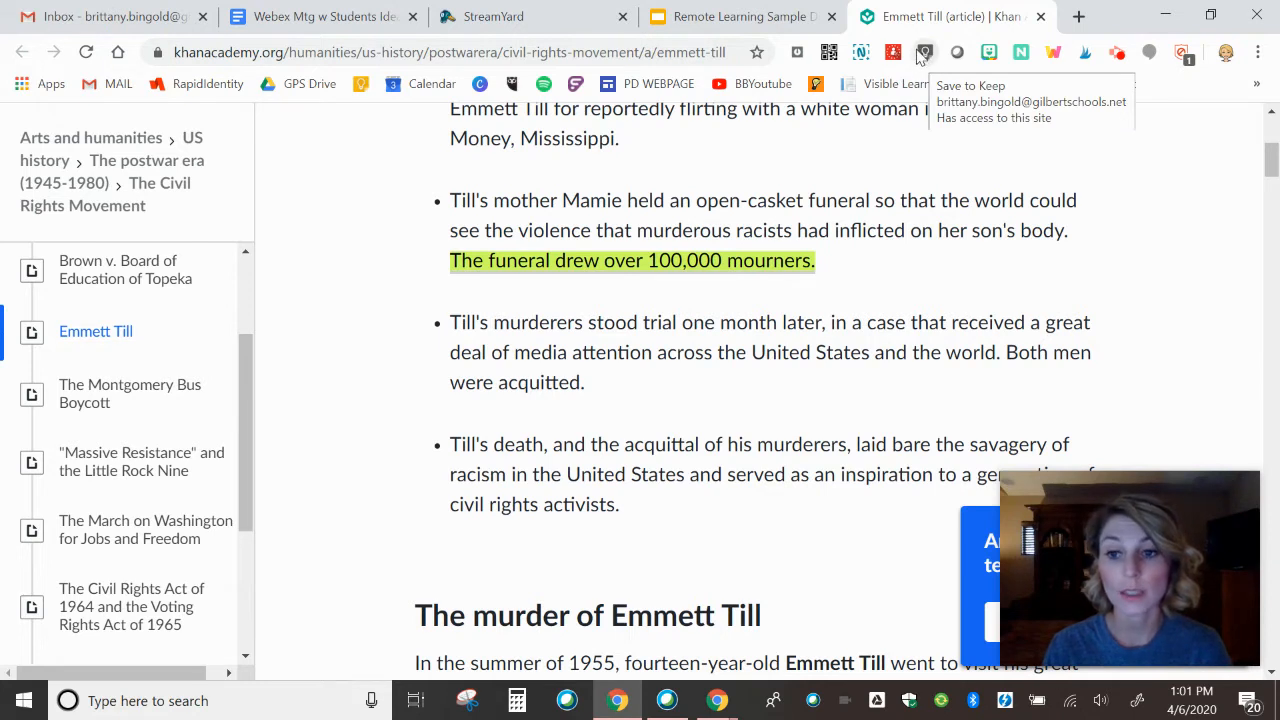
Save the article to Keep titled 'Emmett Till Article Annotations' with note 'Digital Jigsaw'.
left_click(924, 52)
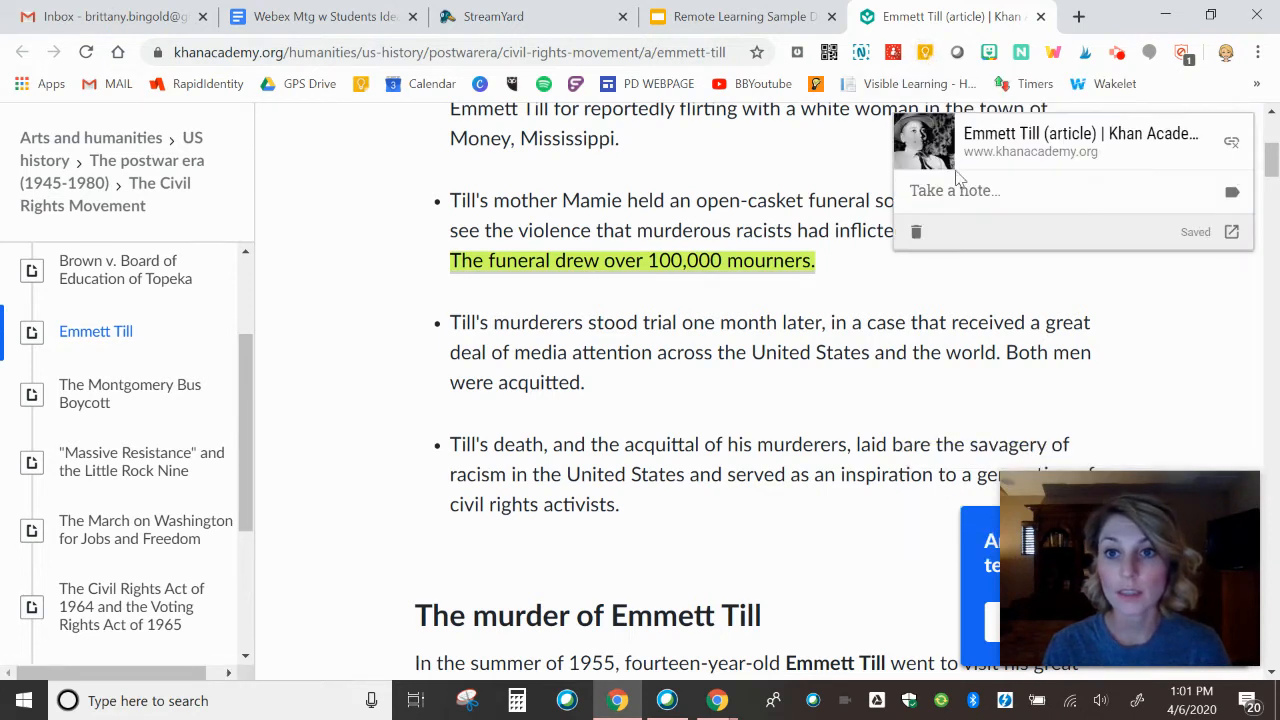
left_click(954, 190)
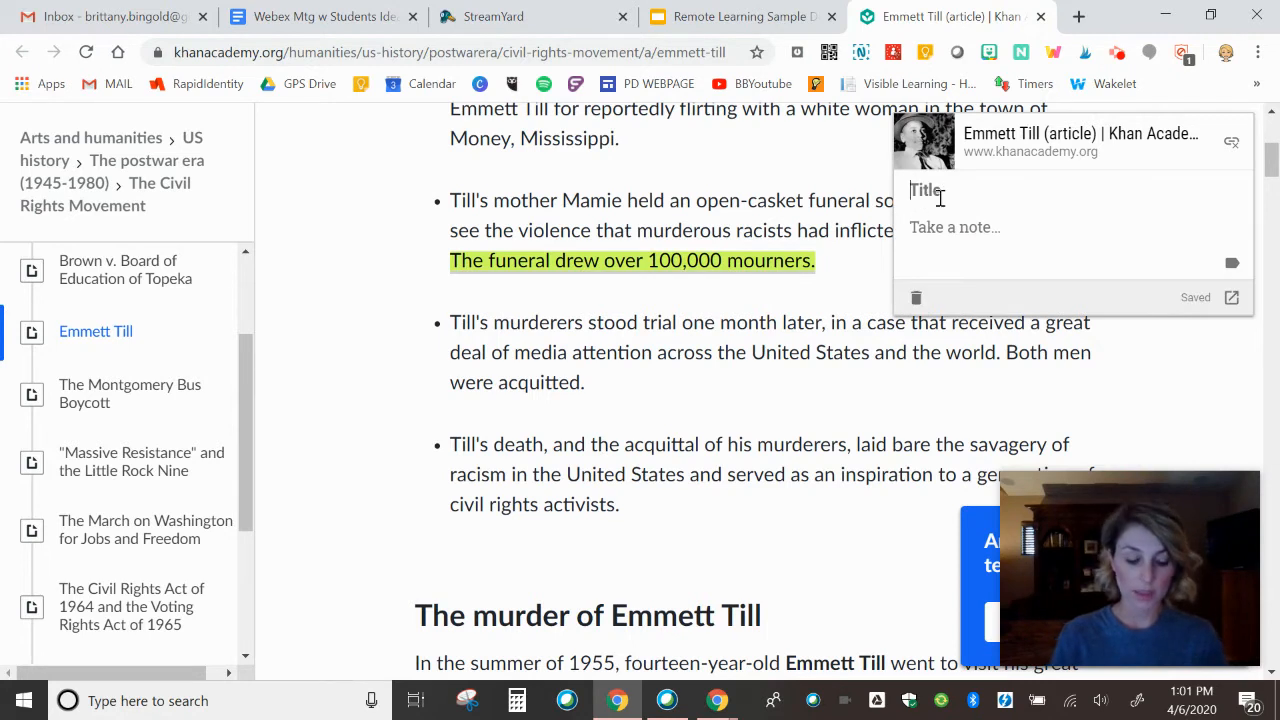
type("Emmett Till A")
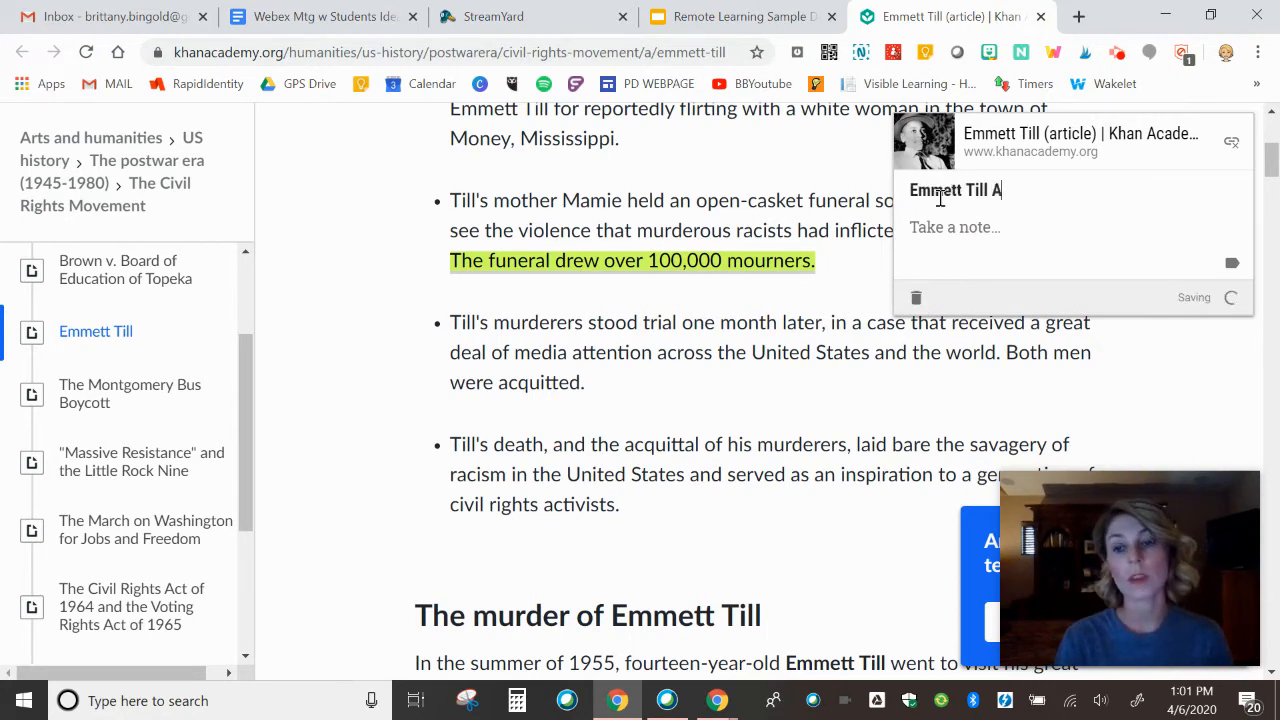
type("rticle Annotations")
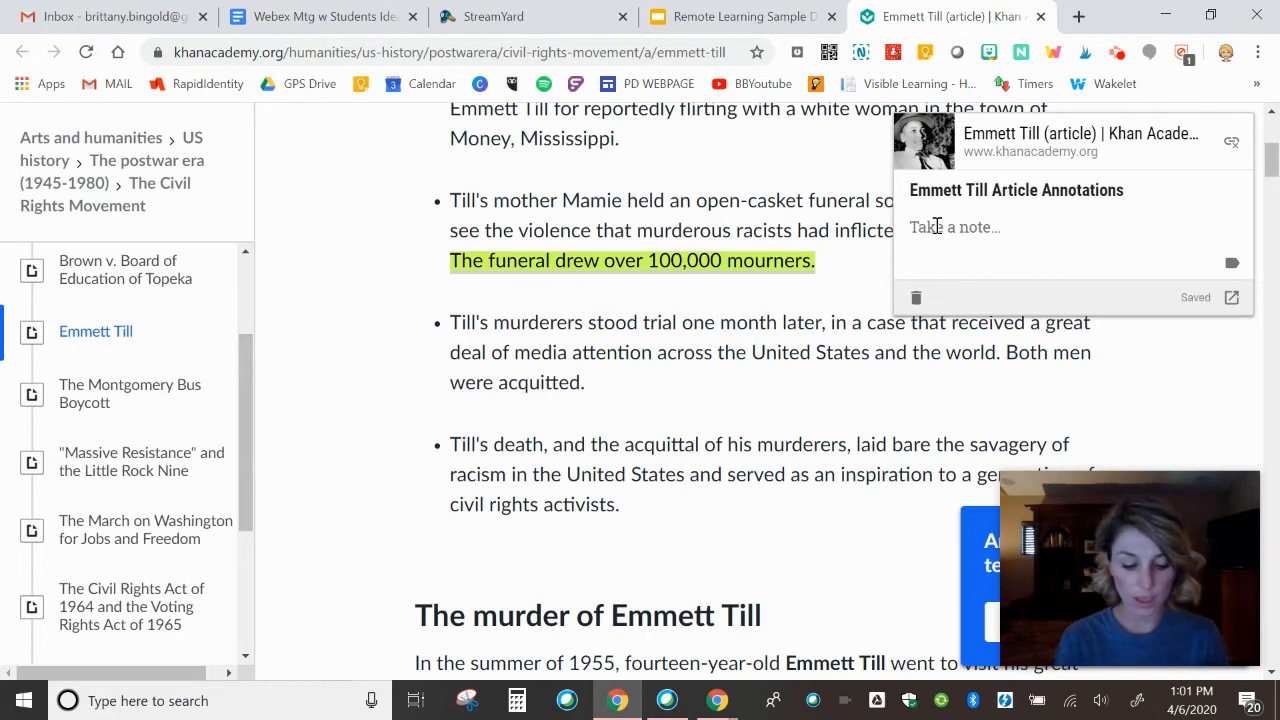
type("Digital Jigsaw")
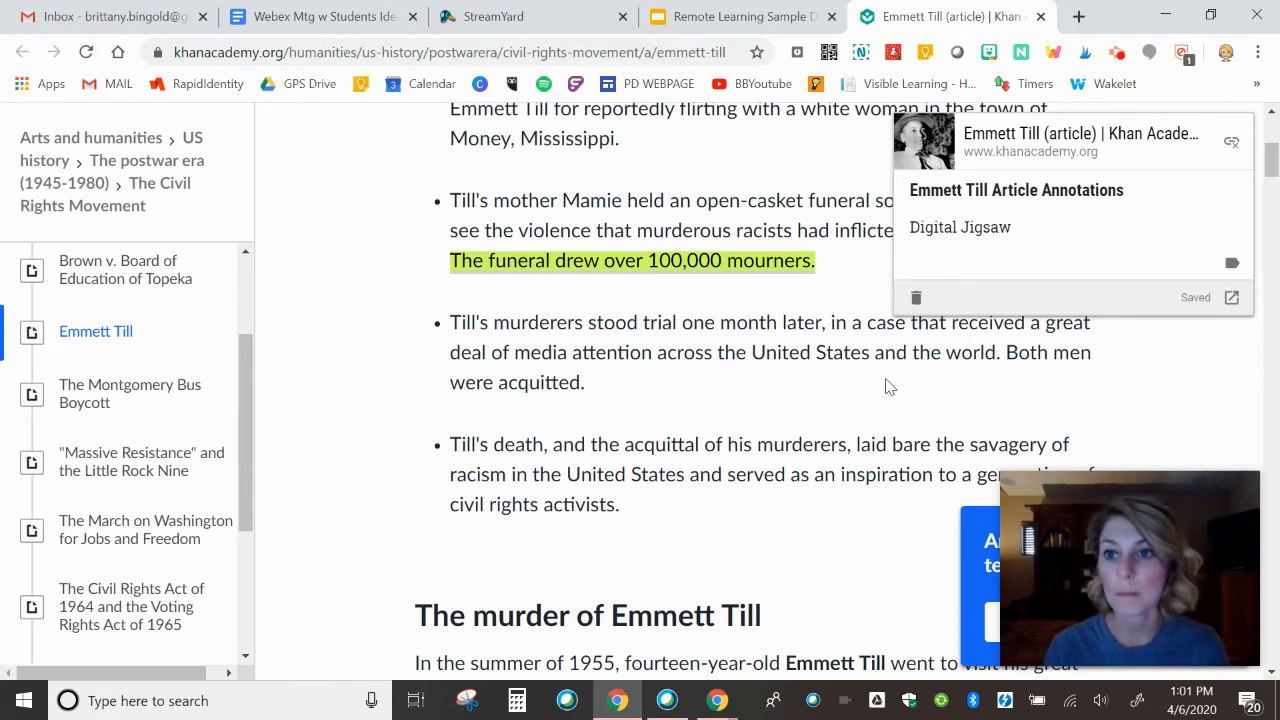
mouse_move(1175, 367)
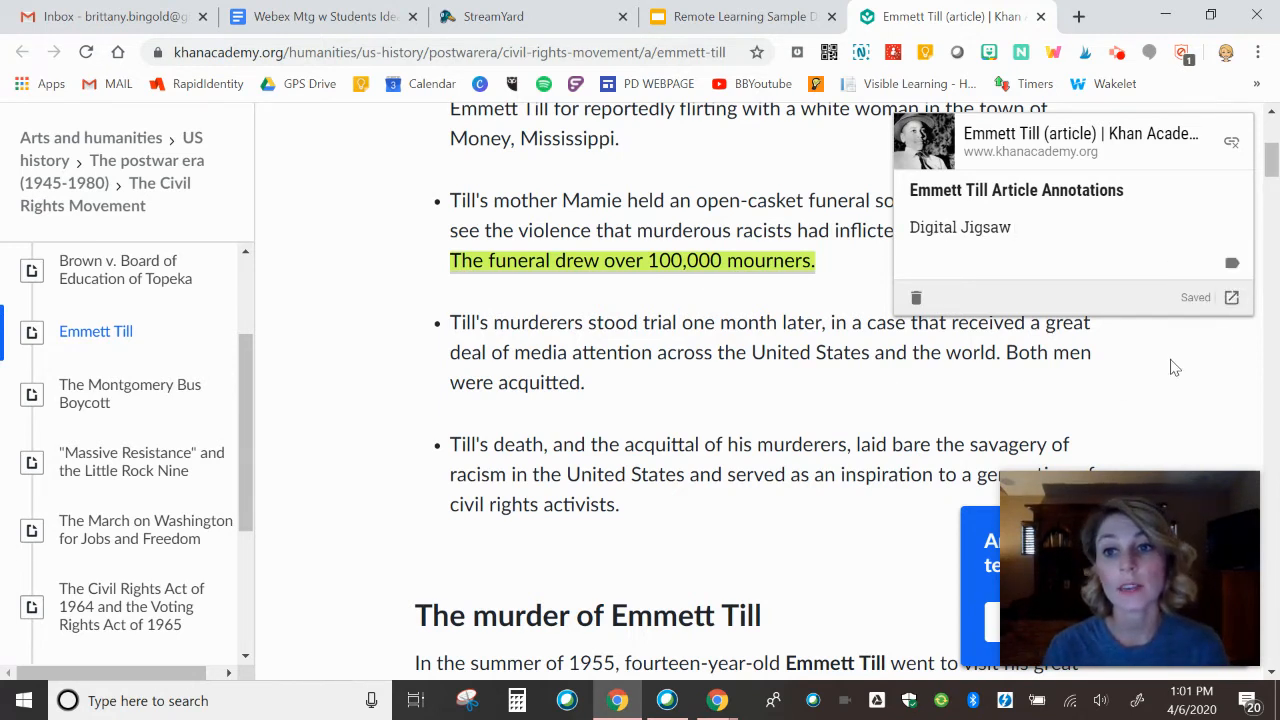
Launch Google Keep in a new tab from the Google apps menu.
left_click(1078, 16)
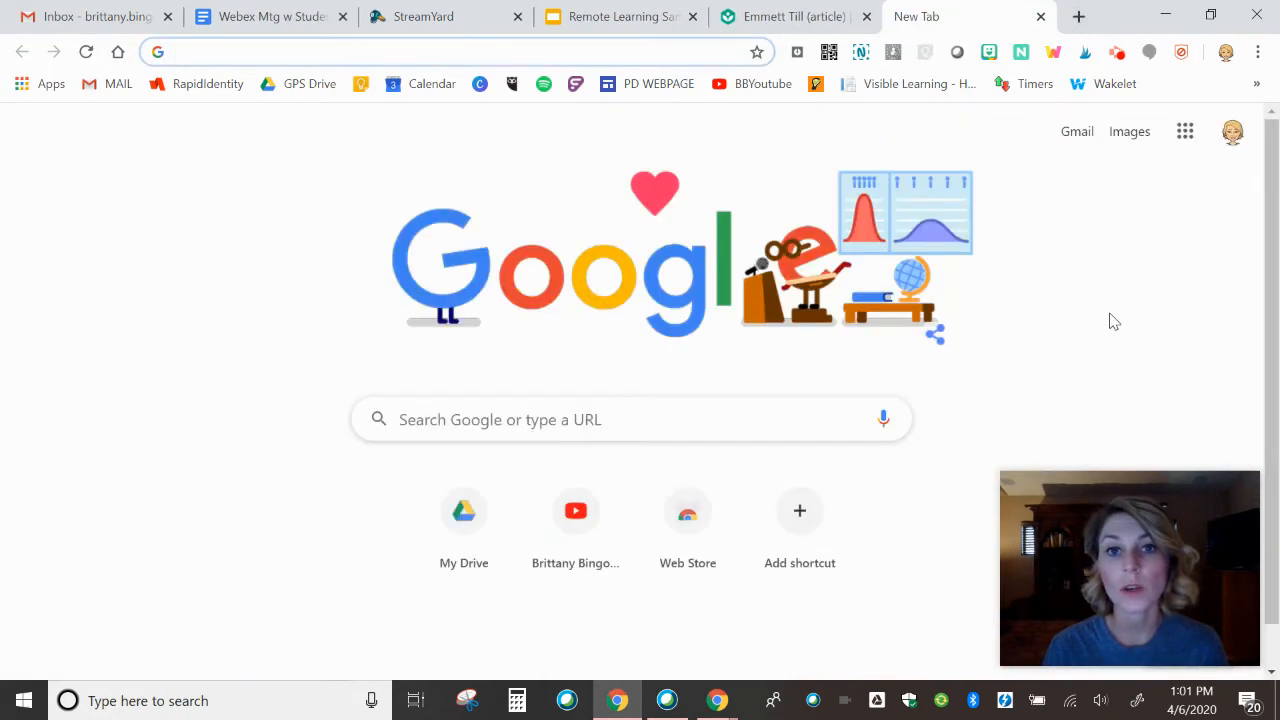
left_click(450, 51)
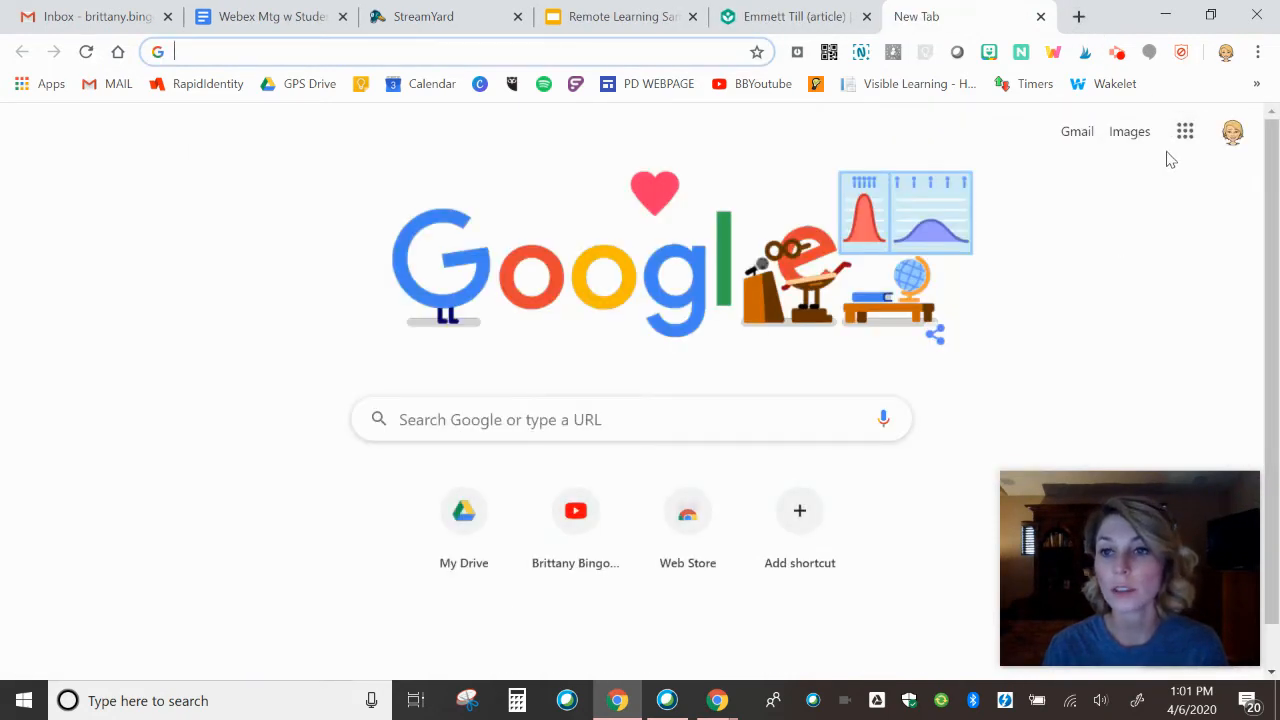
left_click(1185, 131)
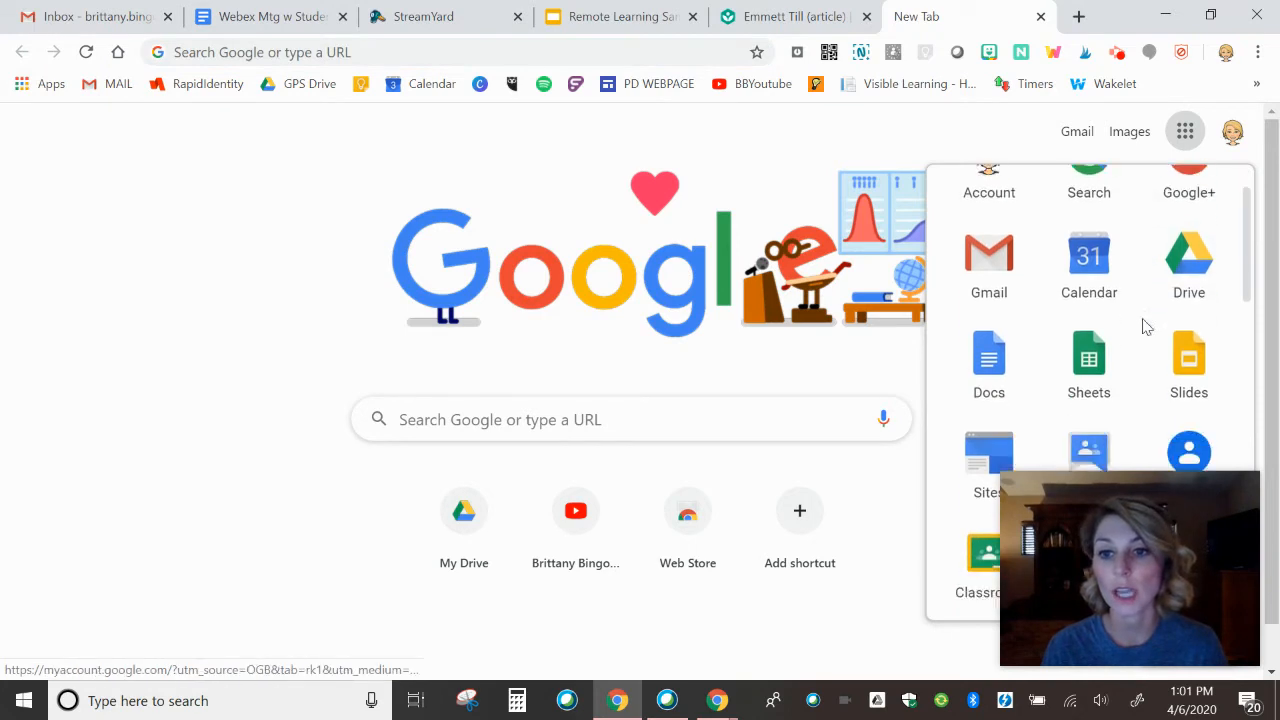
scroll("down", 3)
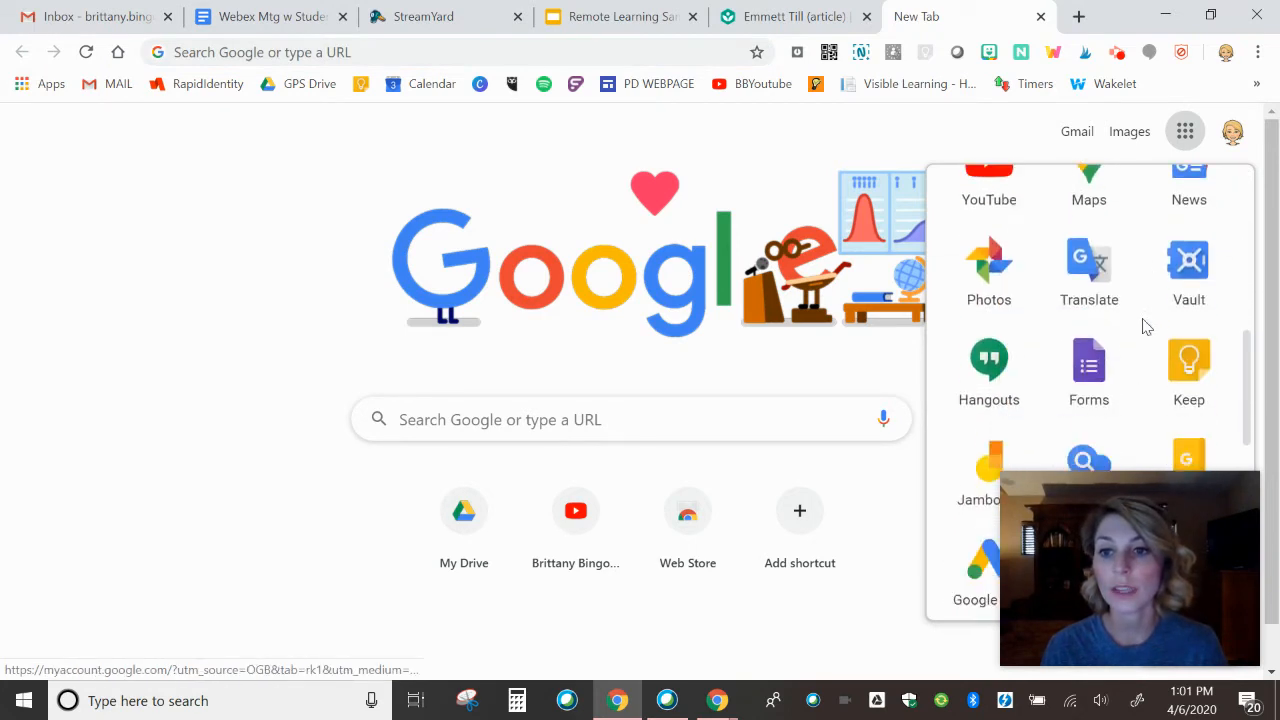
mouse_move(1188, 370)
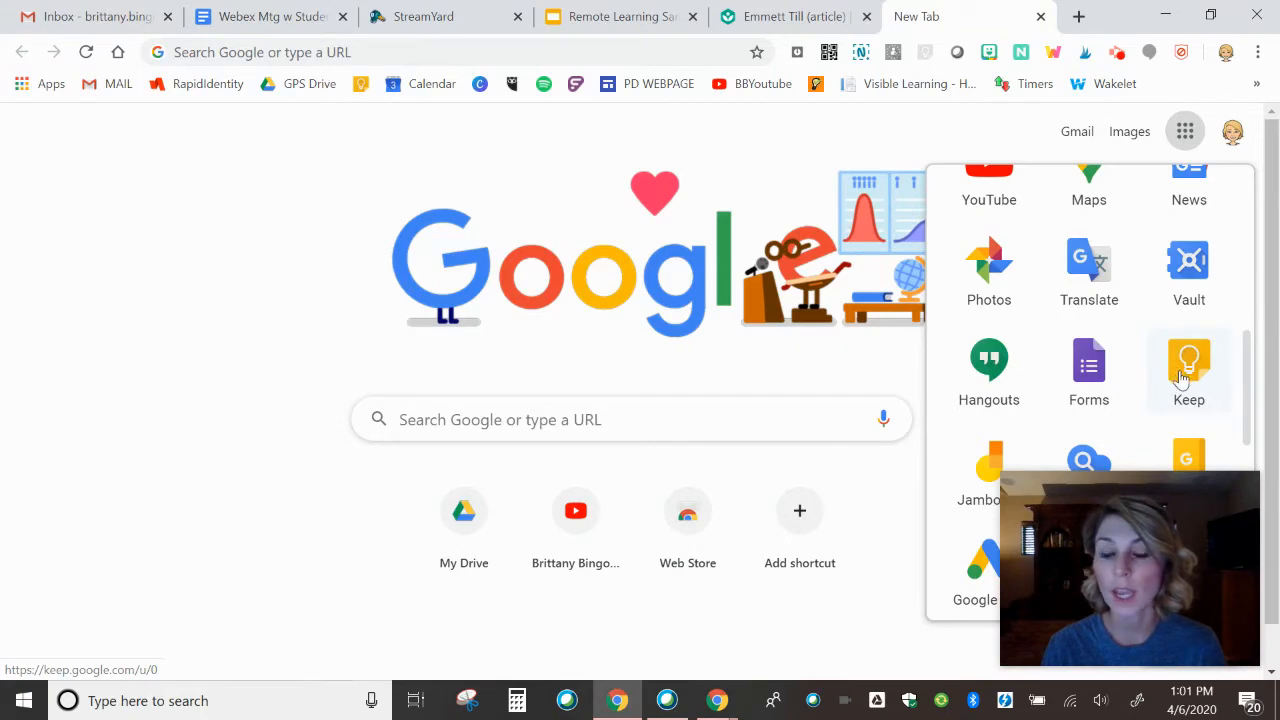
left_click(1189, 360)
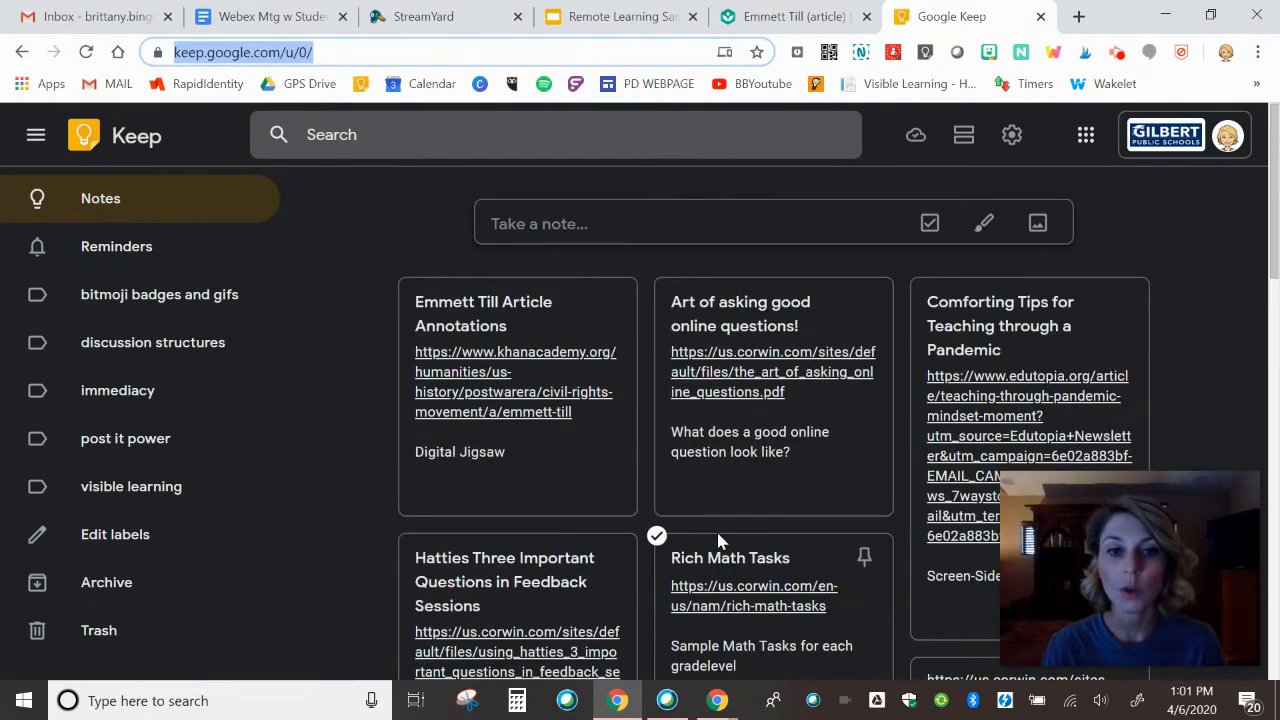
Reopen the Khan Academy article from the Keep note, then return to the Slides tab.
left_click(915, 134)
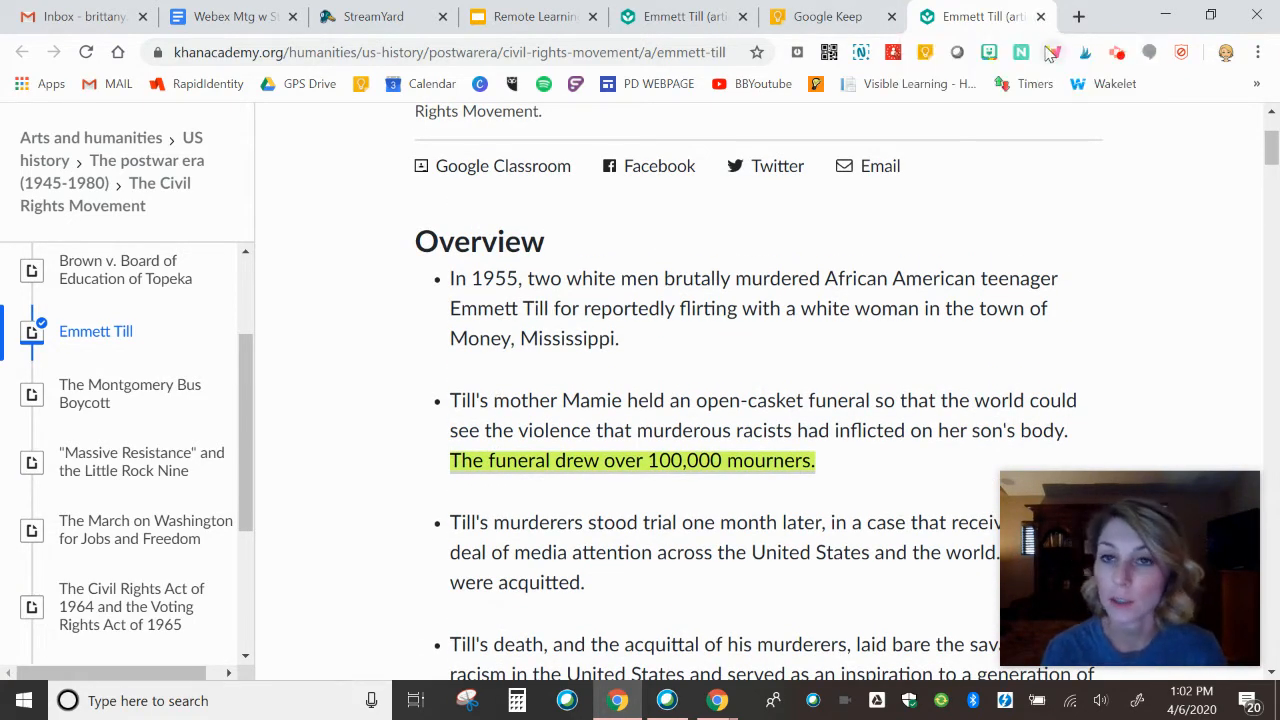
left_click(831, 16)
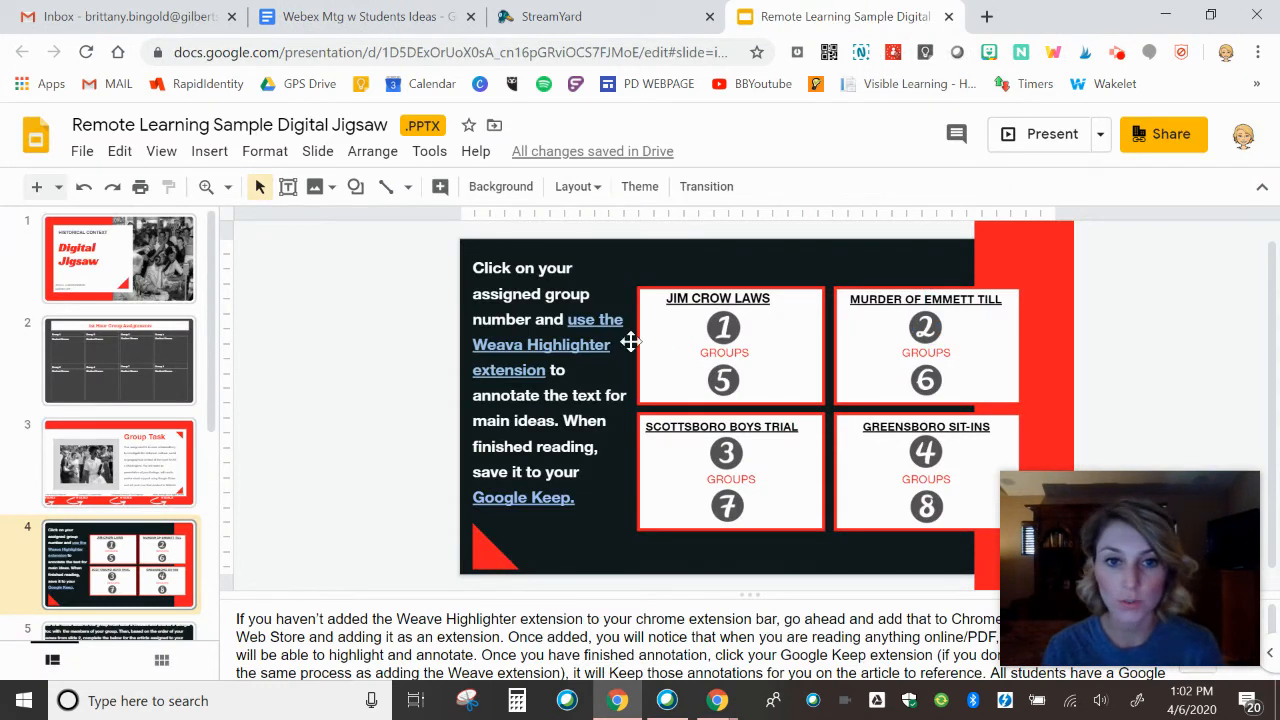
mouse_move(537, 542)
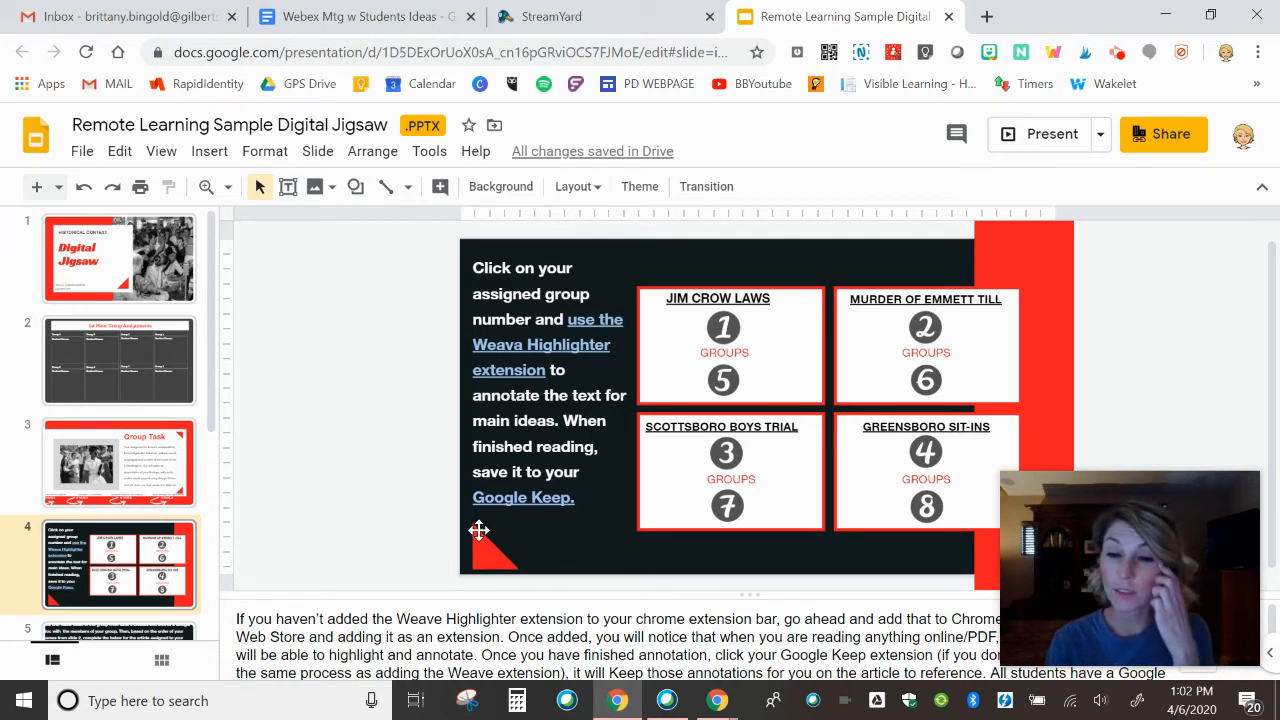
mouse_move(497, 490)
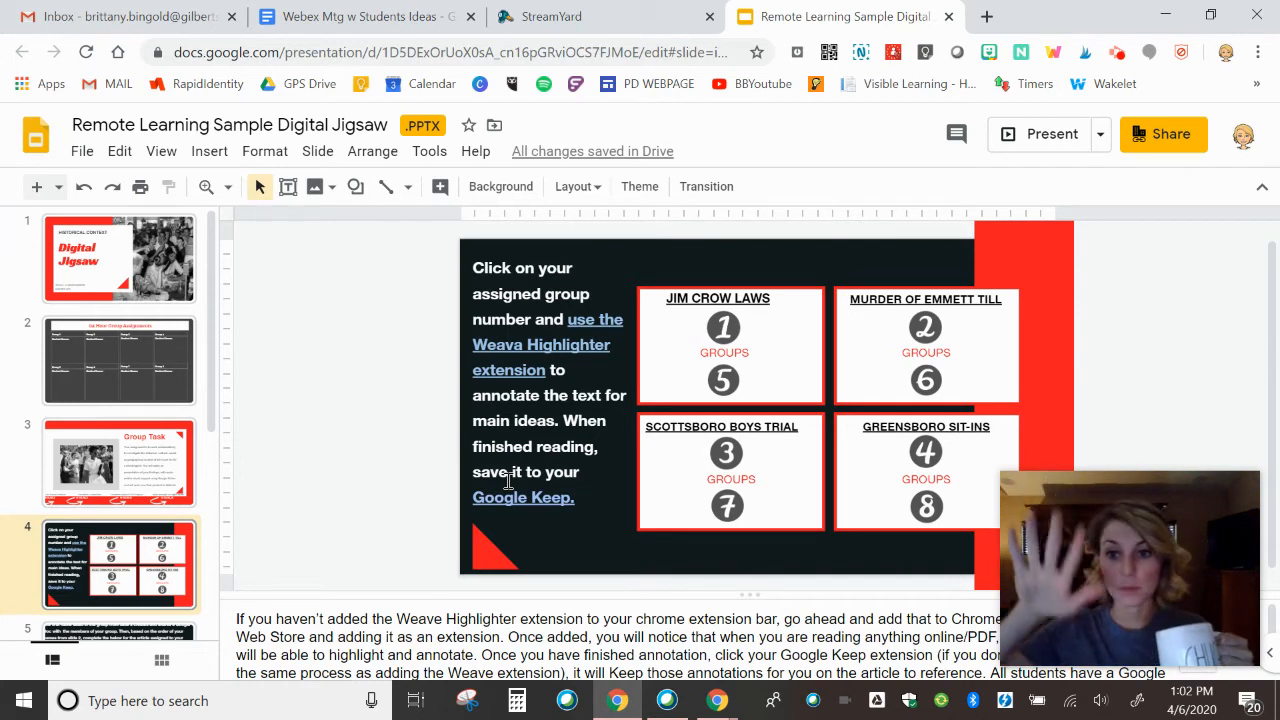
mouse_move(445, 543)
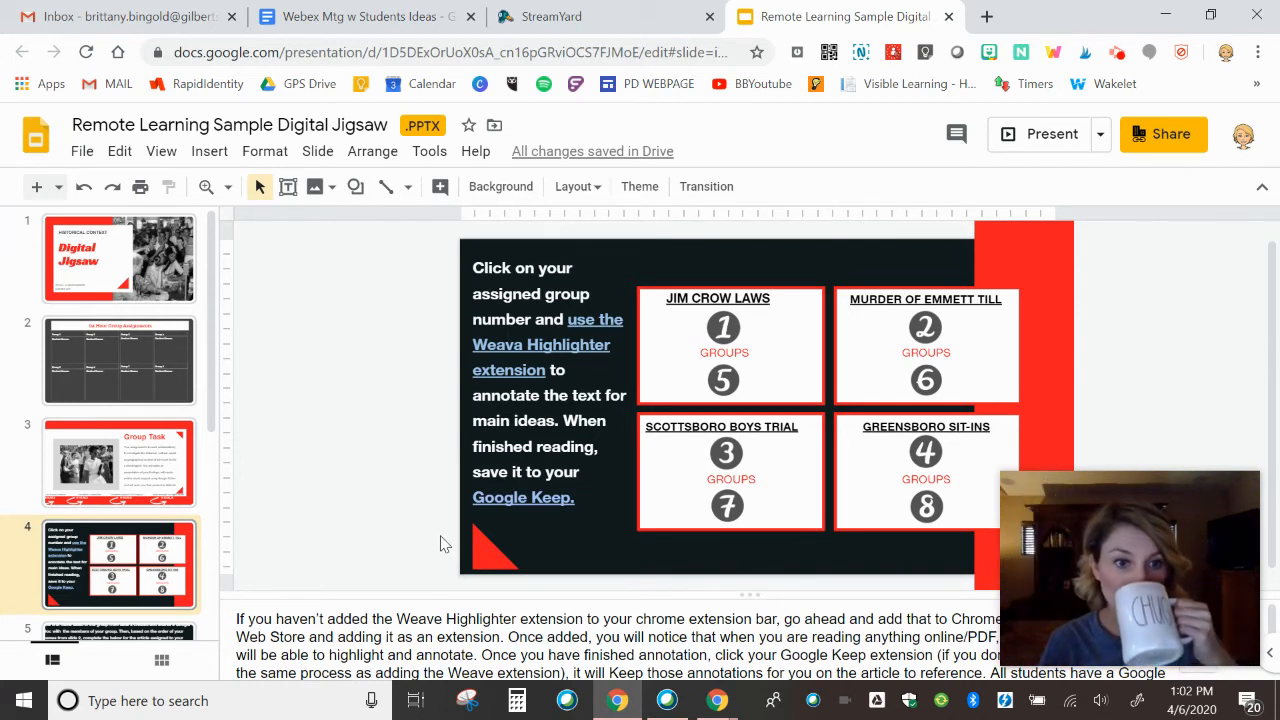
Scroll the filmstrip down to slide 5, which describes each member's tasks.
scroll("down", 3)
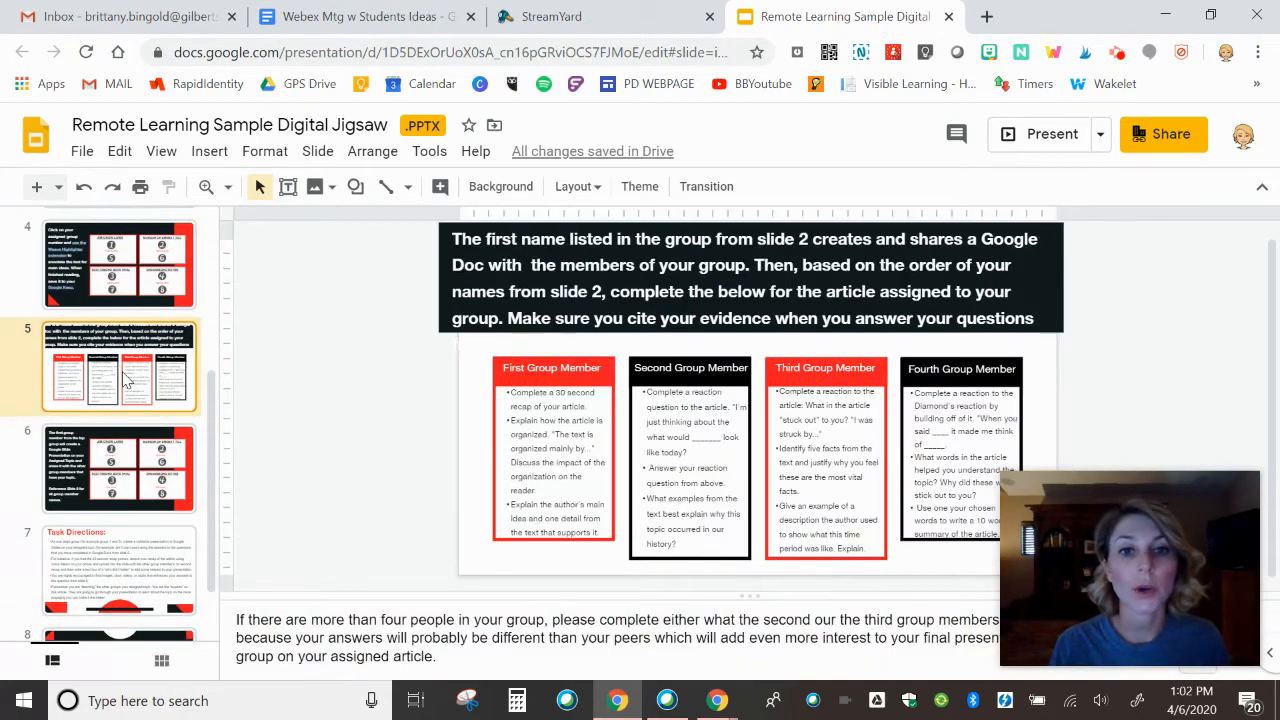
mouse_move(500, 217)
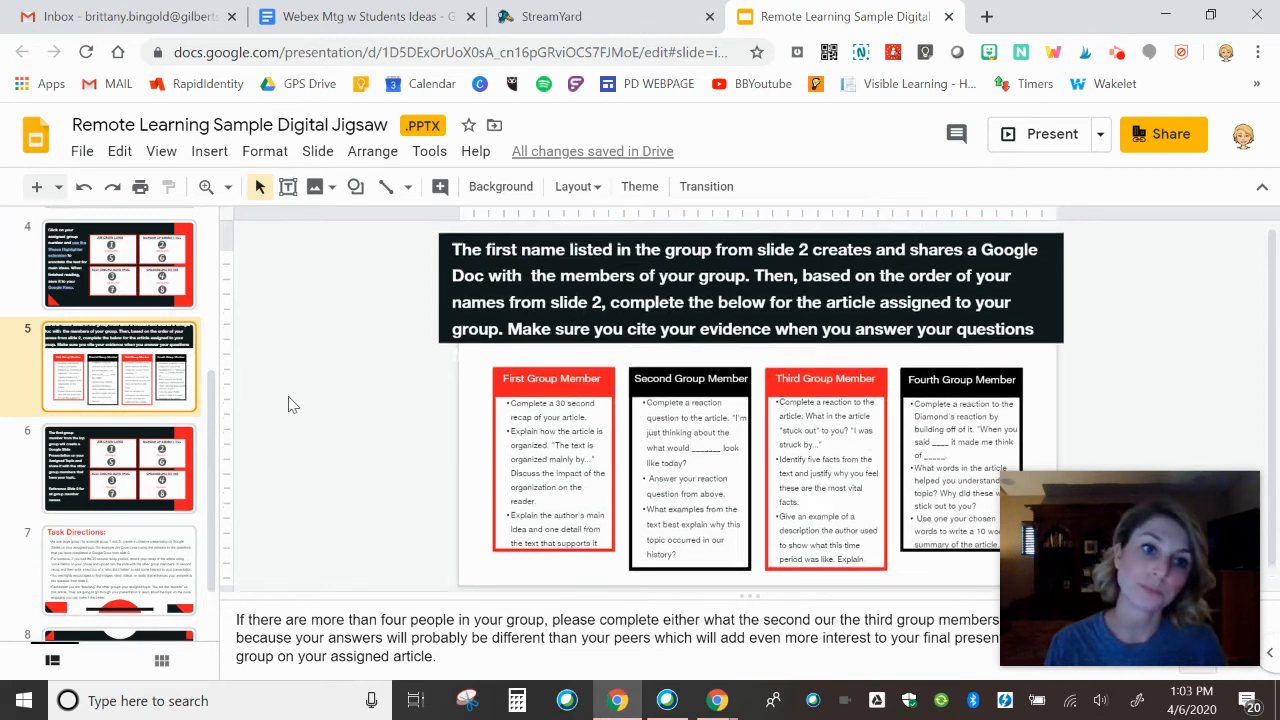
On the group assignments slide, type 'Brit' under Group 1.
left_click(119, 360)
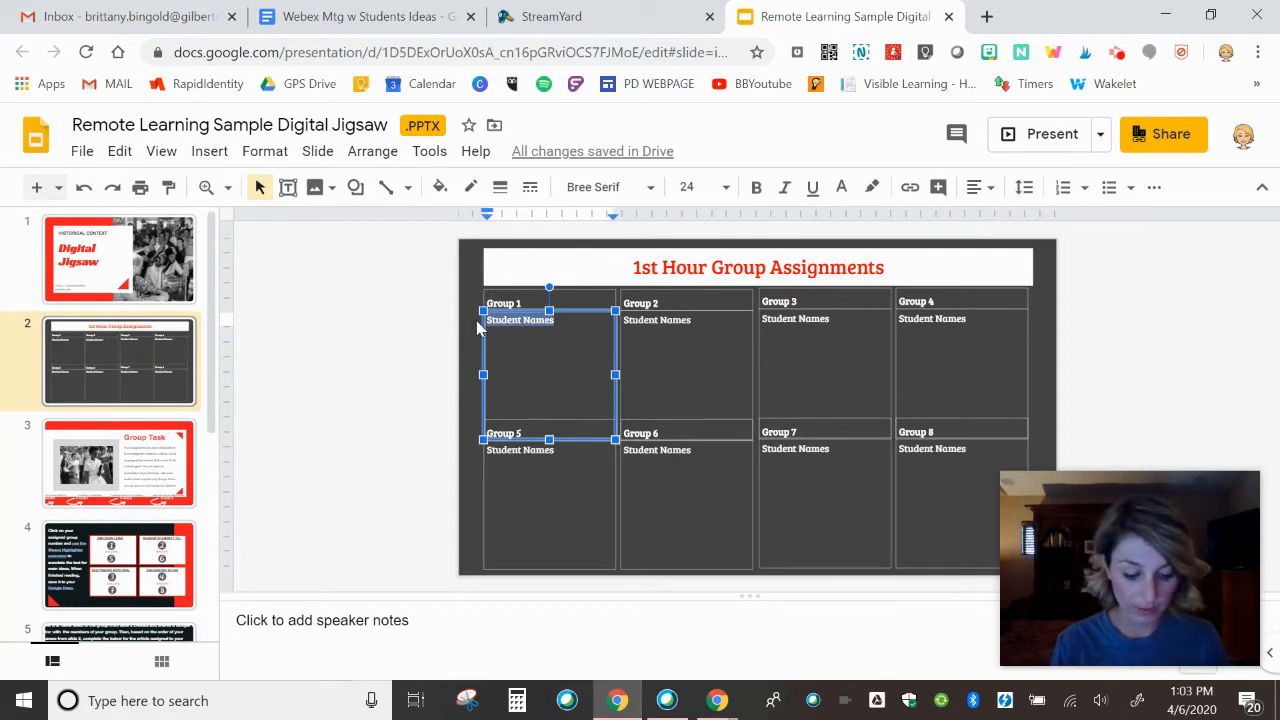
type("Brit")
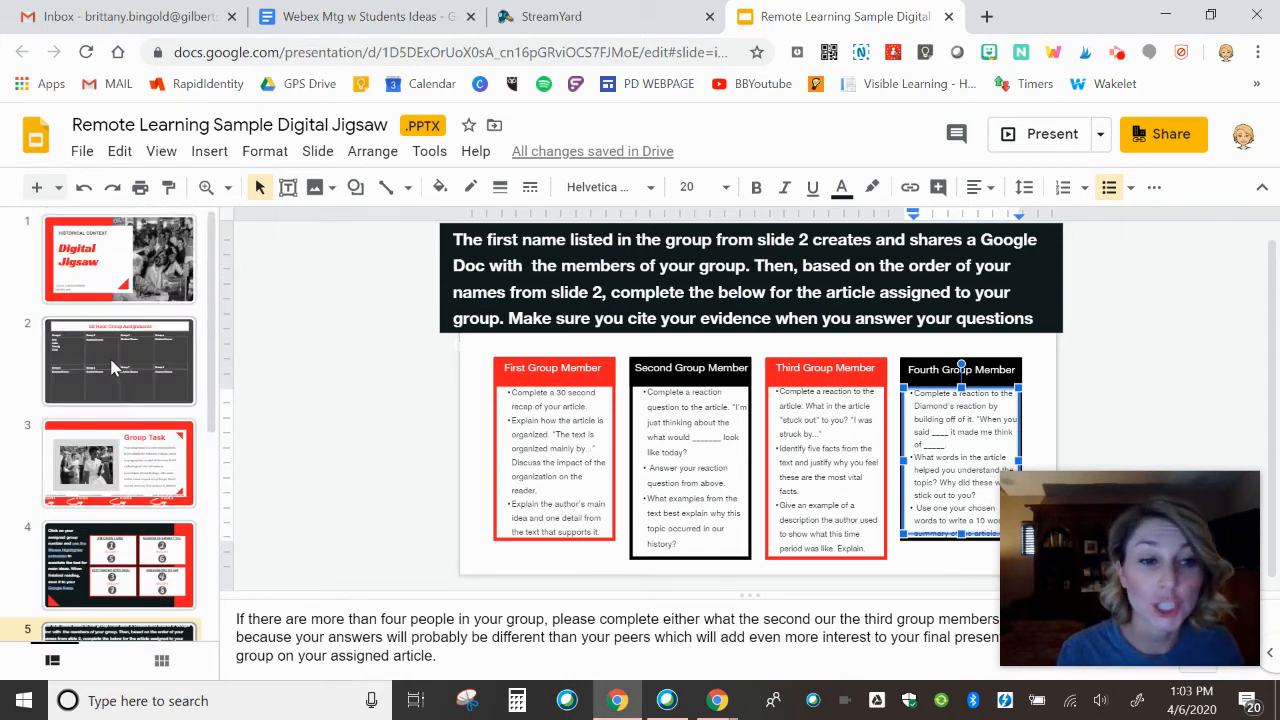
Revisit slide 2 and select the Group 1 names box listing Brit, Julia, Wendy and Vicki.
left_click(119, 360)
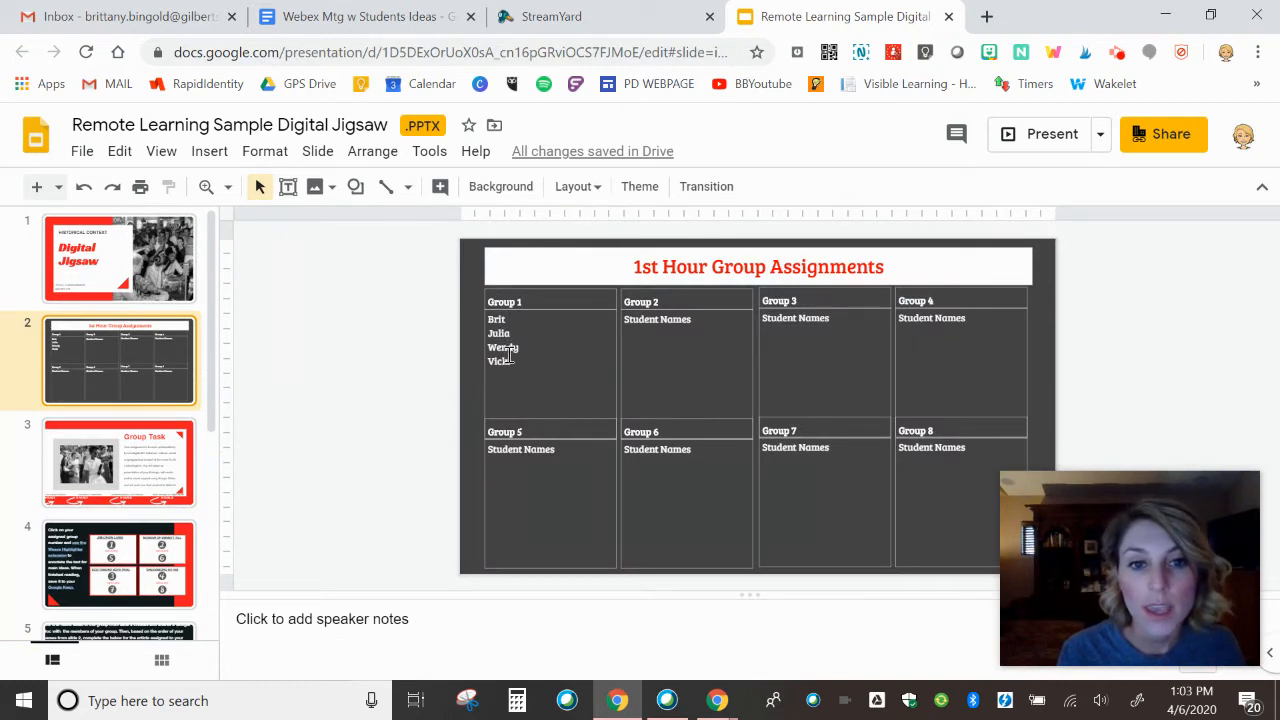
left_click(520, 347)
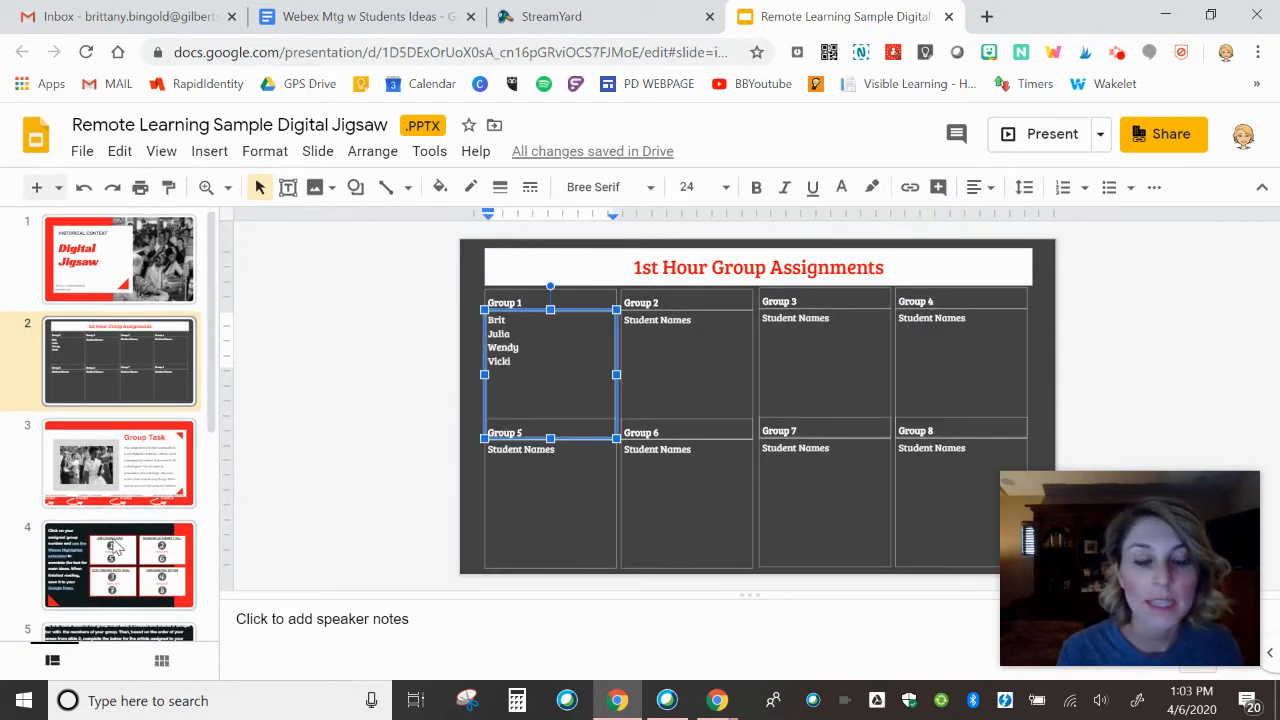
scroll("down", 3)
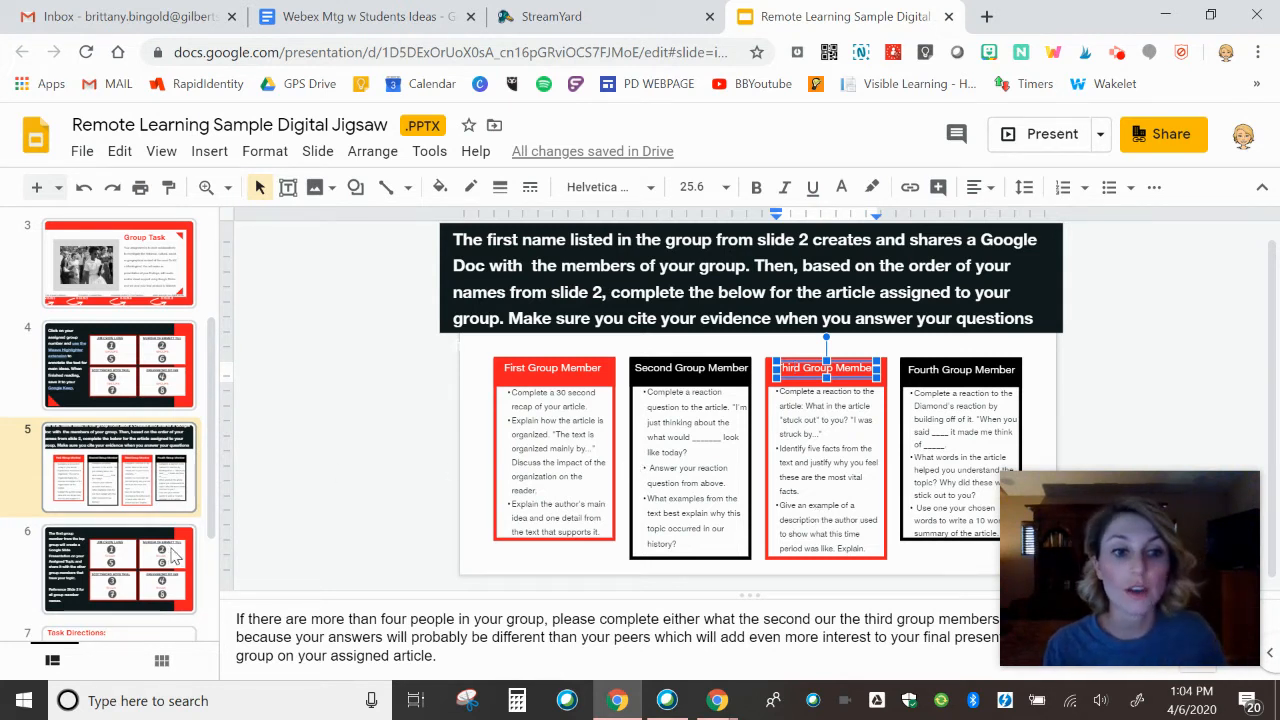
left_click(118, 568)
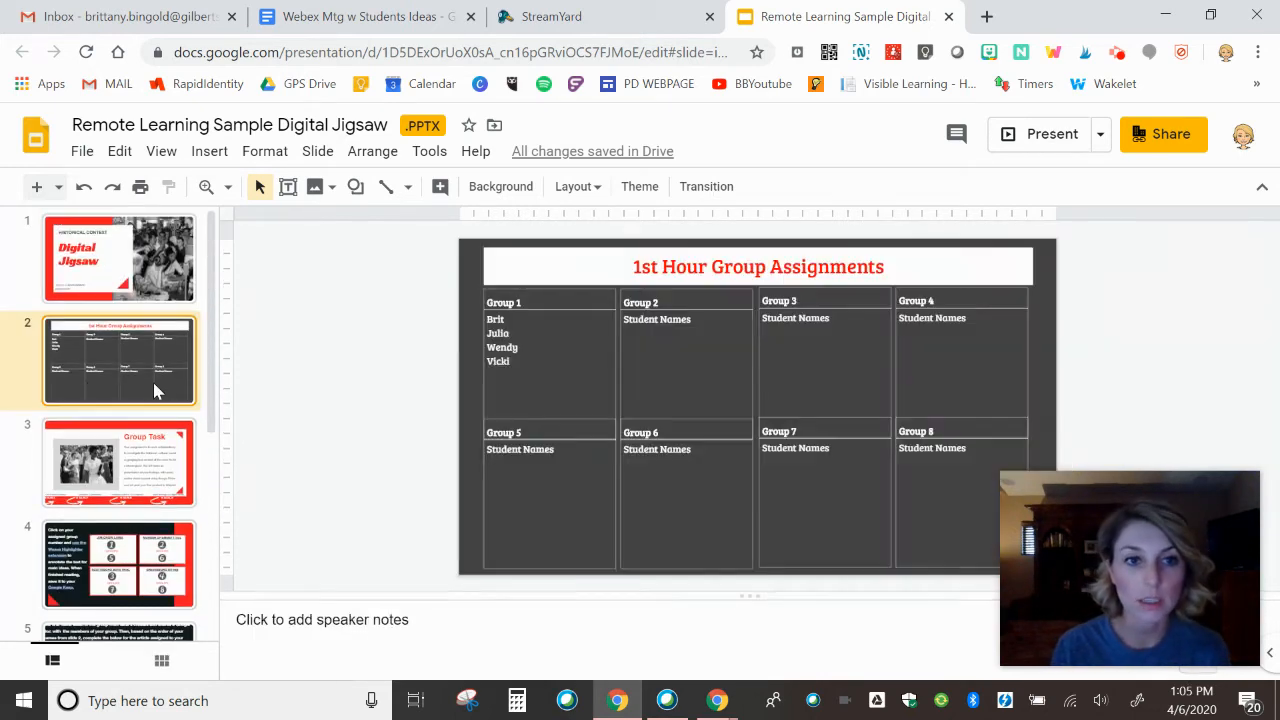
Select Group 1's names, view the topics slide, then return to slide 5's member tasks.
left_click(510, 340)
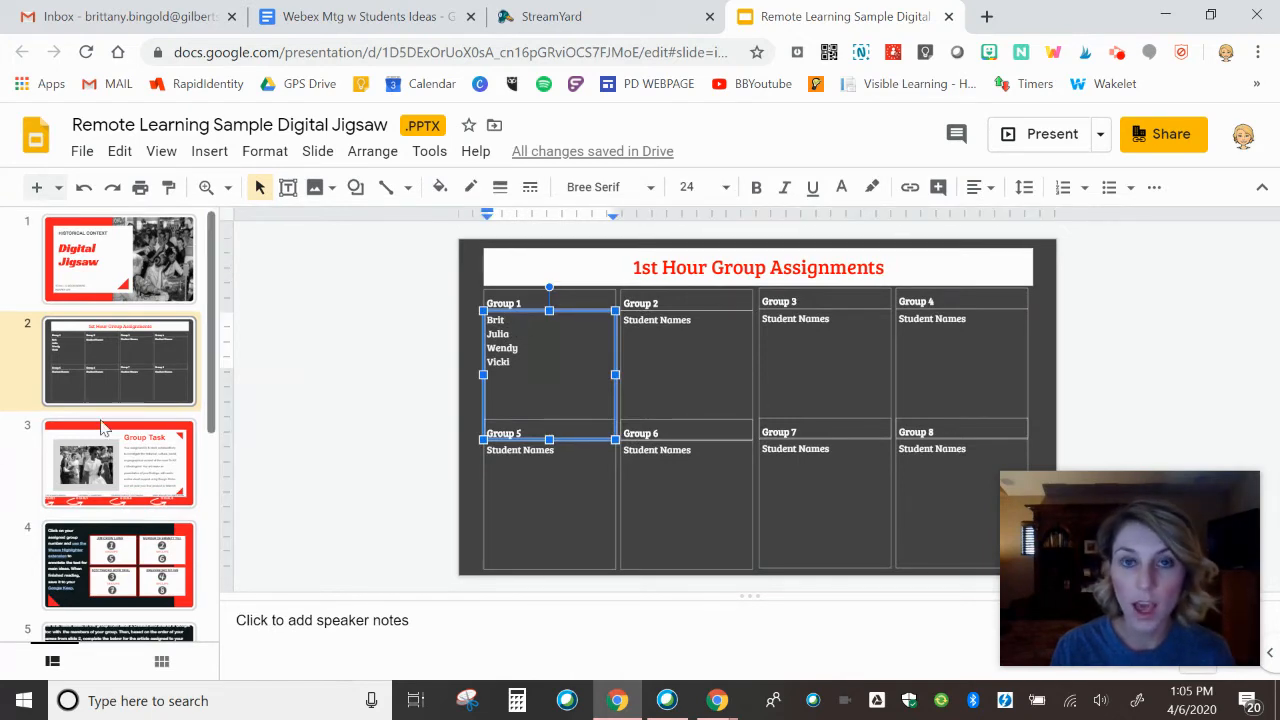
left_click(119, 467)
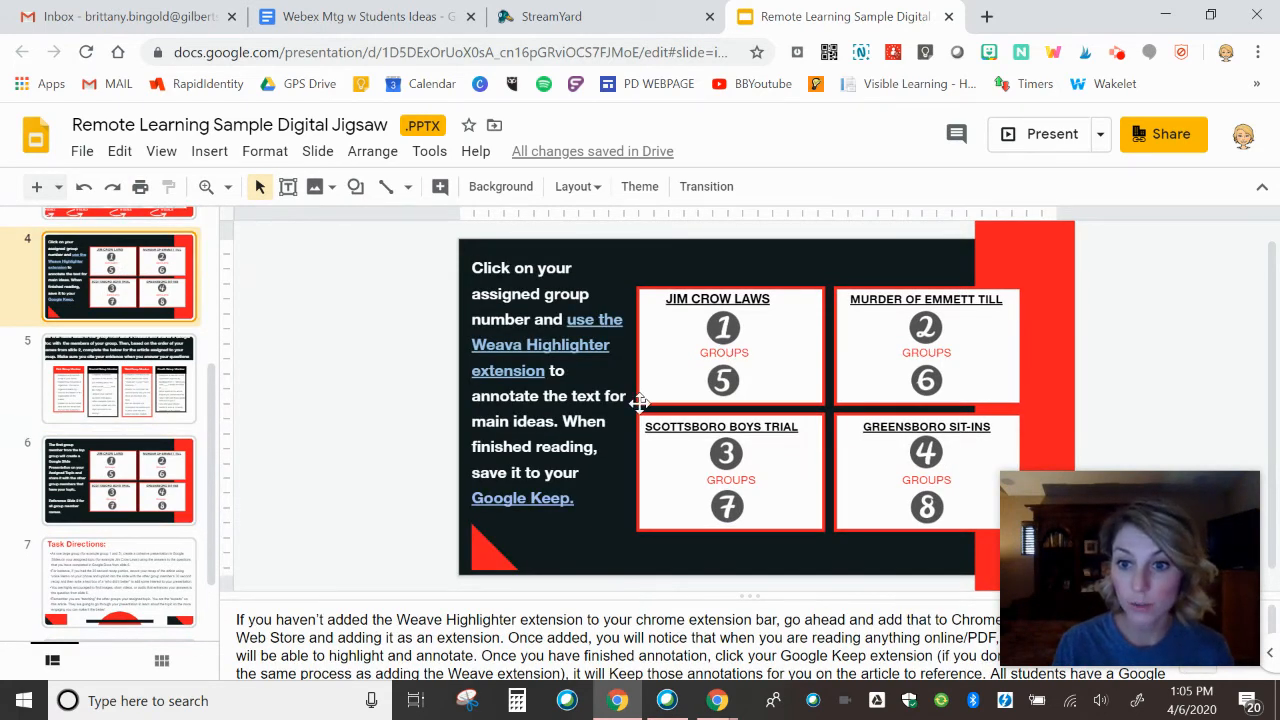
mouse_move(935, 323)
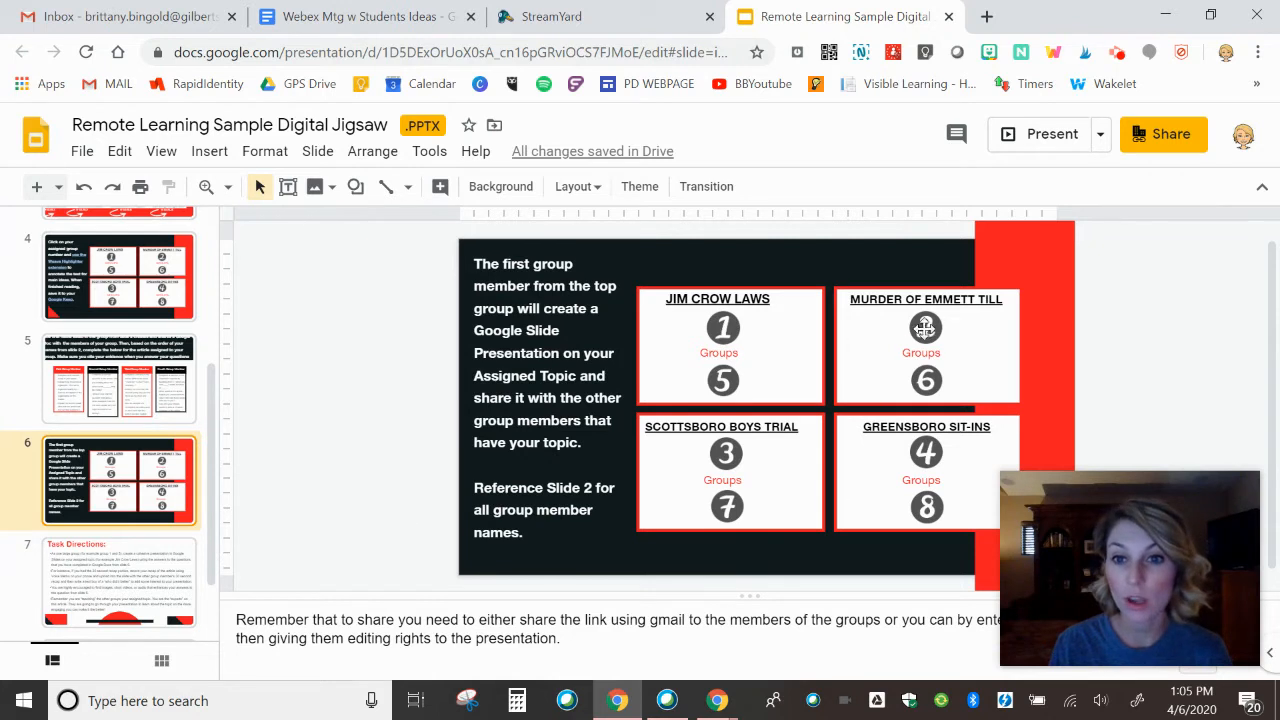
left_click(925, 345)
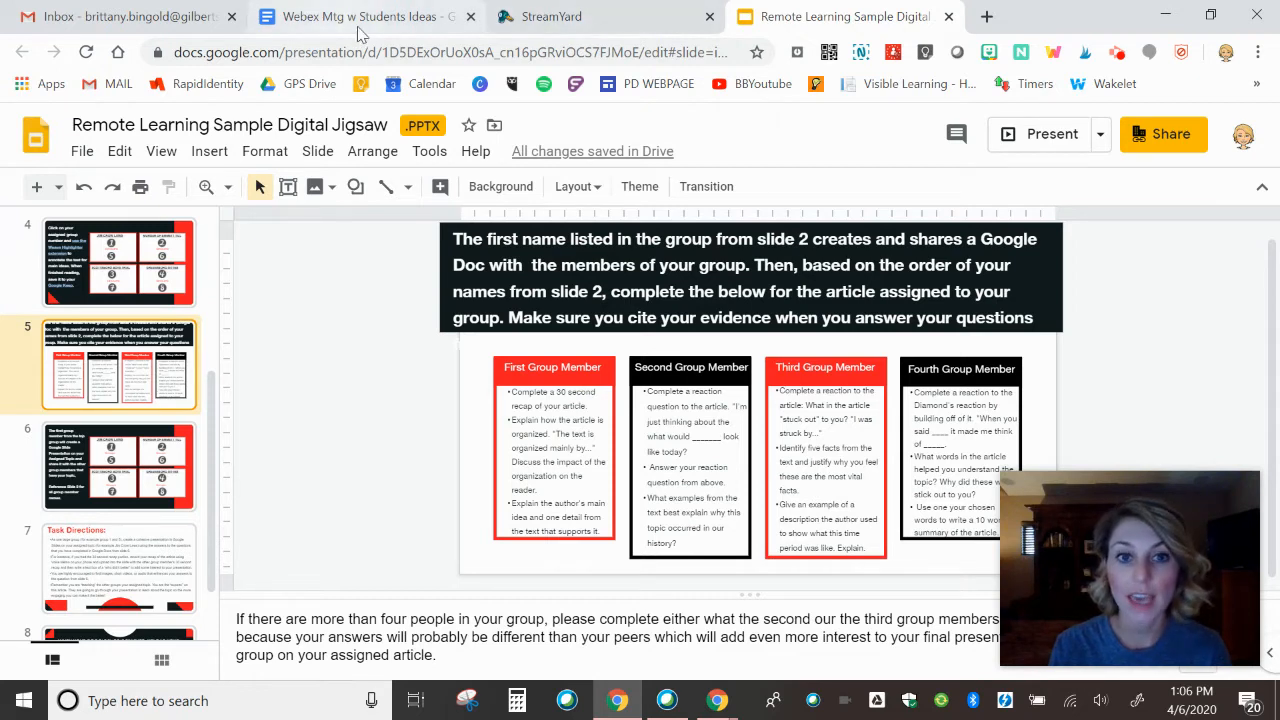
Open the Task Directions slide and highlight the 'find images' bullet text, then deselect.
left_click(118, 568)
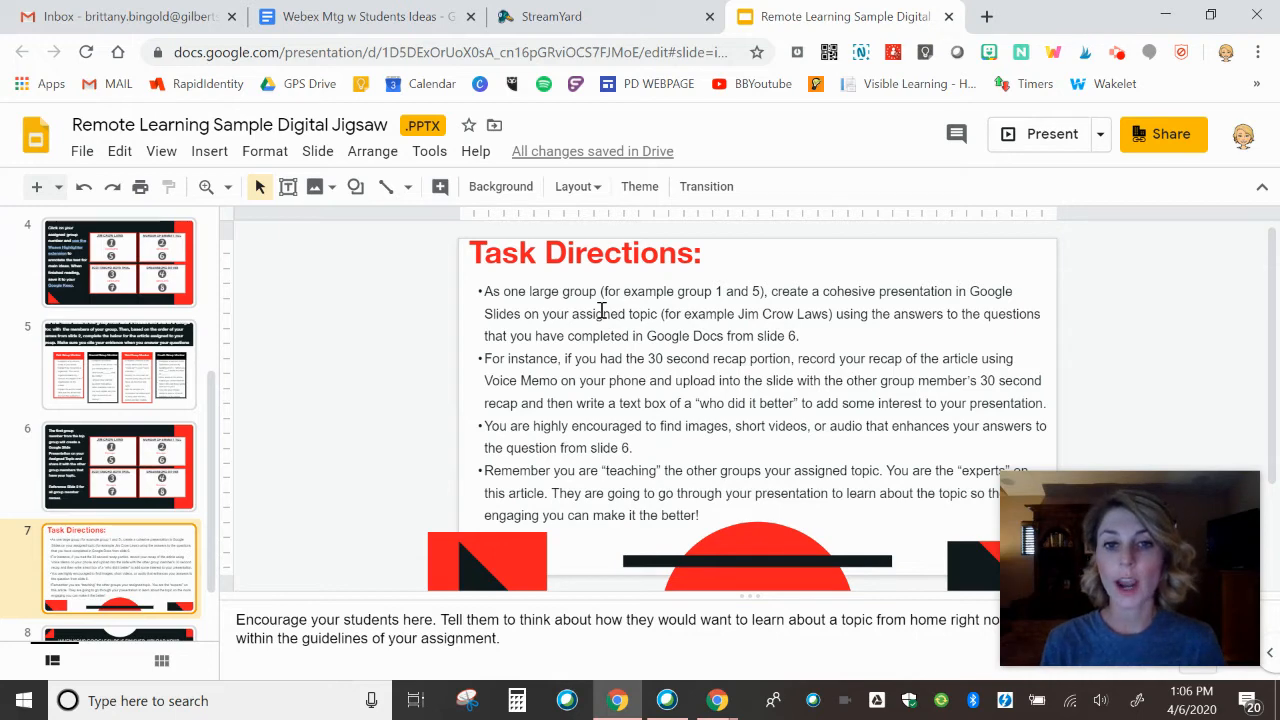
double_click(680, 426)
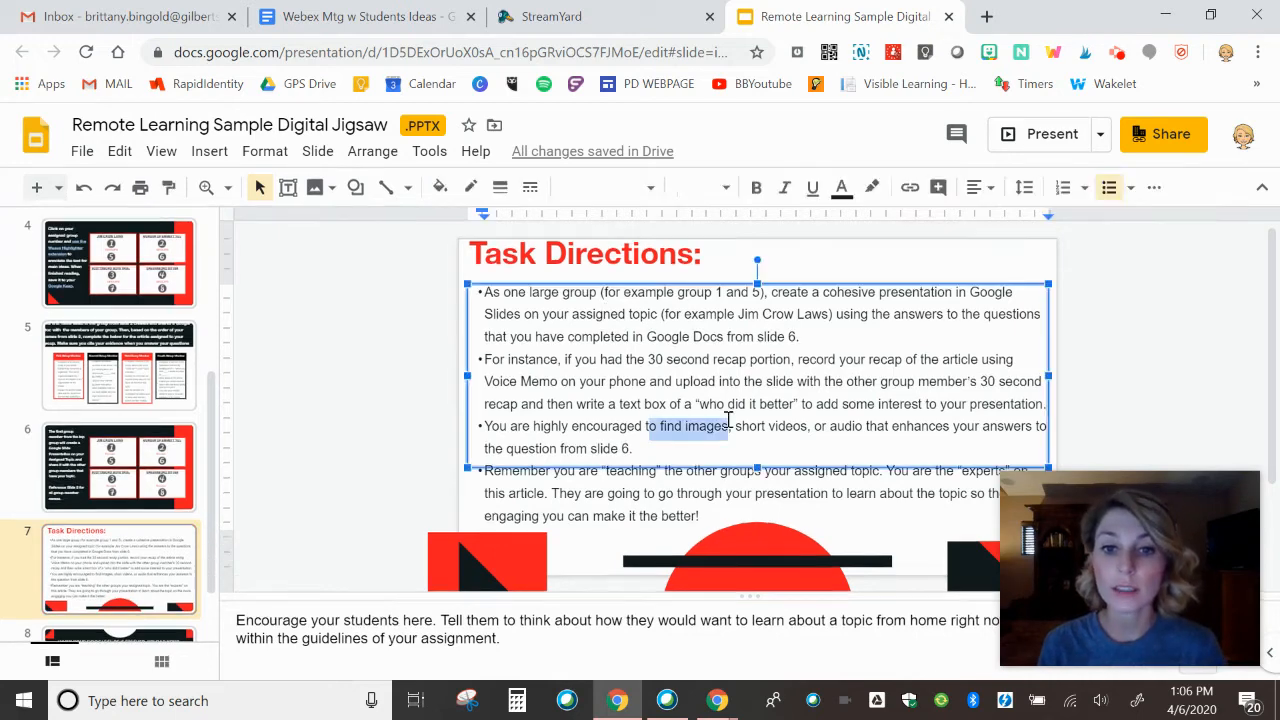
left_click_drag(735, 426, 885, 426)
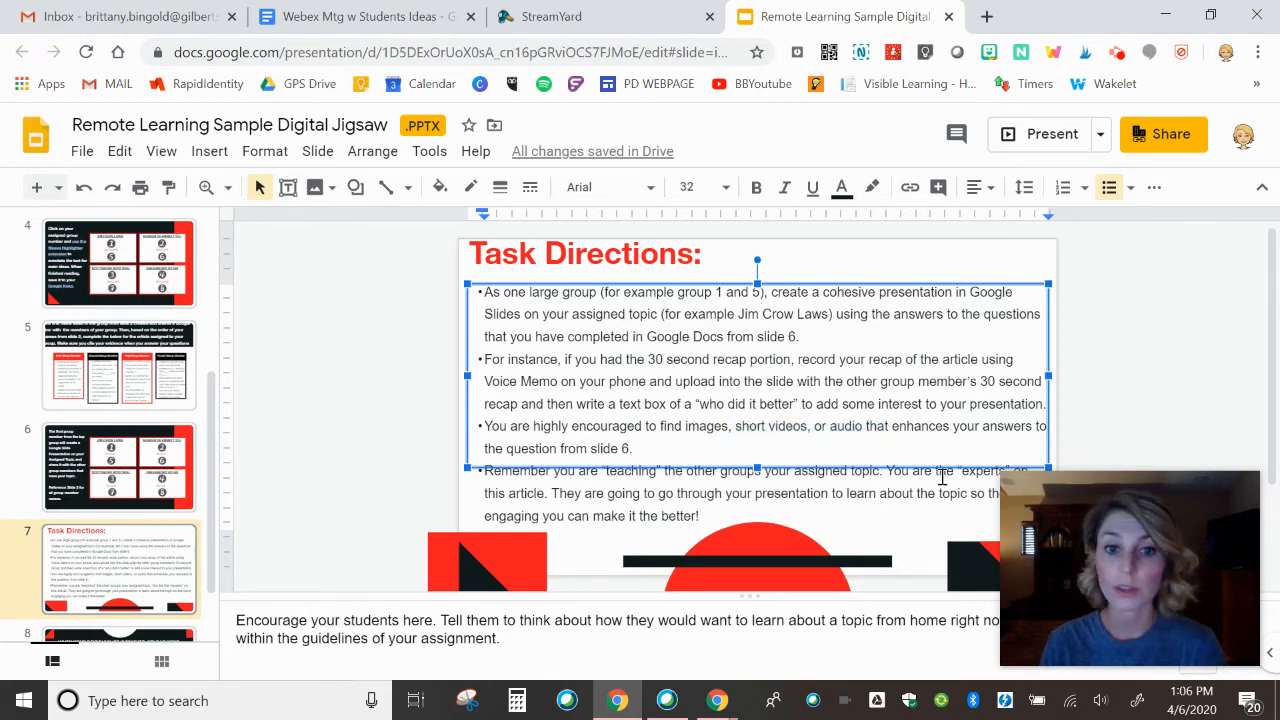
left_click(358, 453)
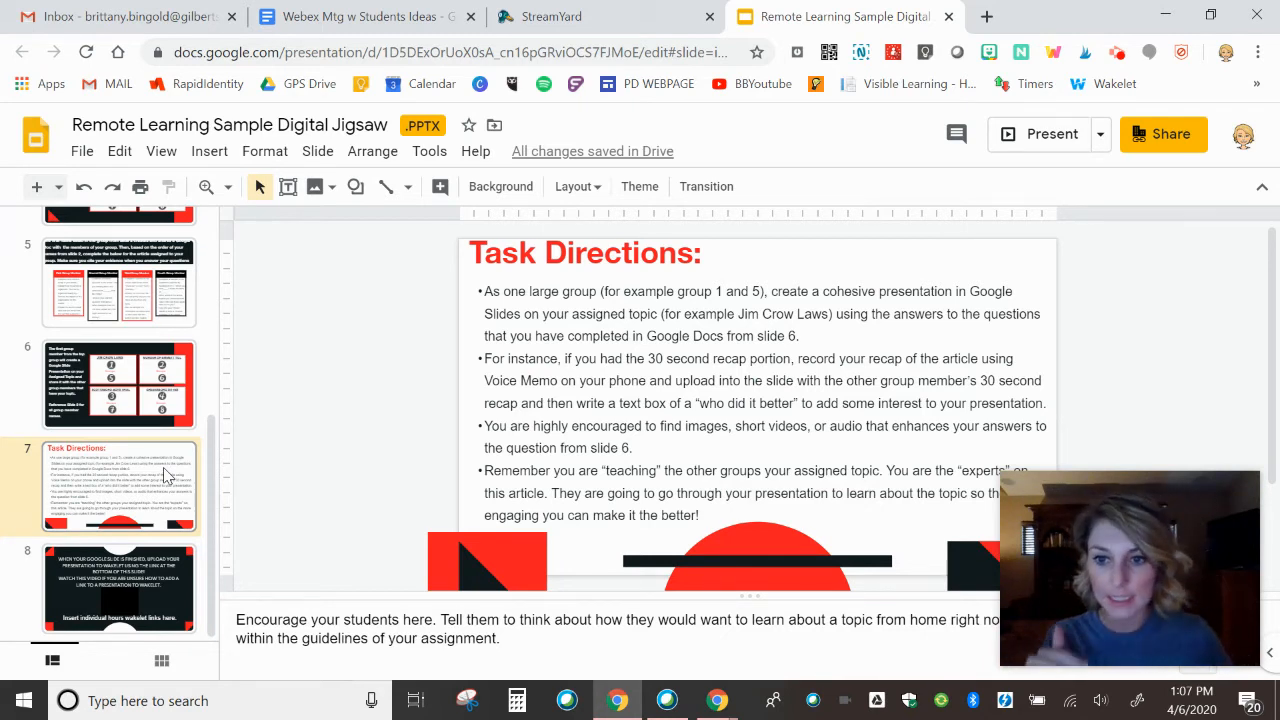
Show slide 8 about uploading finished presentations to Wakelet.
left_click(119, 588)
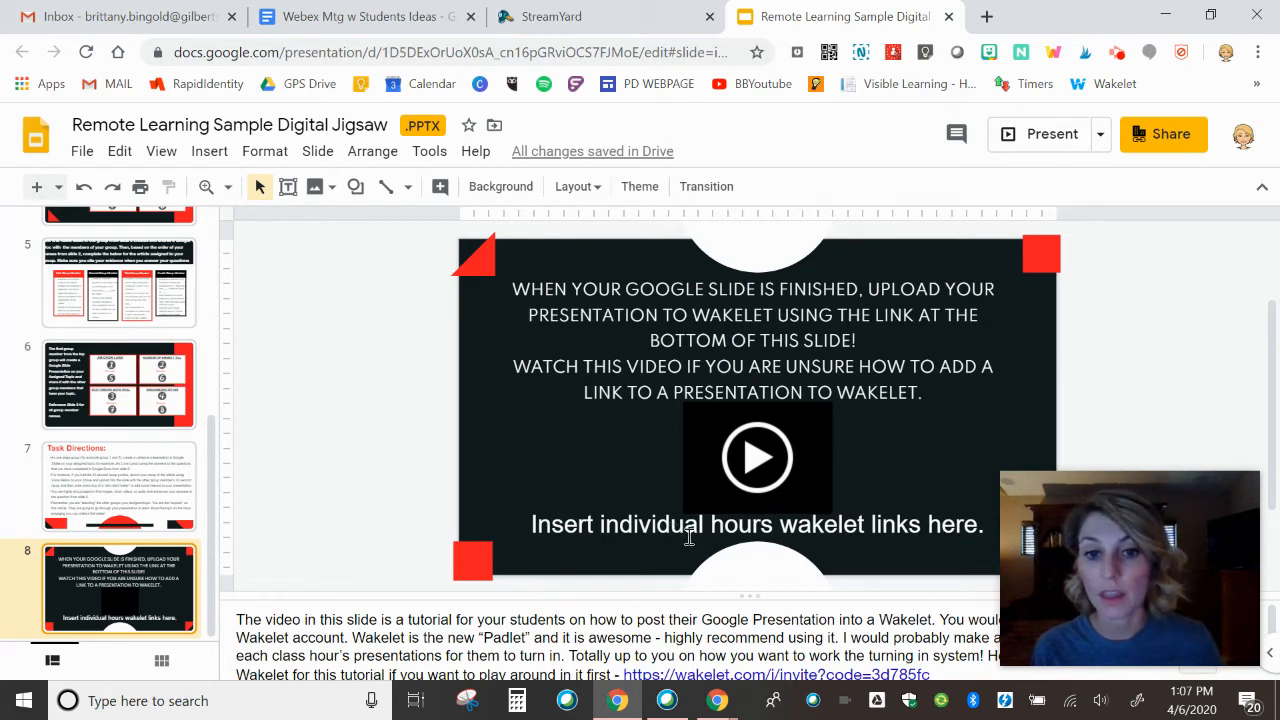
mouse_move(684, 536)
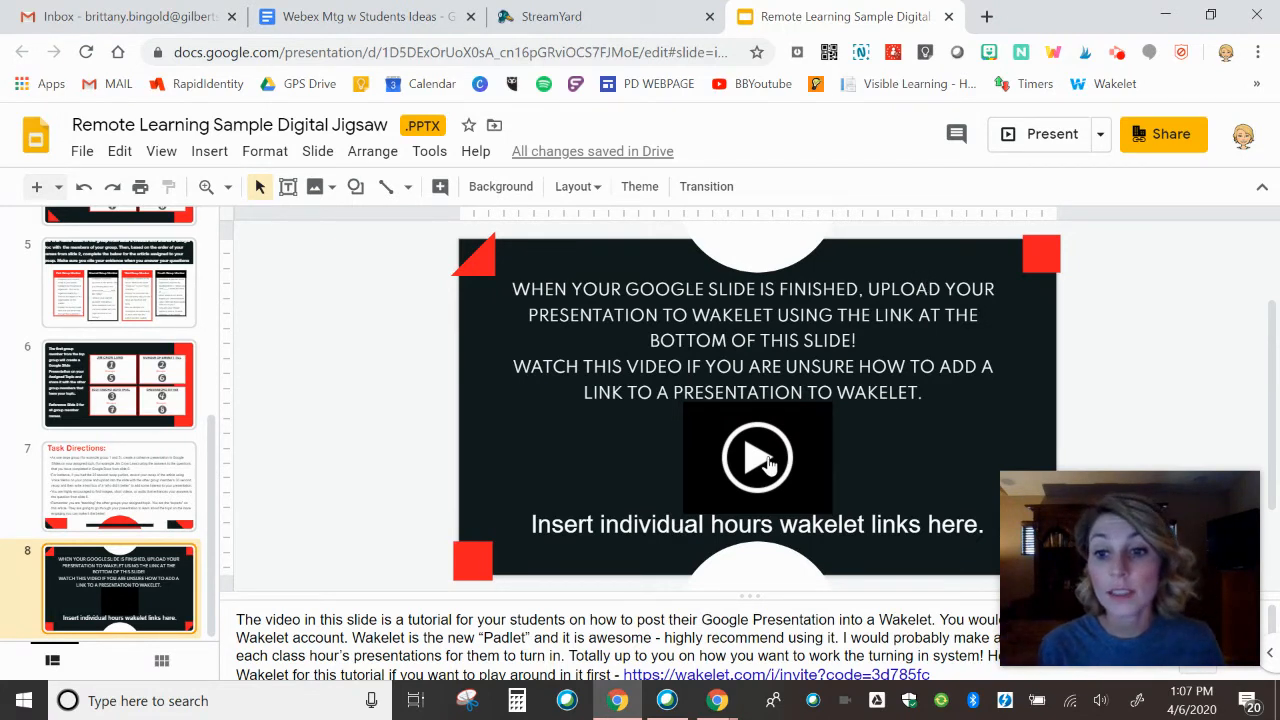
left_click(757, 457)
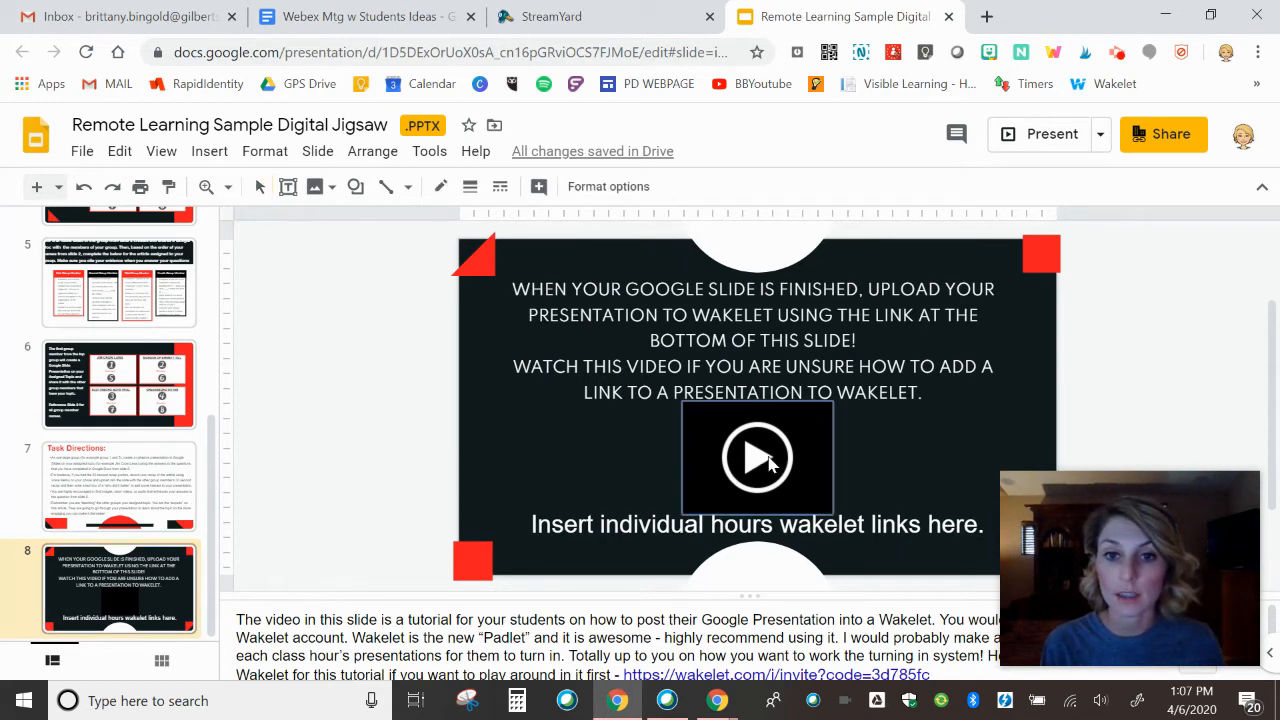
left_click(757, 458)
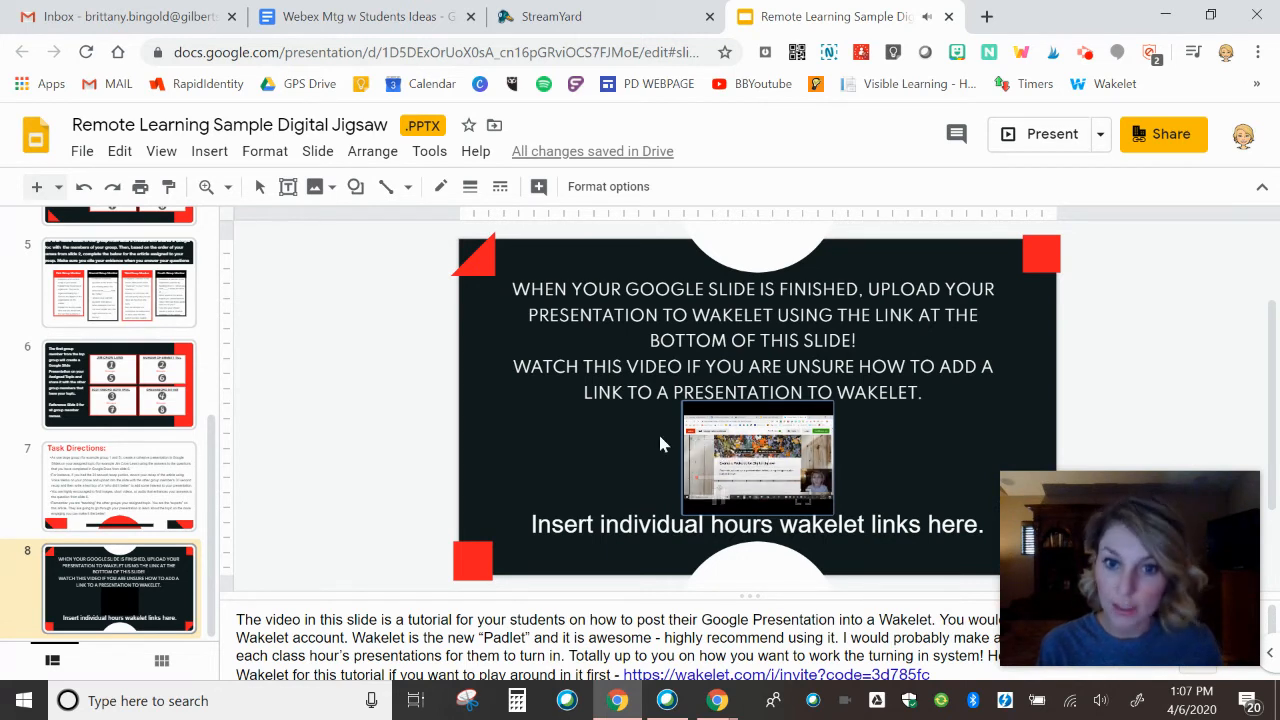
mouse_move(715, 500)
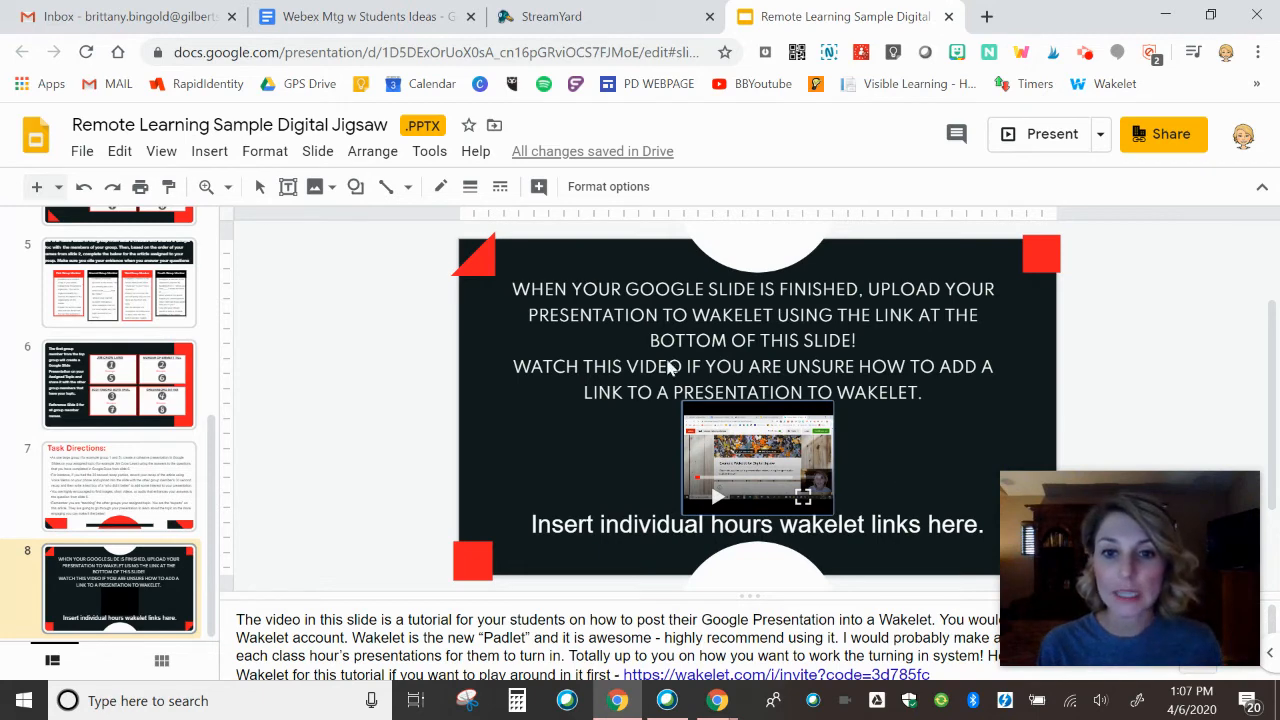
mouse_move(793, 505)
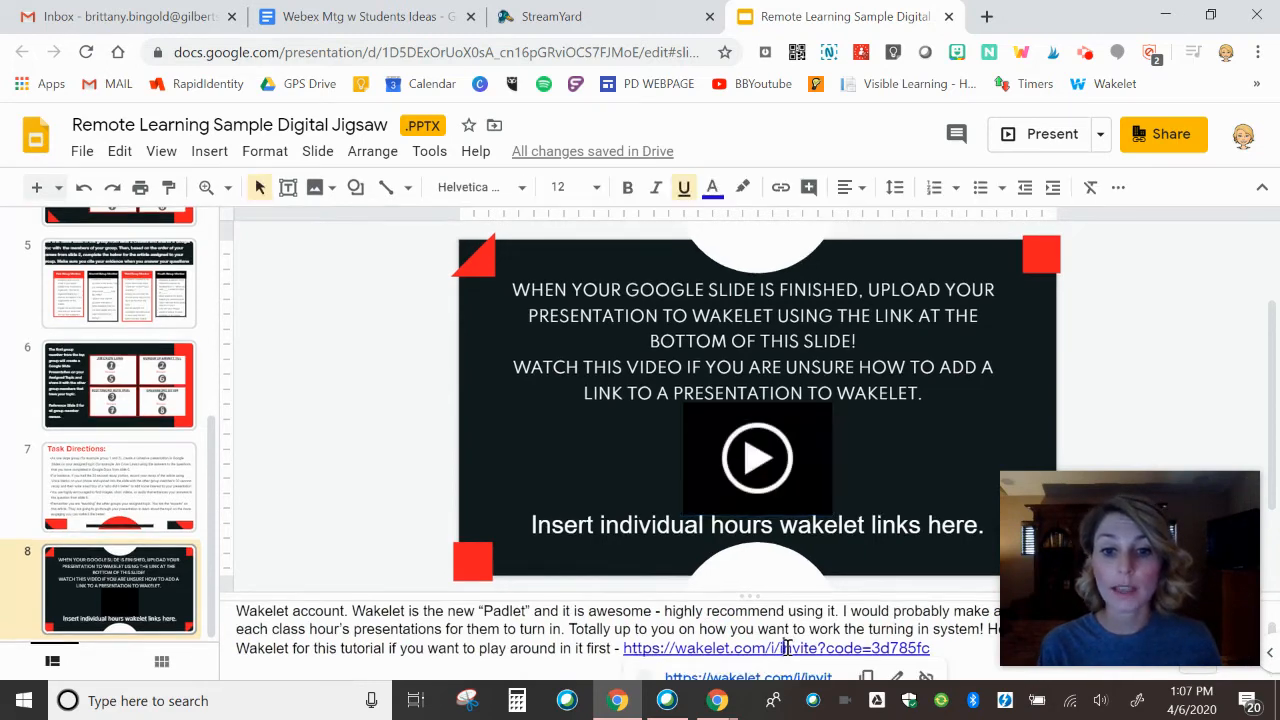
Open the Wakelet invite link from the speaker notes and enter the name 'Brit Sample'.
left_click(775, 648)
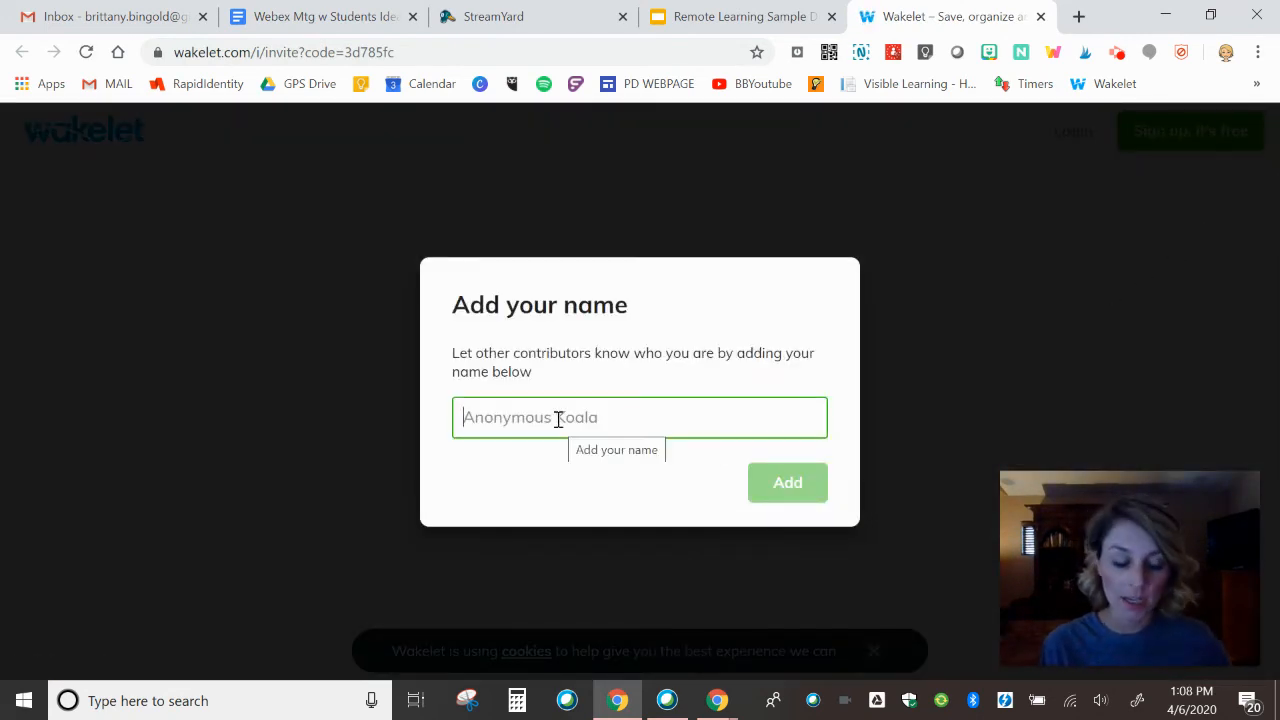
type("B4")
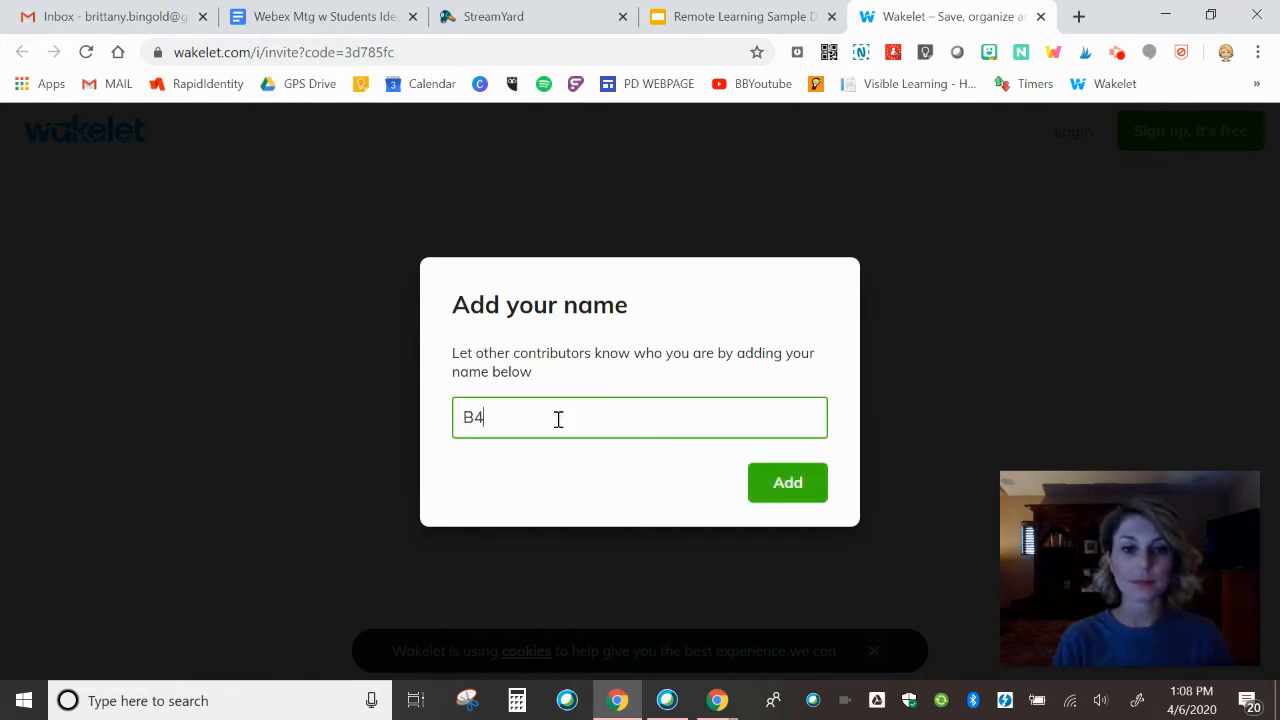
type("Brit Sample")
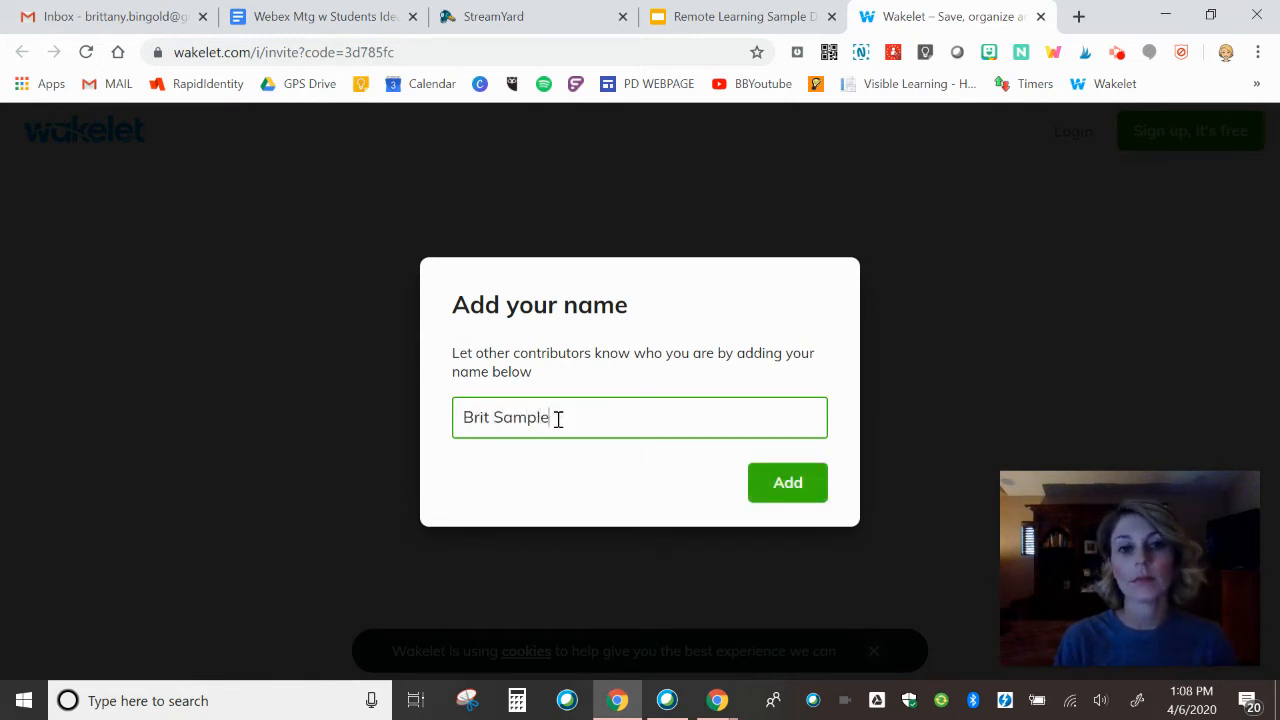
Join the Digital Jigsaw collection and open the add-item prompt below the Jim Crow Laws entry.
left_click(787, 482)
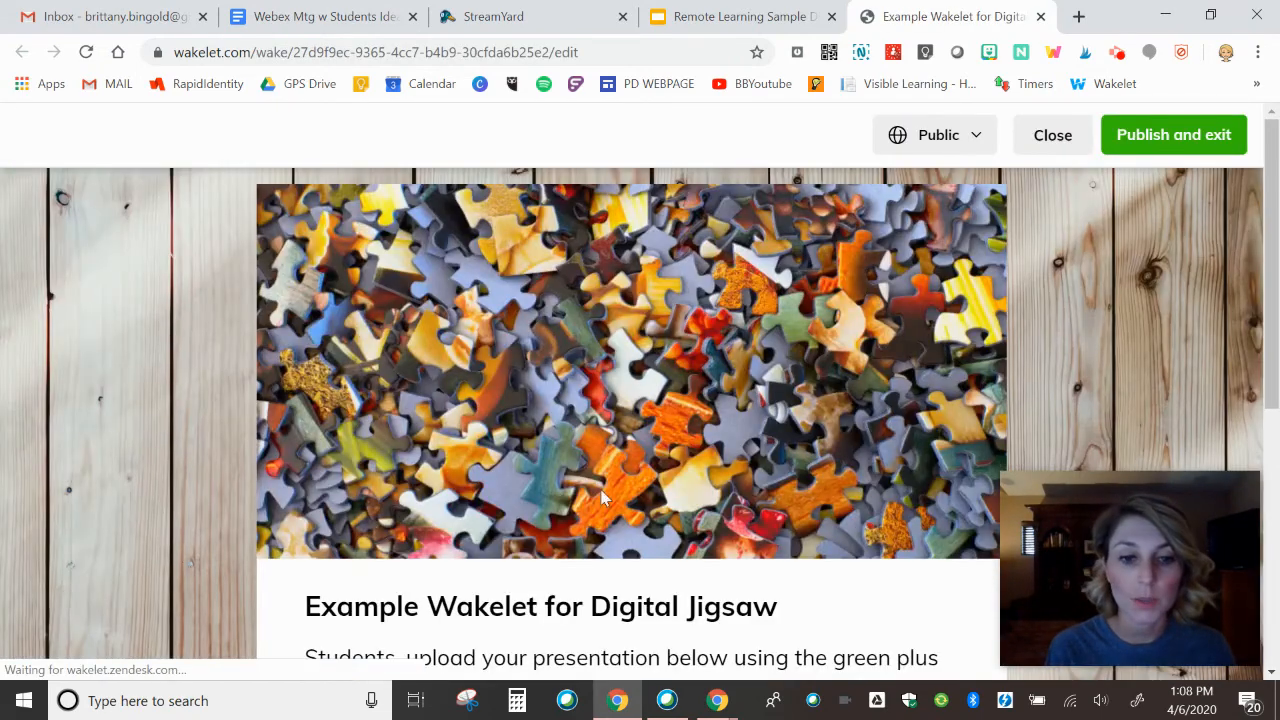
mouse_move(728, 318)
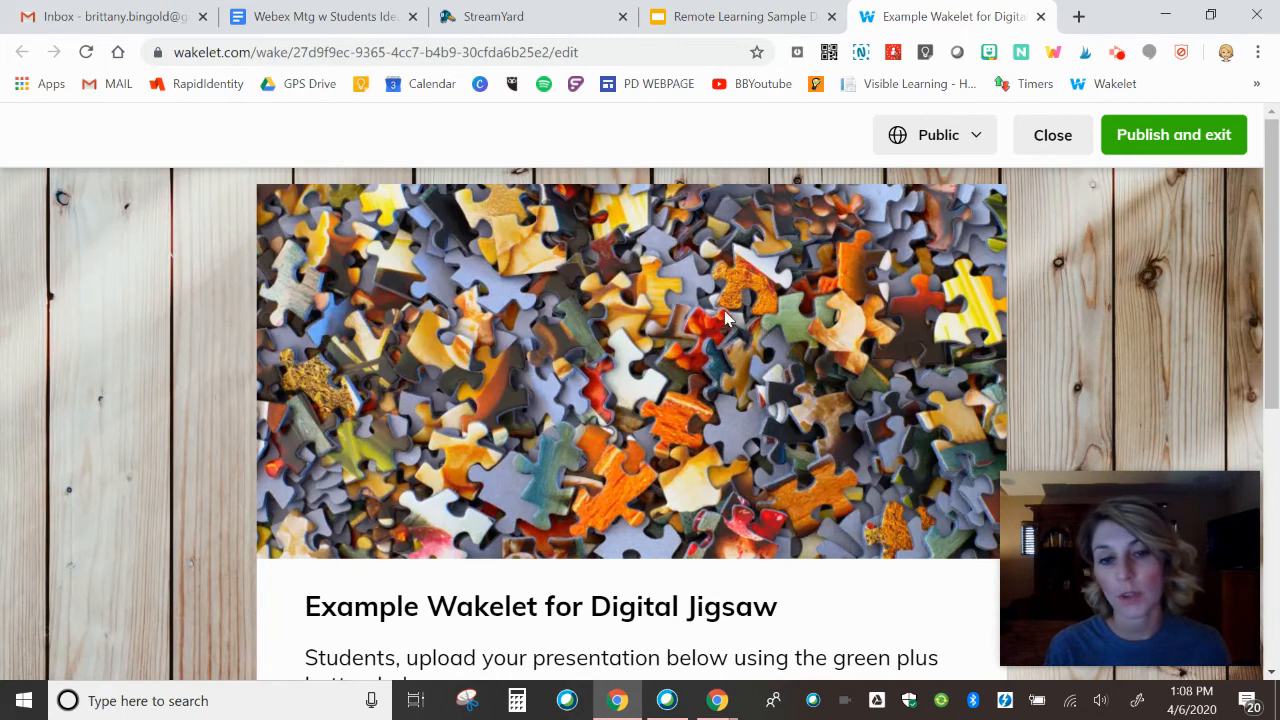
scroll("down", 3)
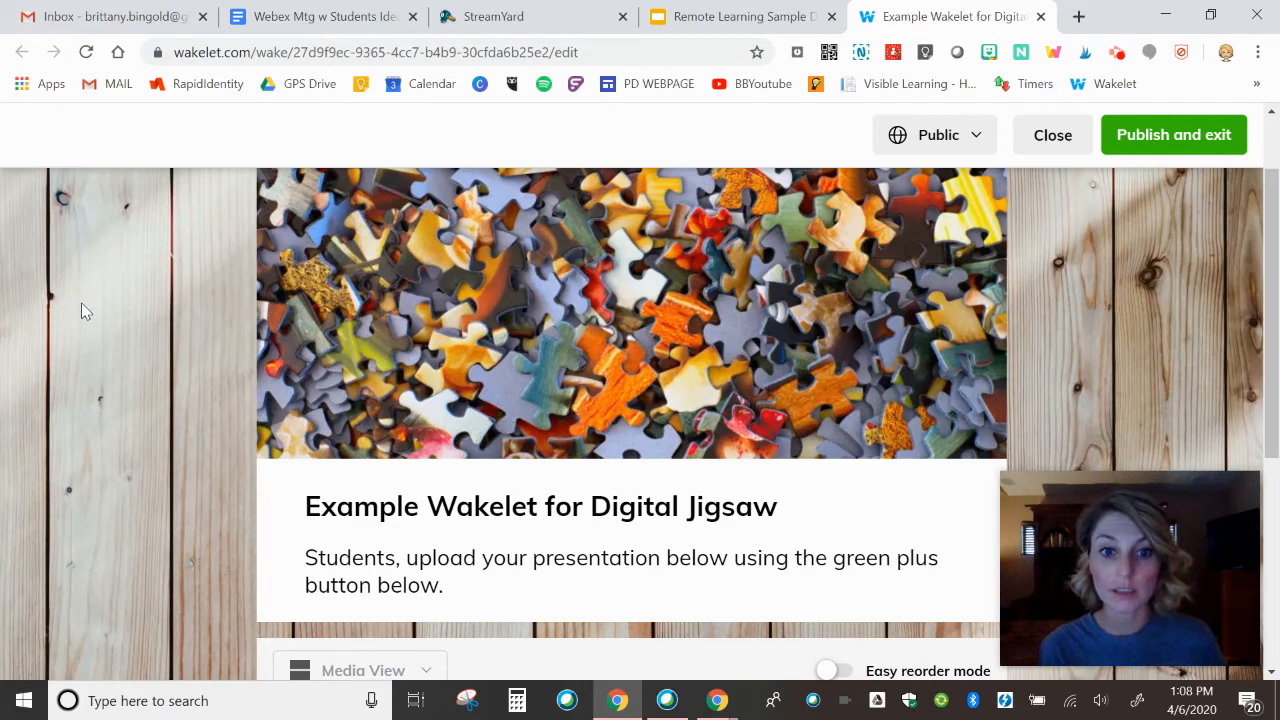
scroll("down", 3)
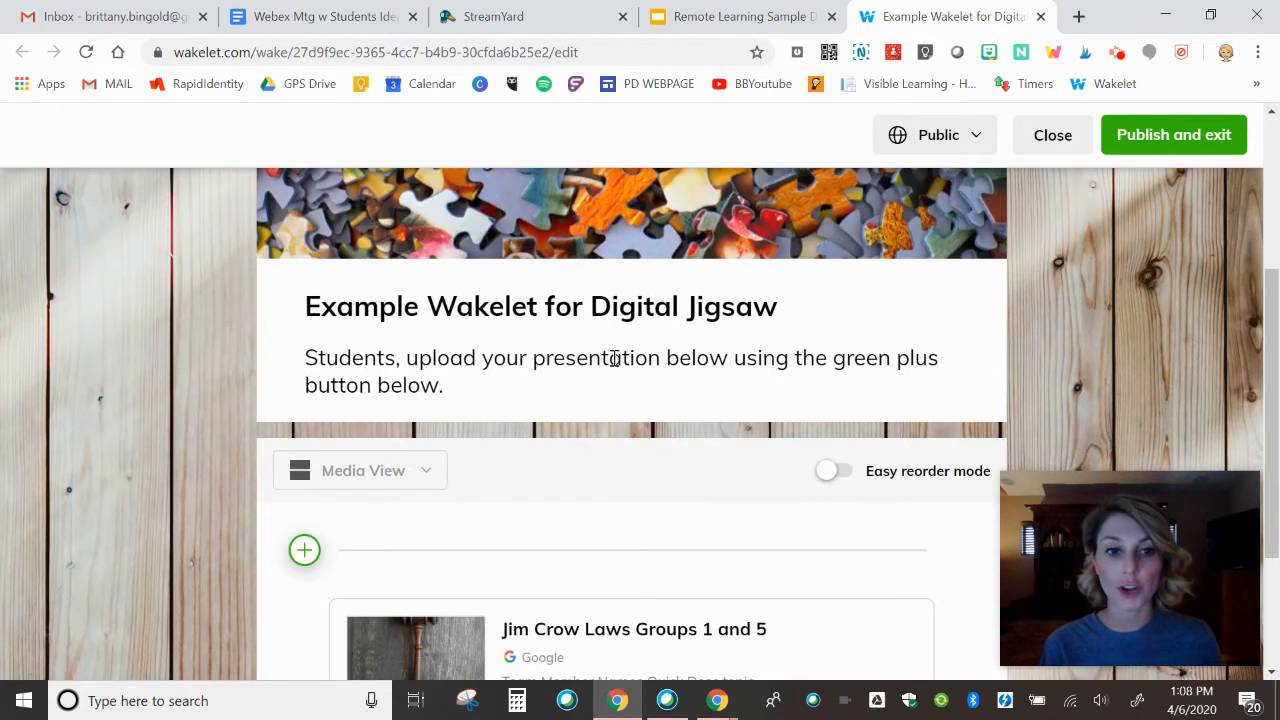
scroll("down", 3)
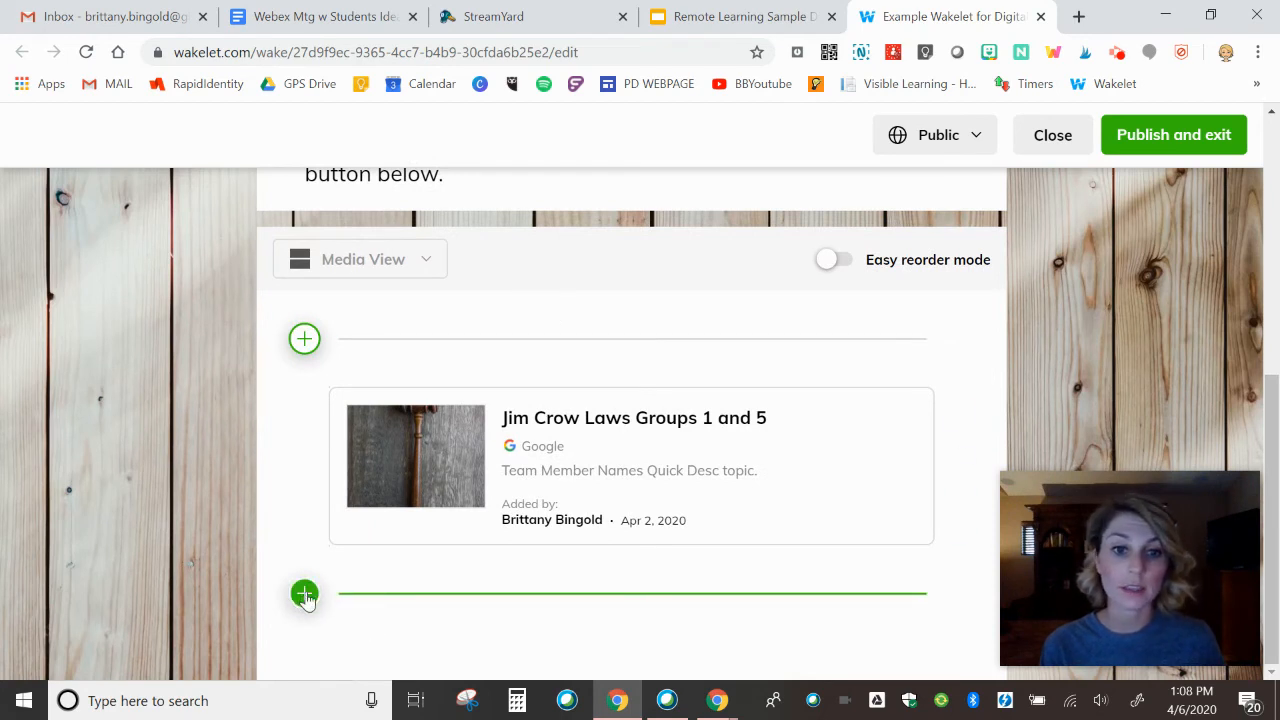
left_click(304, 594)
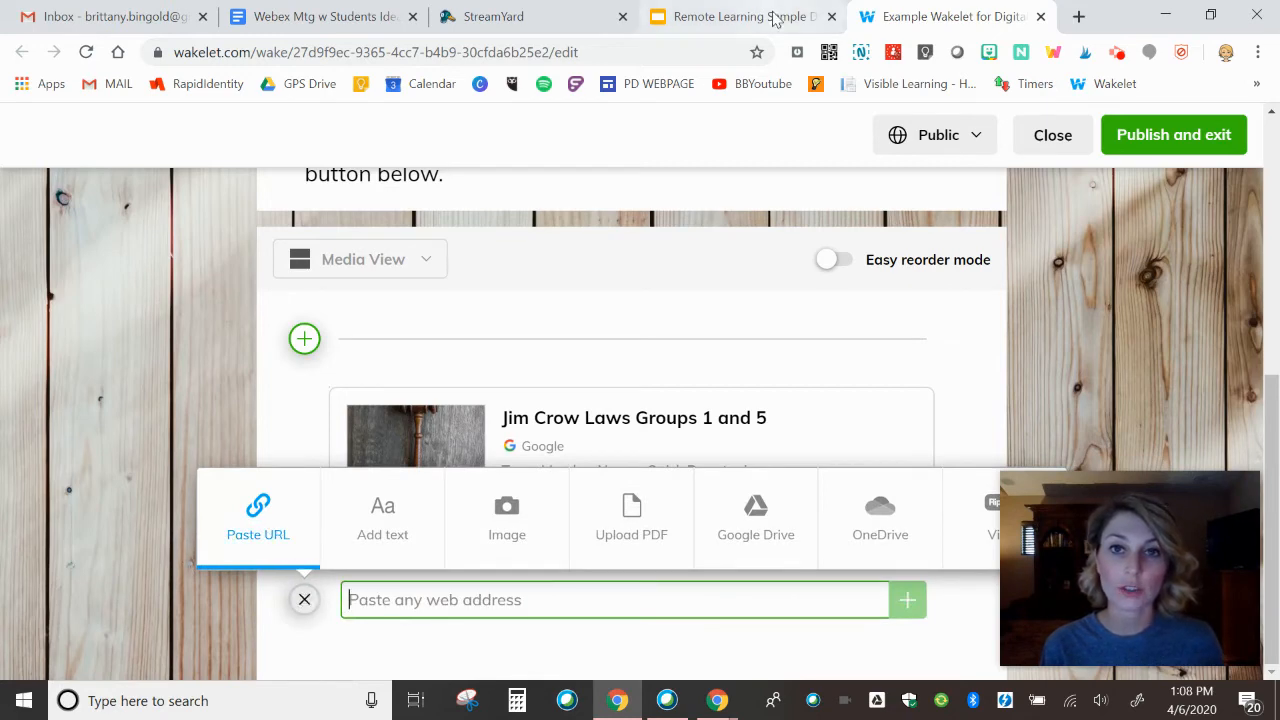
Copy the presentation's view link and focus Wakelet's web address field to paste it.
left_click(735, 16)
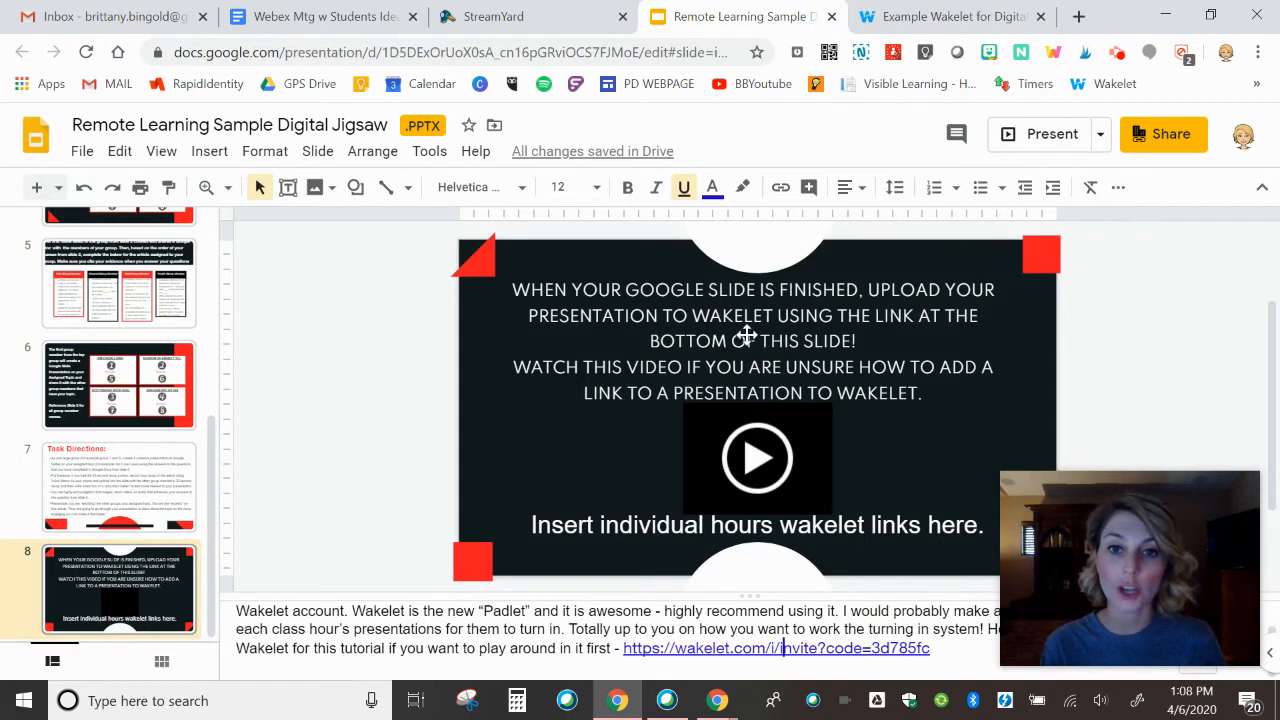
mouse_move(718, 330)
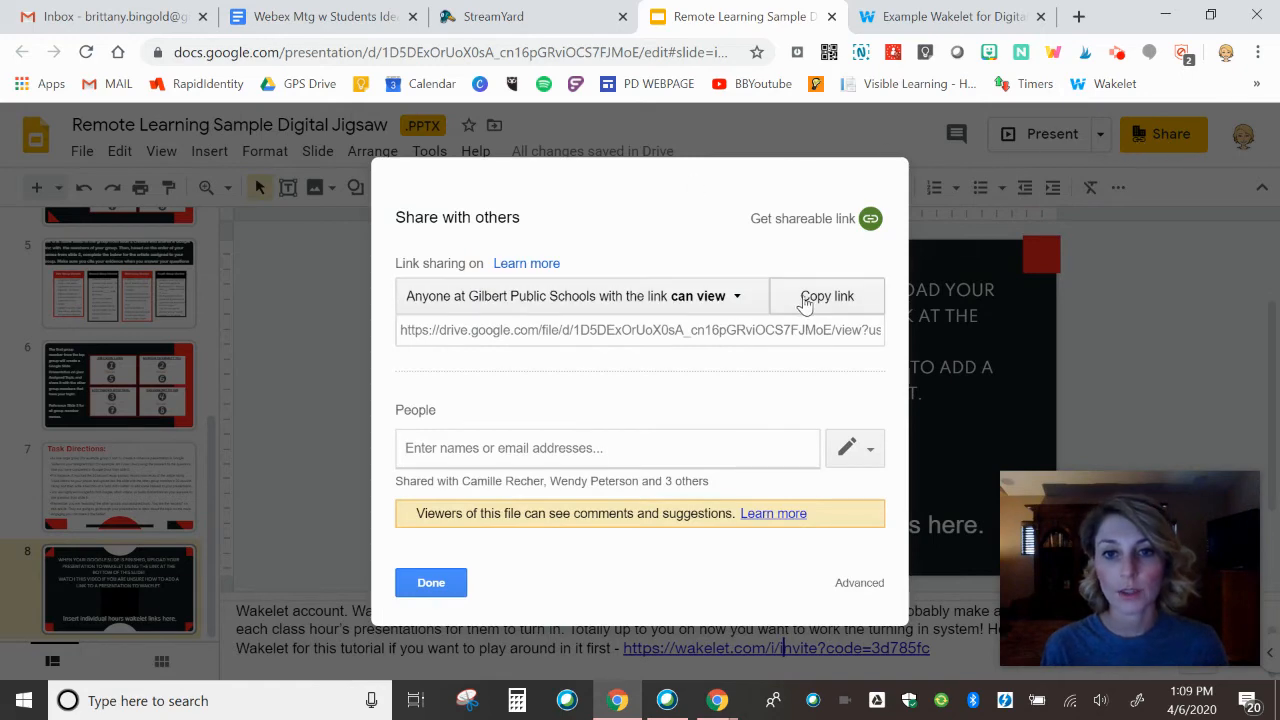
left_click(945, 16)
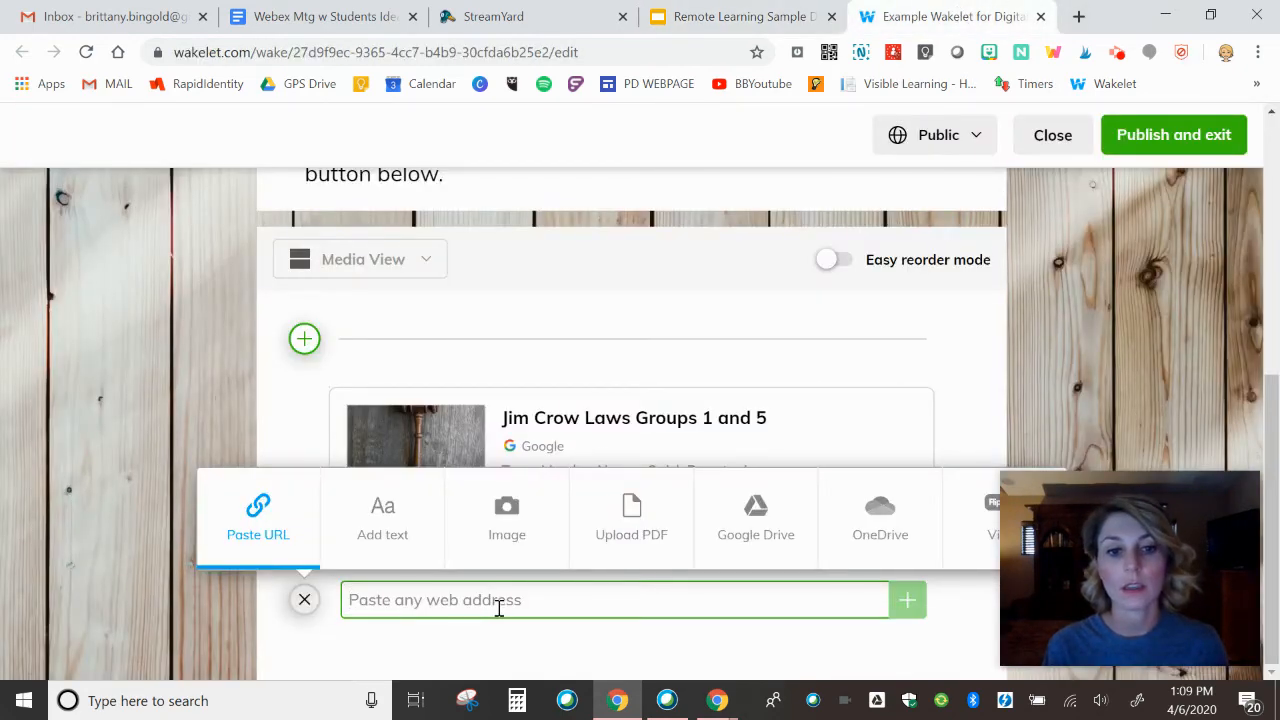
left_click(304, 599)
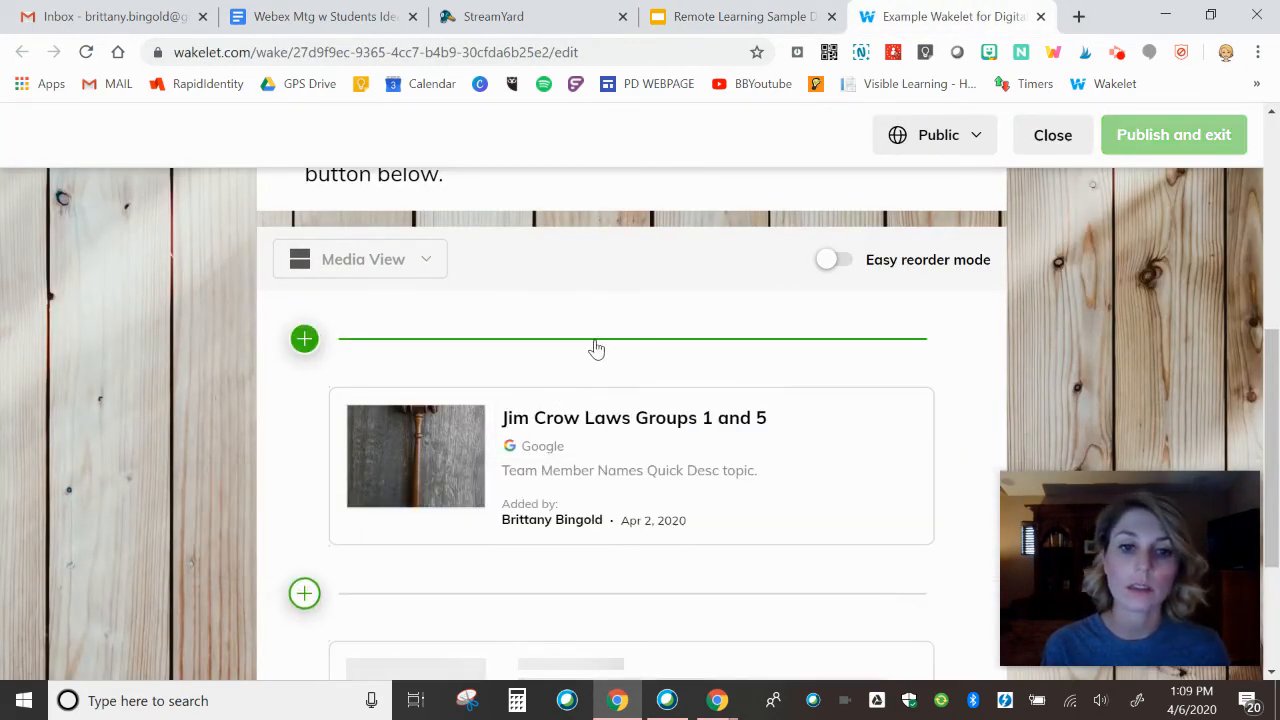
Edit the Google Drive item's title to 'Murder of Emmett Till Groups 2 and 6'.
scroll("down", 3)
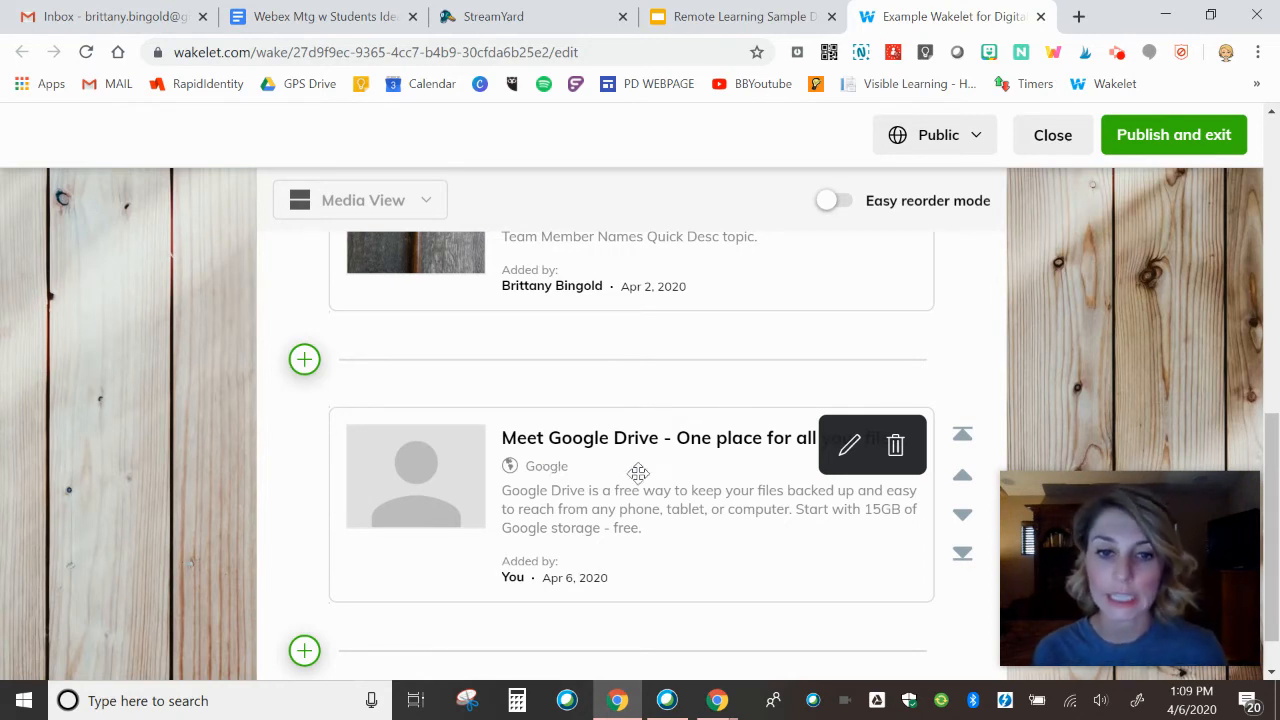
mouse_move(622, 503)
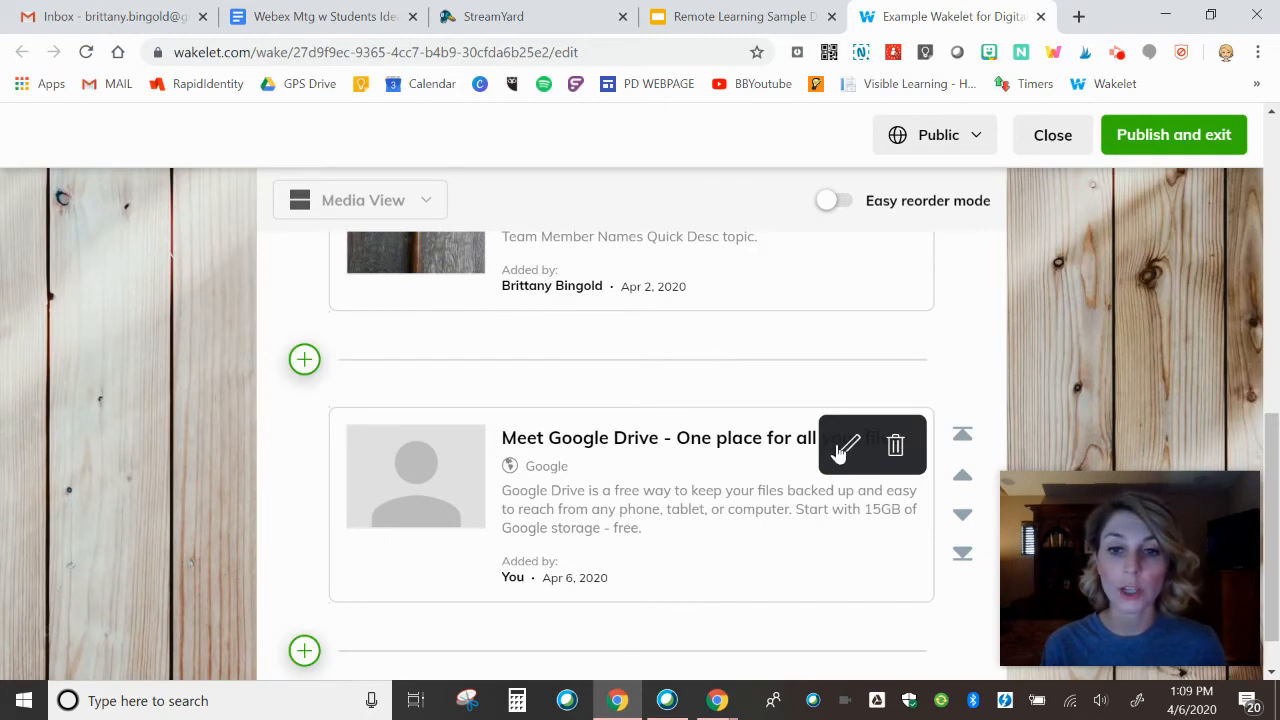
left_click(846, 445)
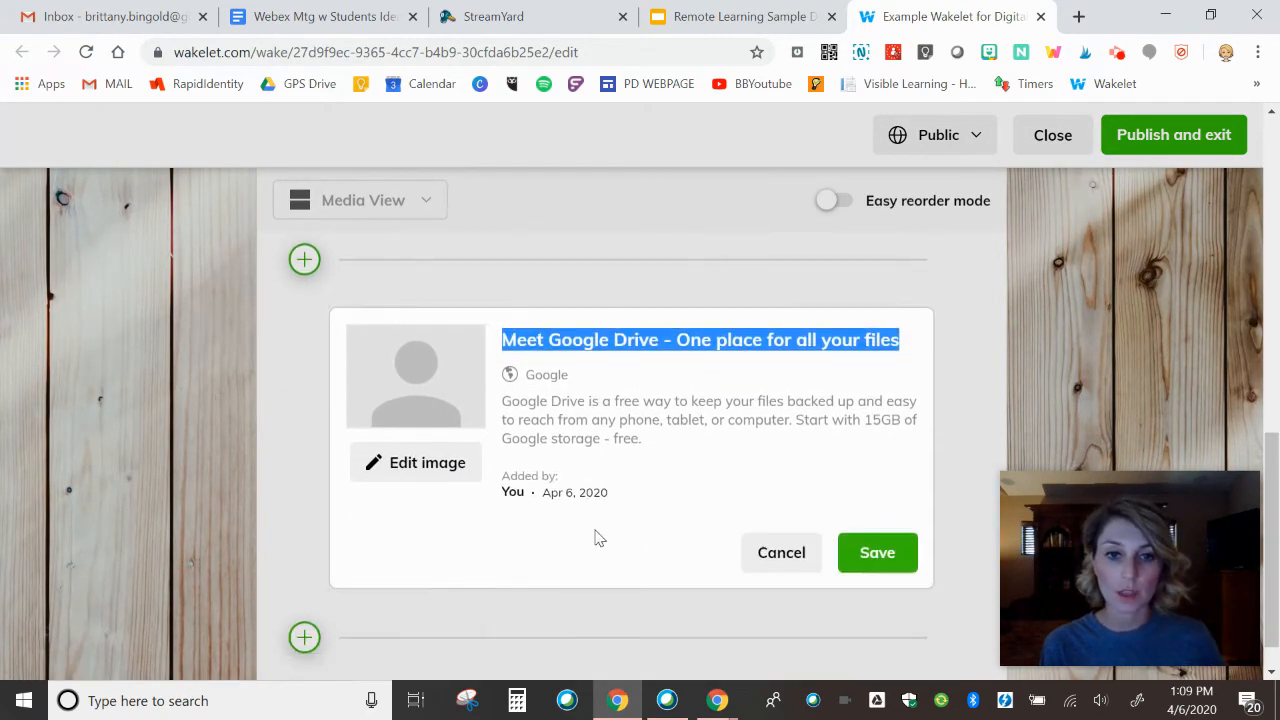
type("Mur")
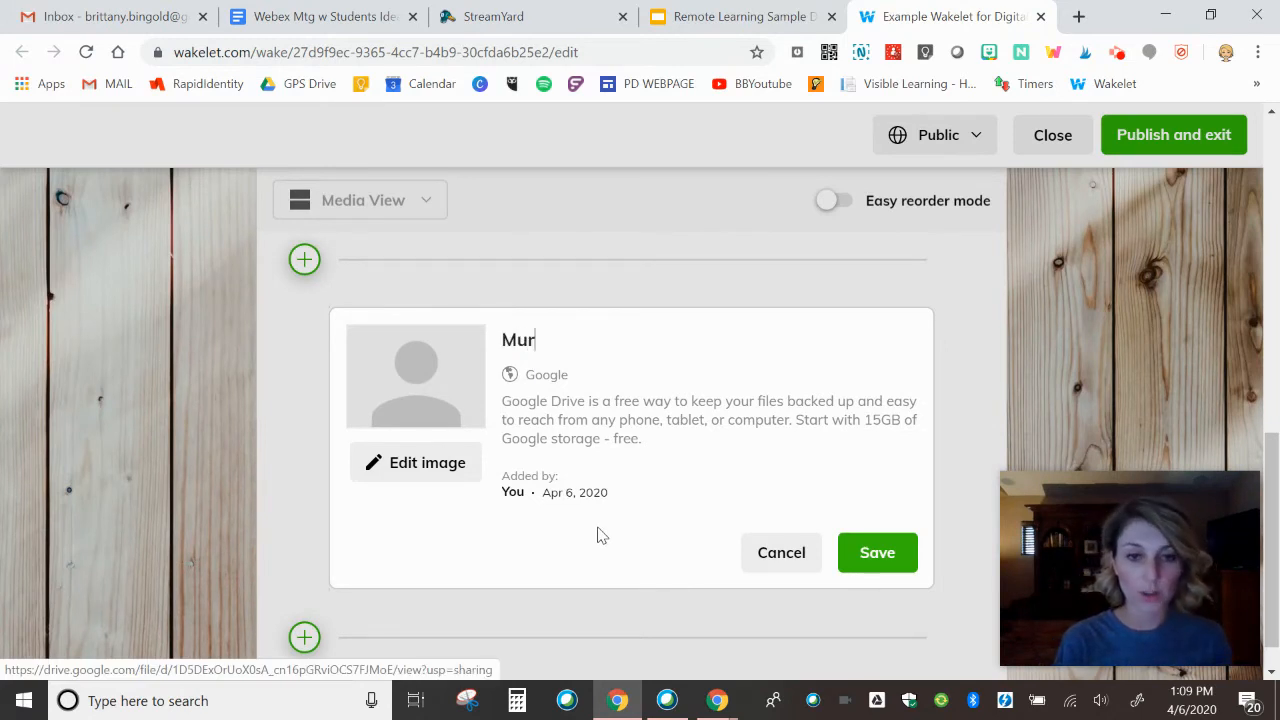
type("der of Emmett Till Groups 2 ansd 6")
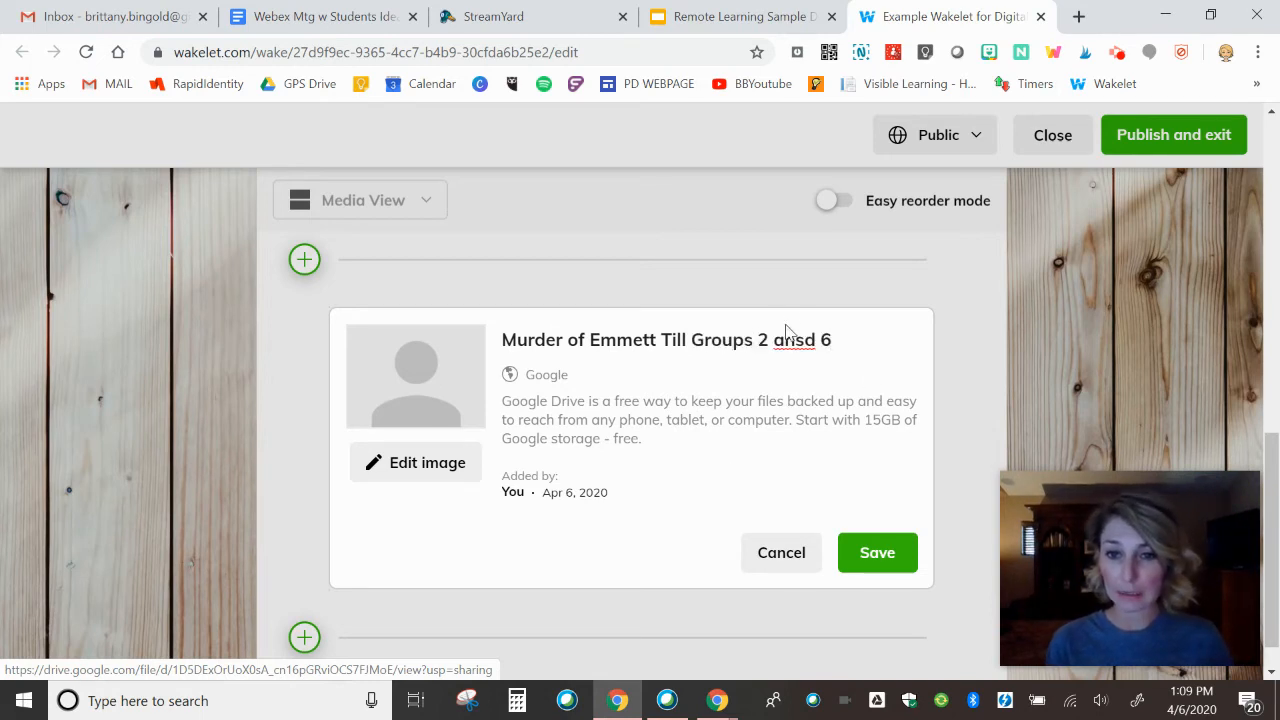
type("and")
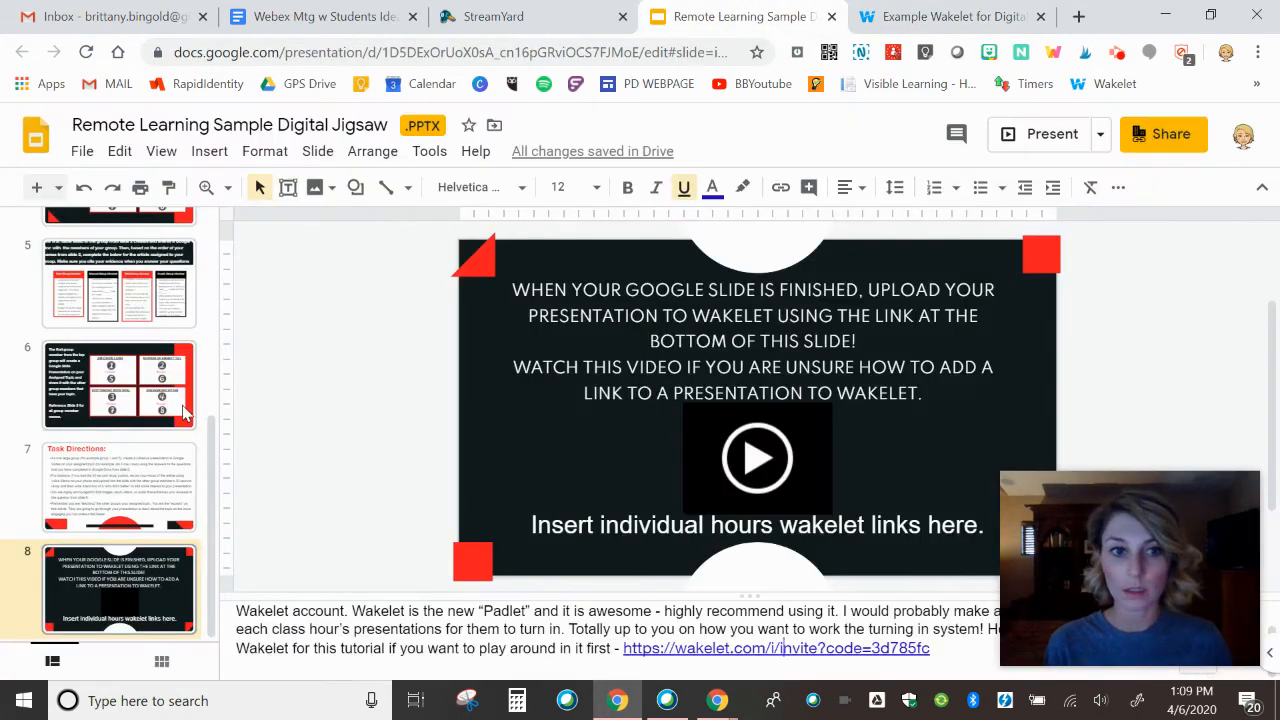
left_click(940, 16)
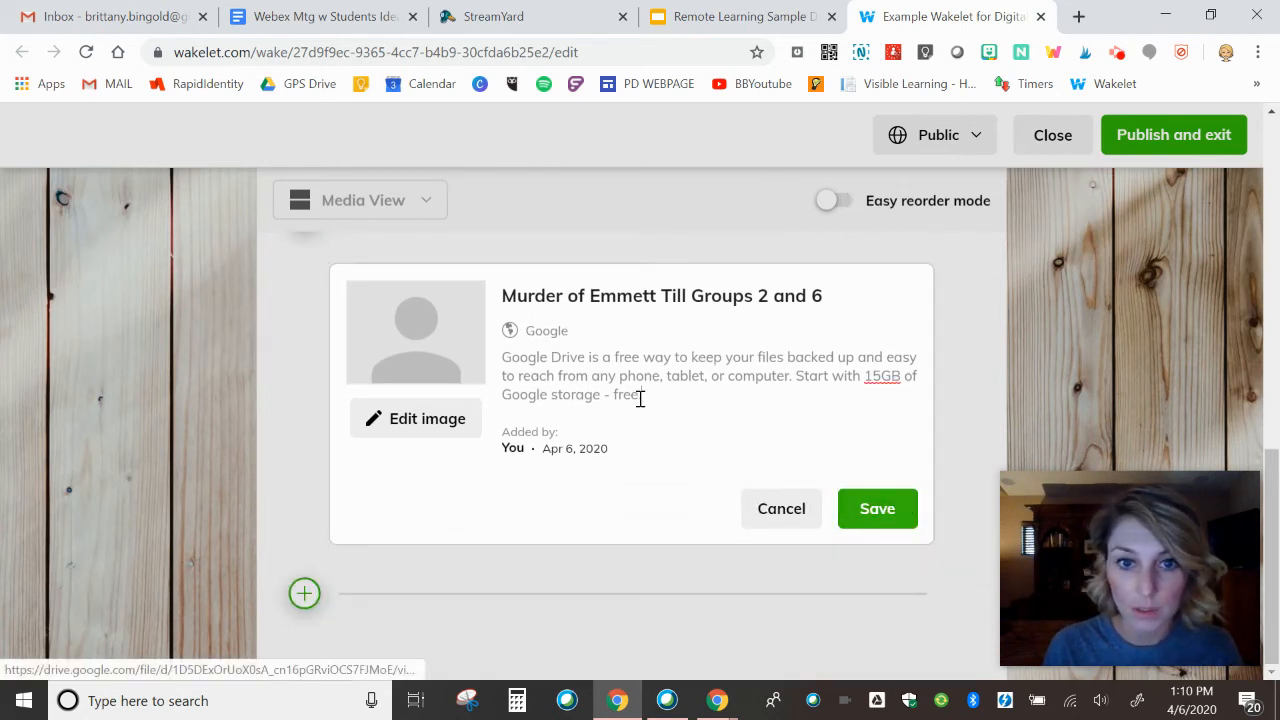
Replace the description with 'Group 2: Julia Brit Wendy Vicki' and begin the Group 6 line.
left_click_drag(503, 357, 641, 394)
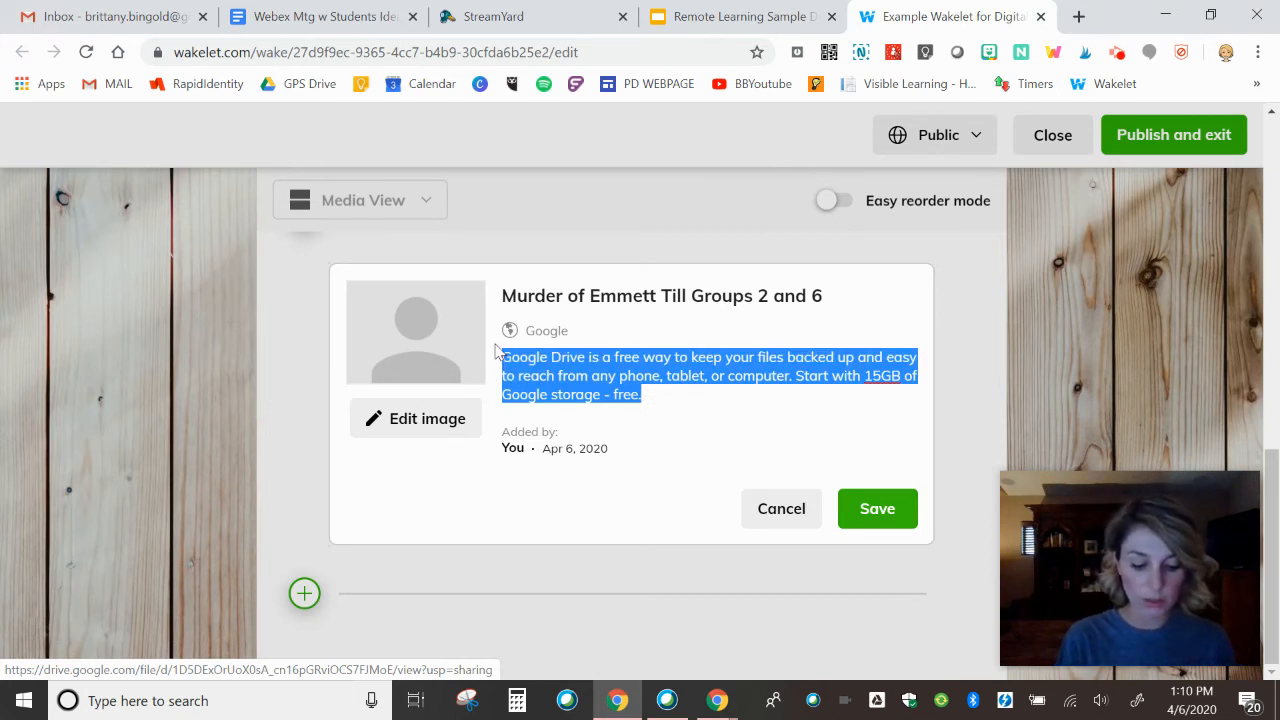
type("Group 2")
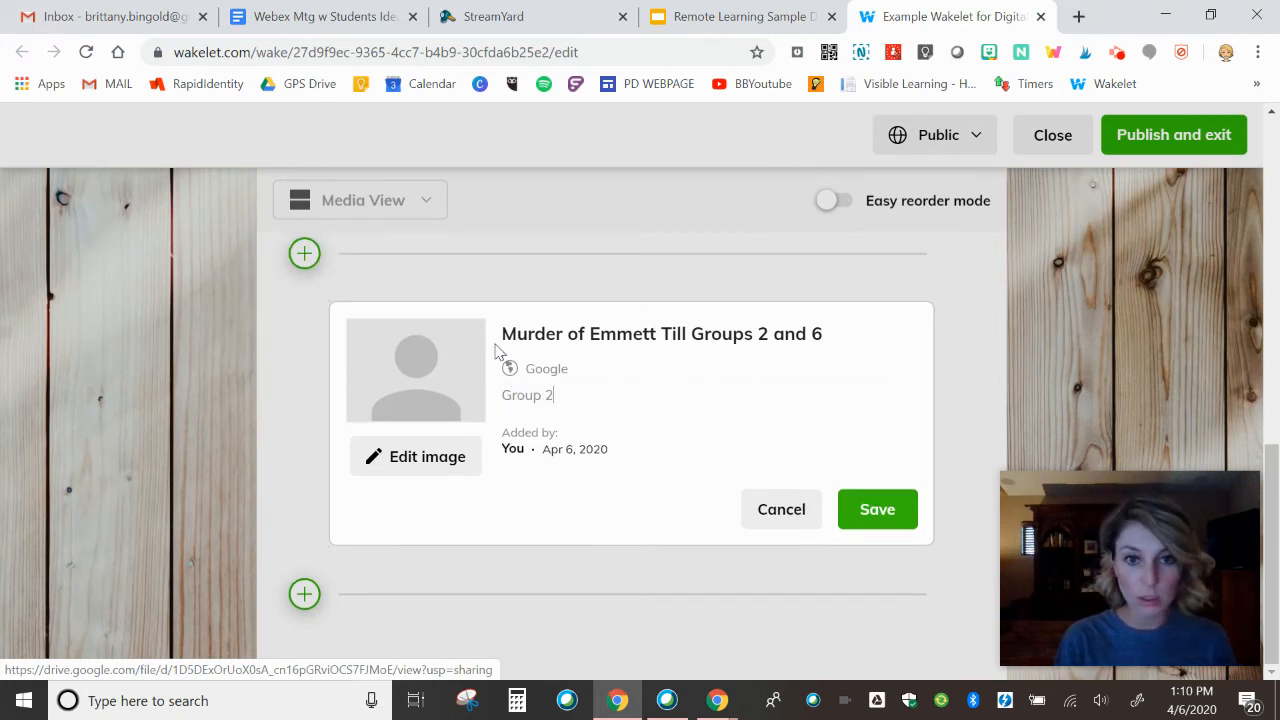
type(": J")
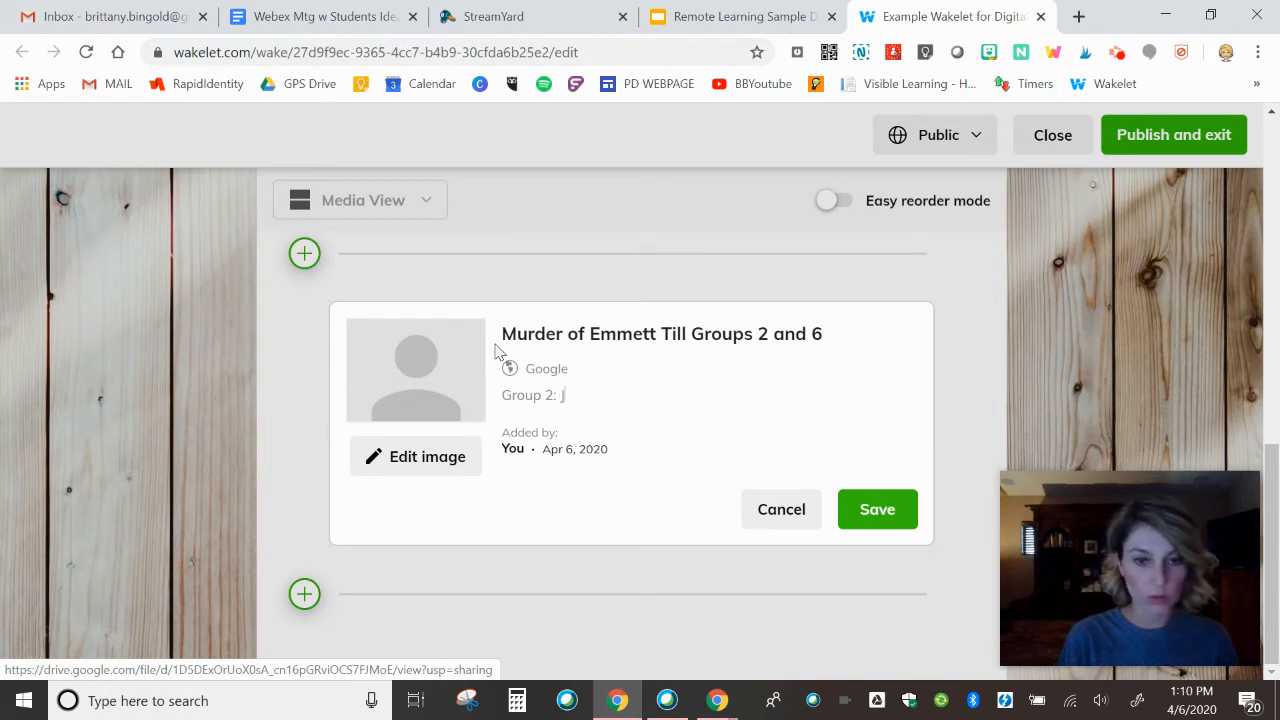
type("ulia Brit Wendy Vic")
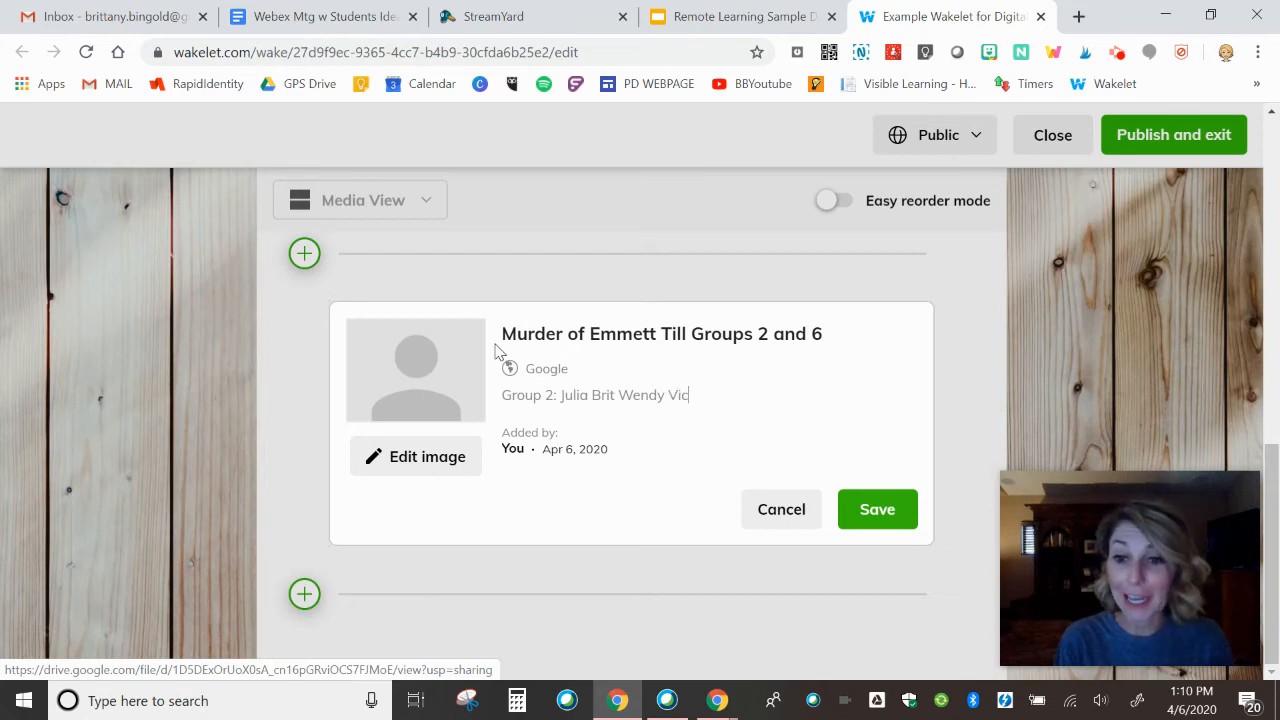
type("ki")
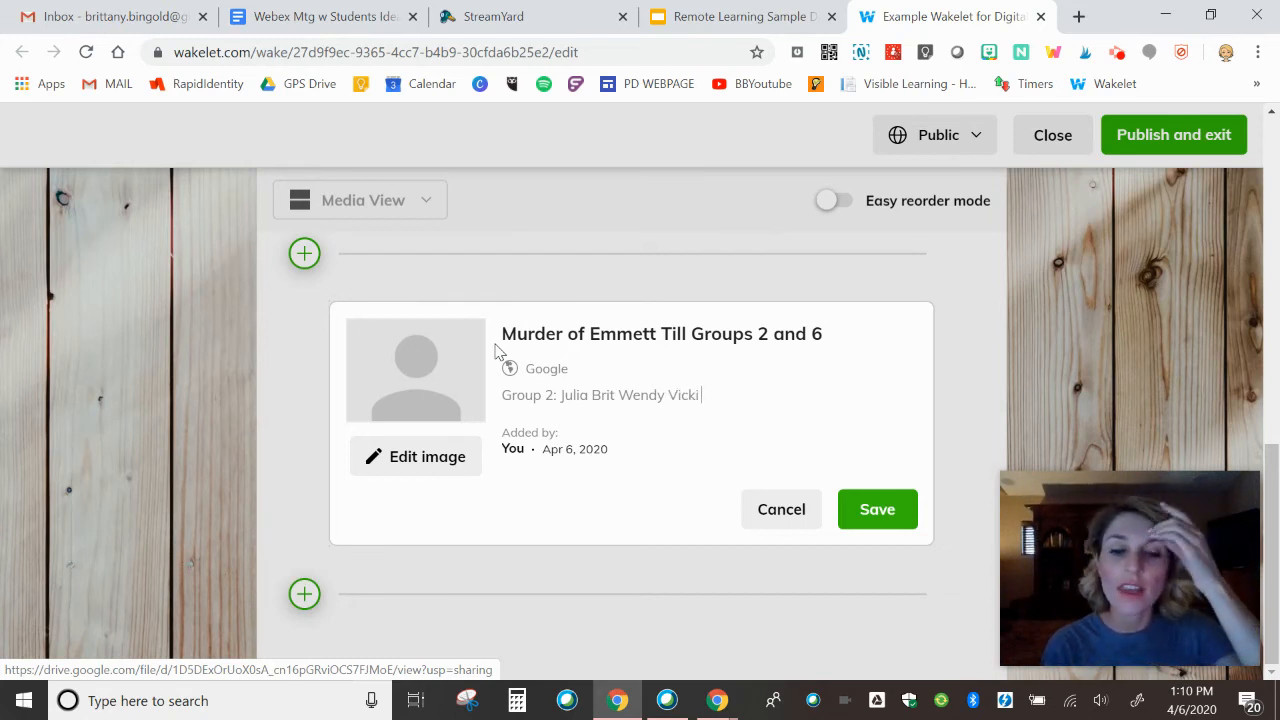
type("Group 6:")
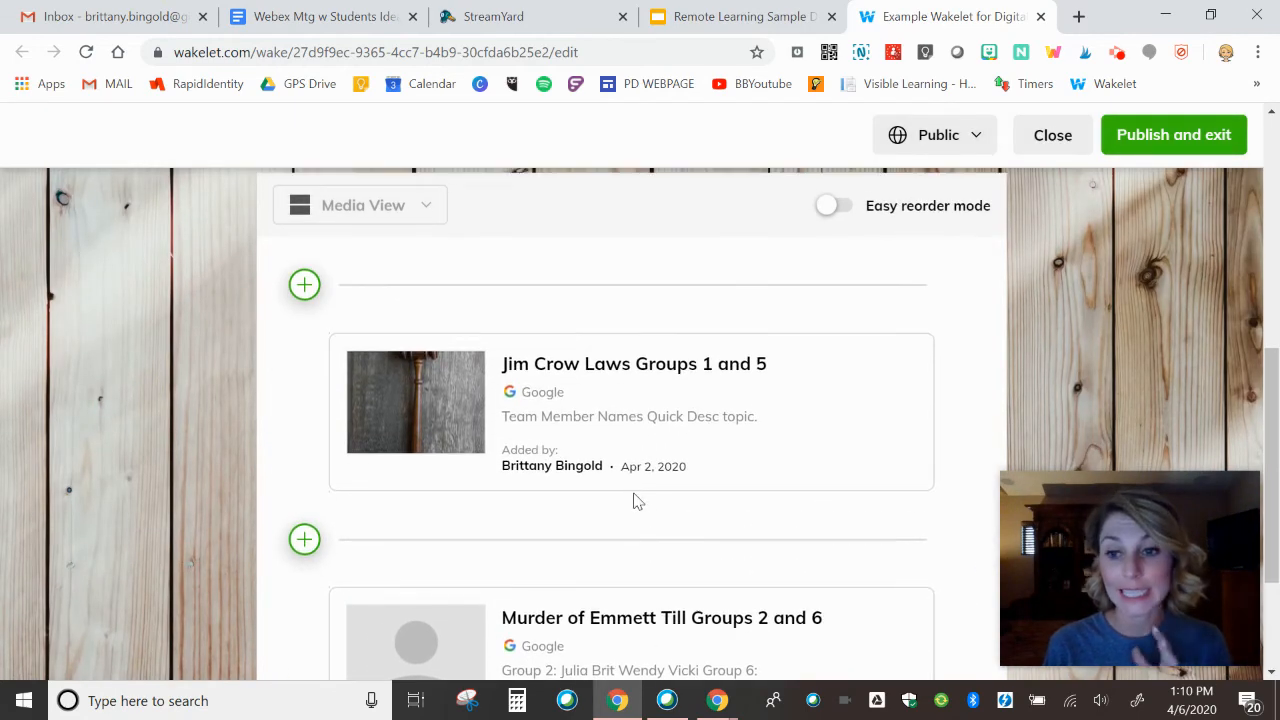
scroll("down", 3)
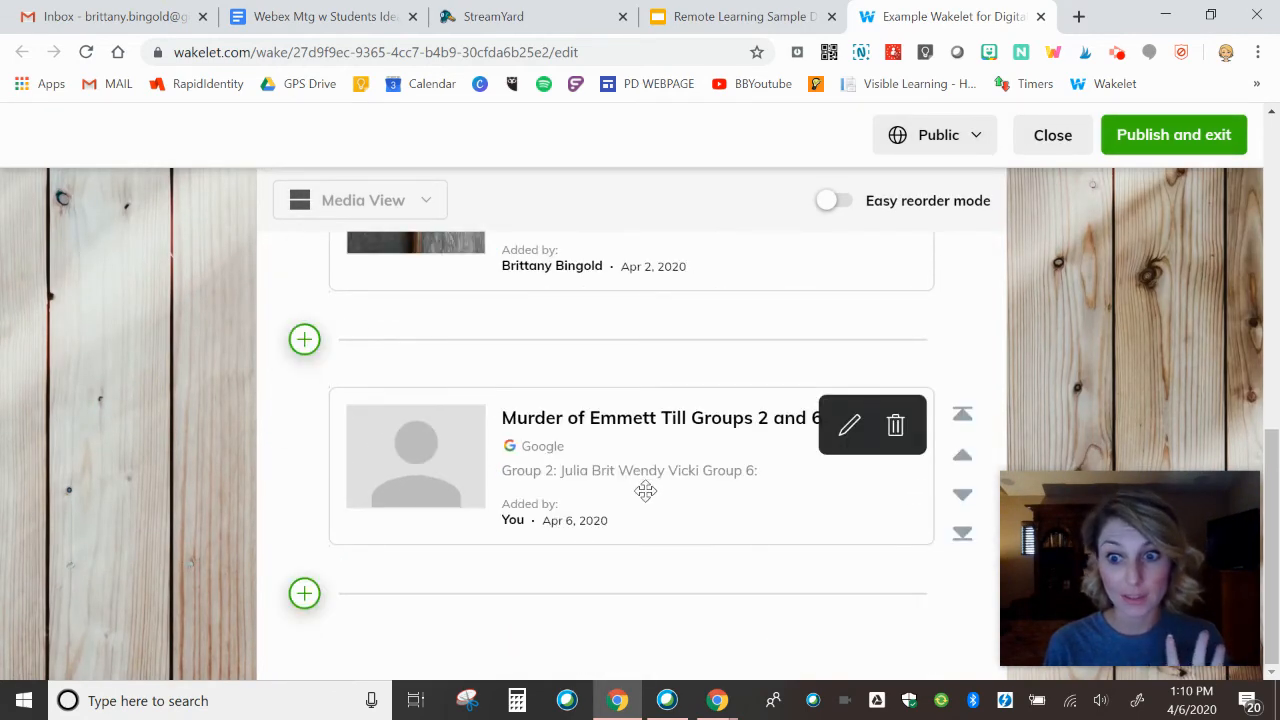
mouse_move(605, 490)
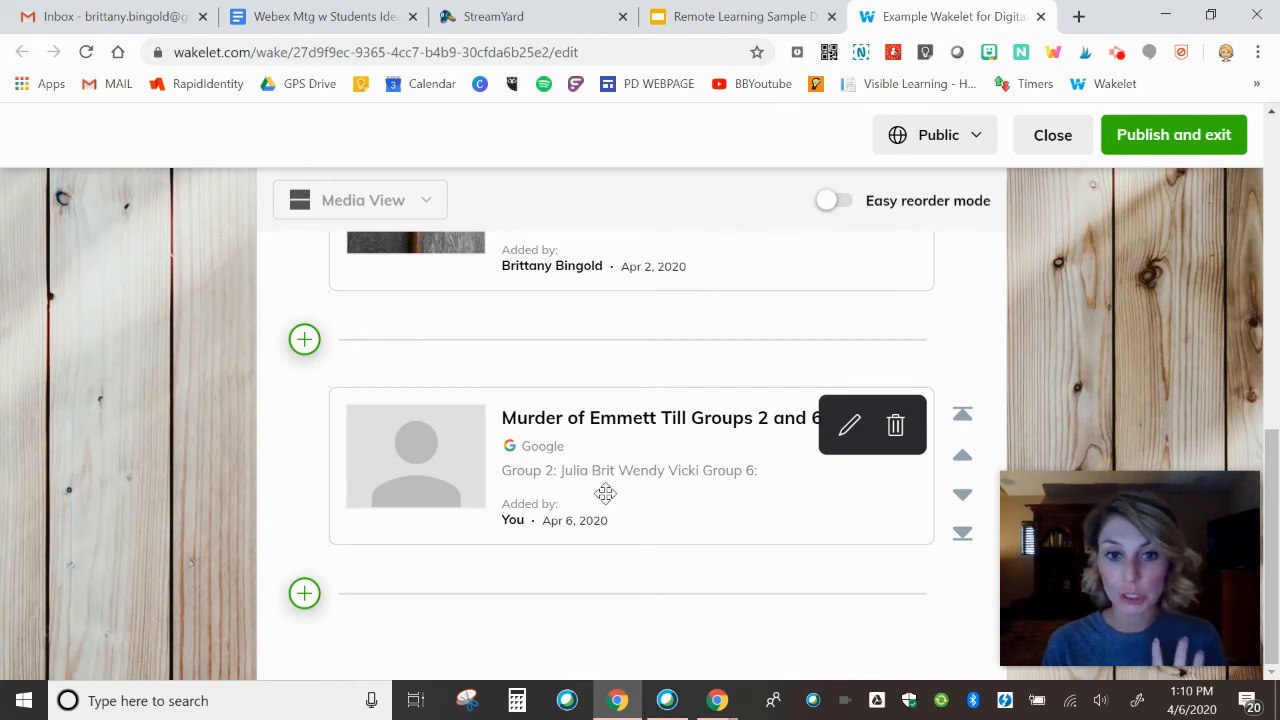
scroll("down", 3)
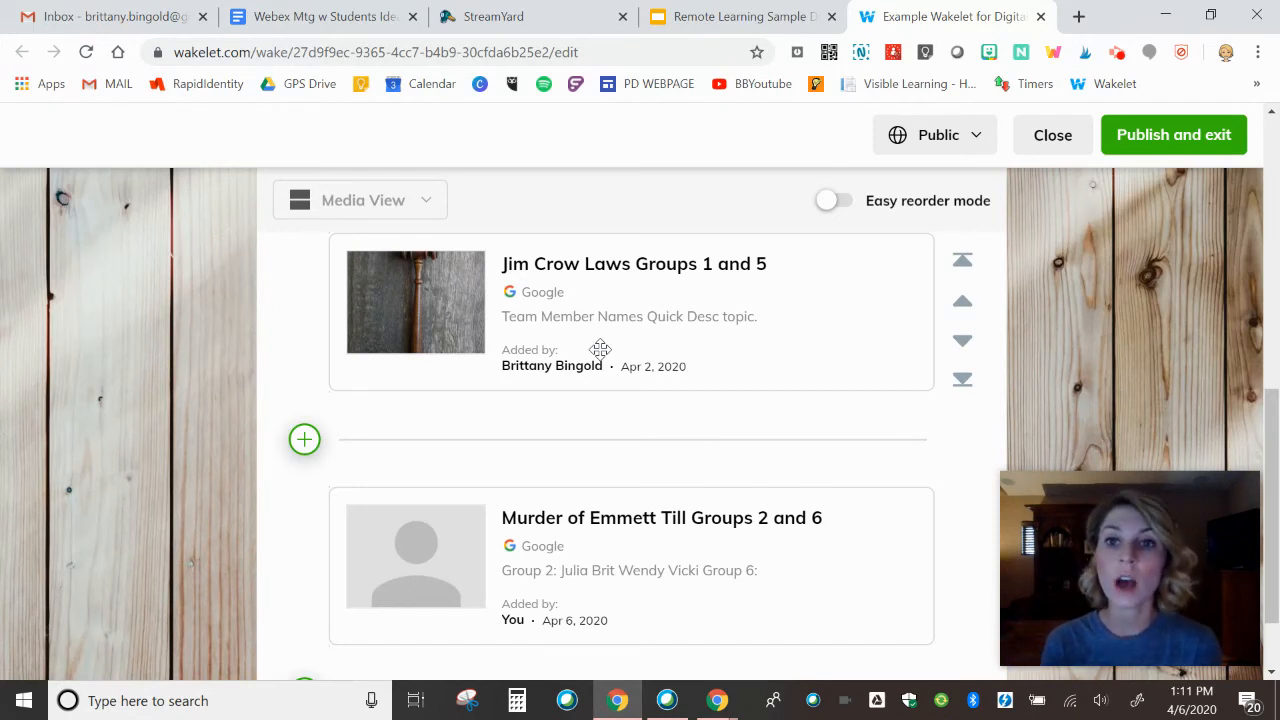
mouse_move(800, 238)
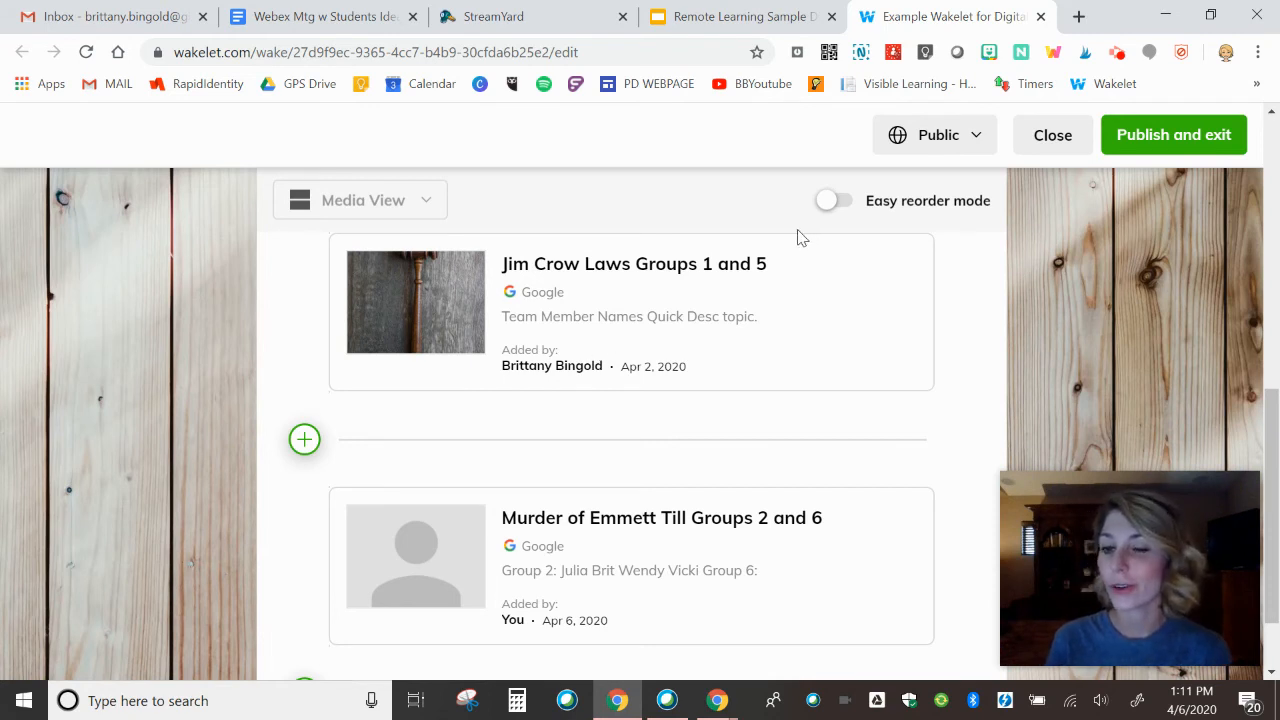
mouse_move(940, 107)
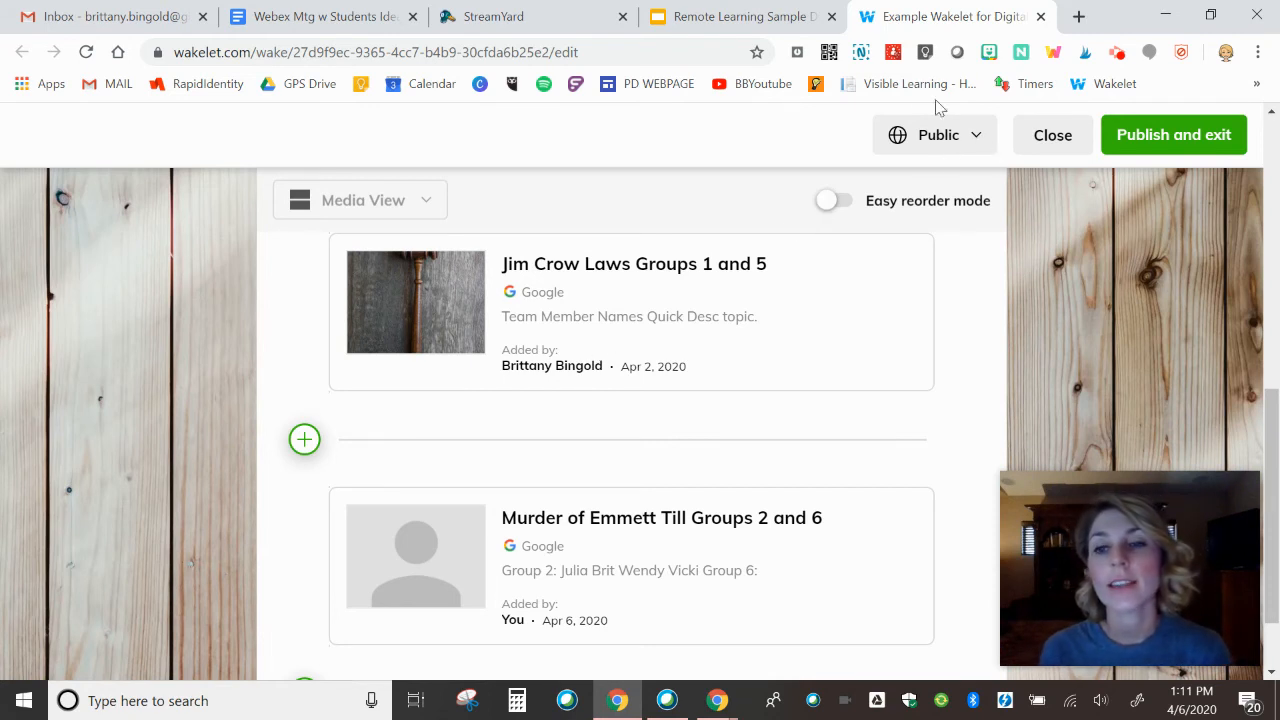
mouse_move(905, 175)
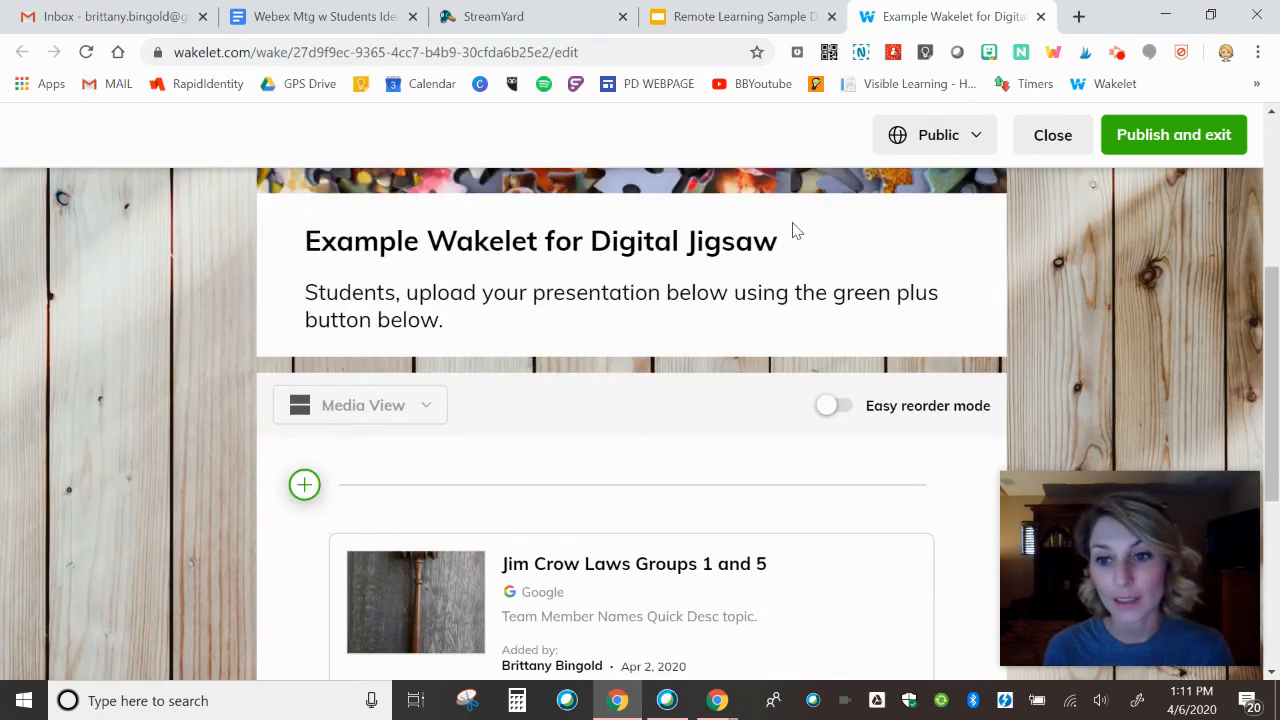
mouse_move(795, 222)
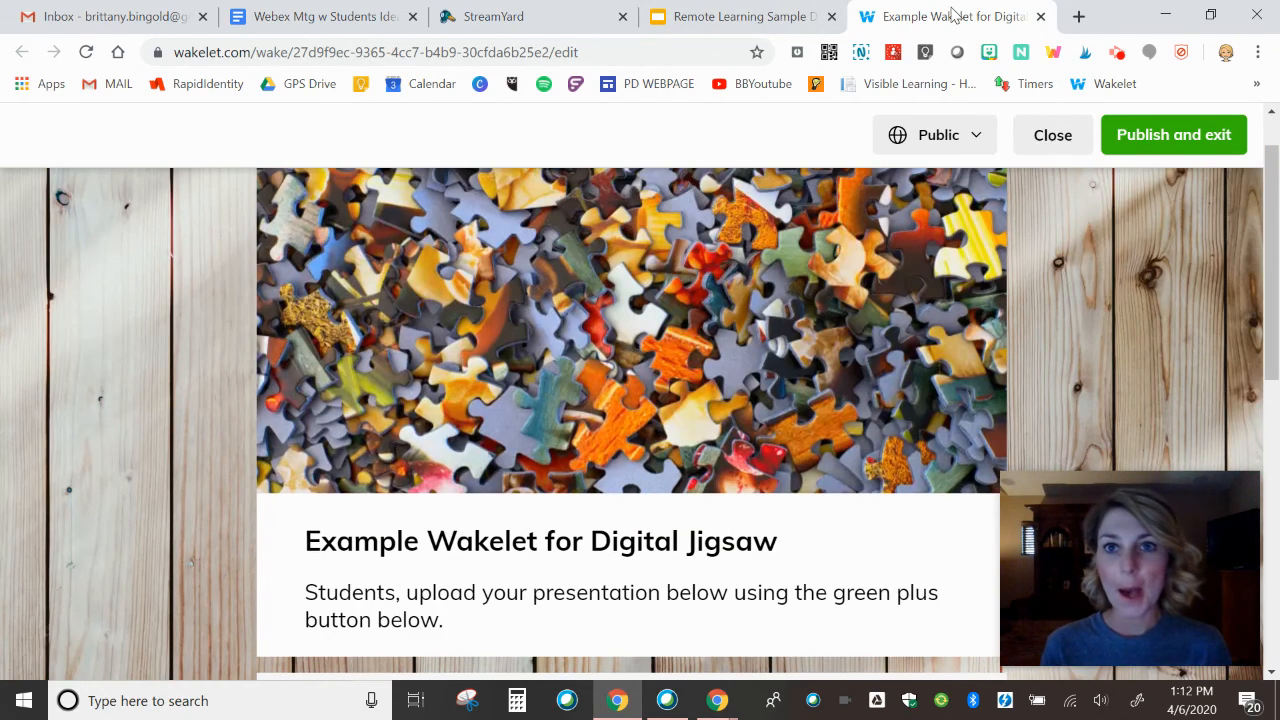
Publish and exit the Wakelet collection editor, returning to the Wakelet home page.
scroll("down", 3)
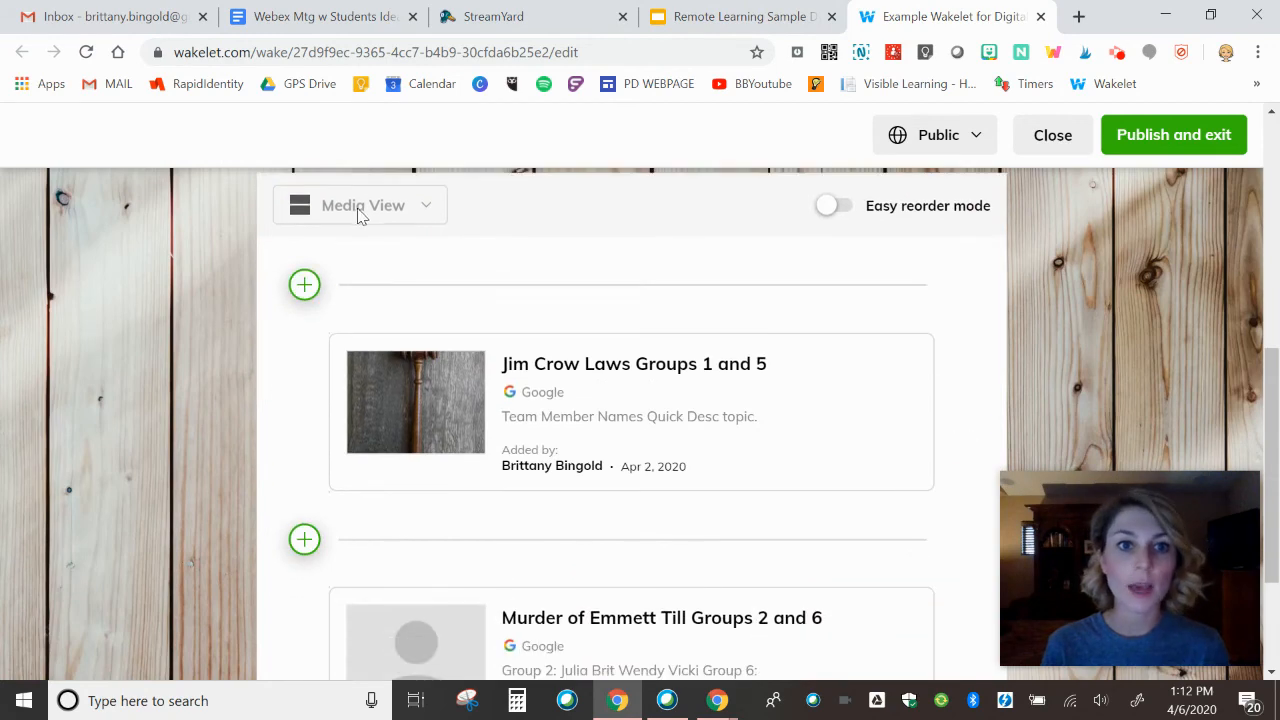
mouse_move(315, 207)
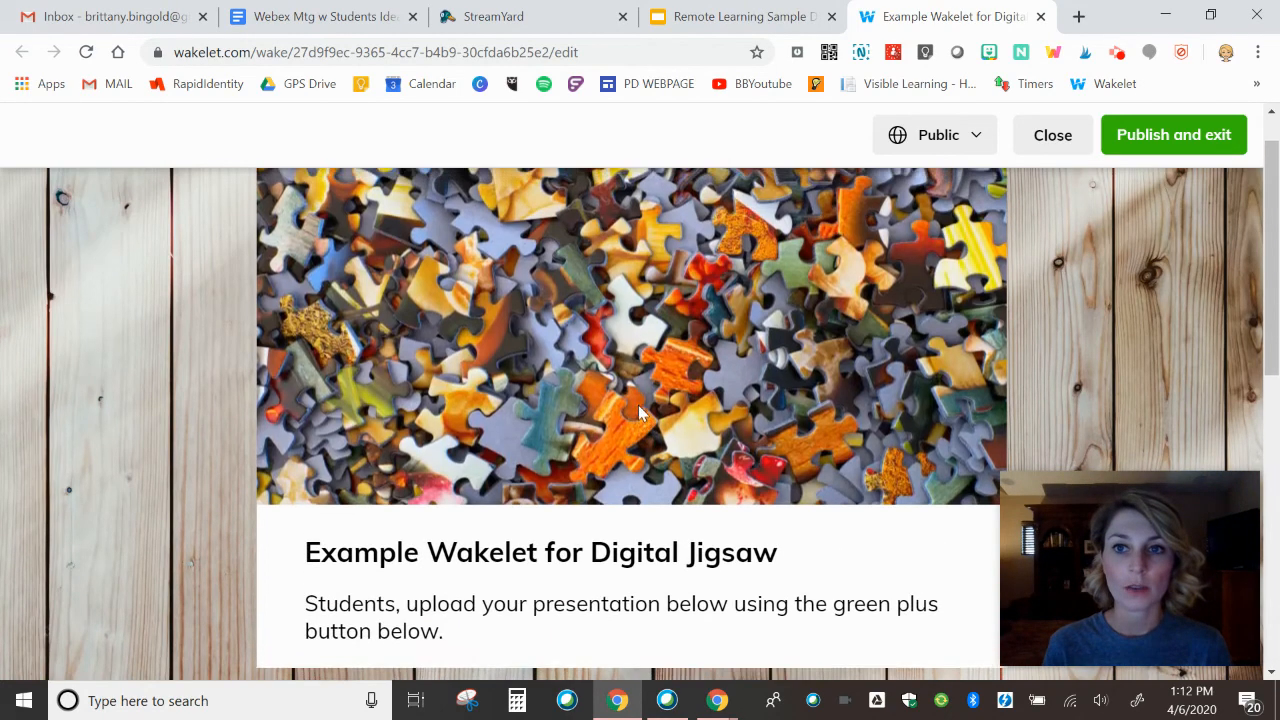
left_click(1052, 134)
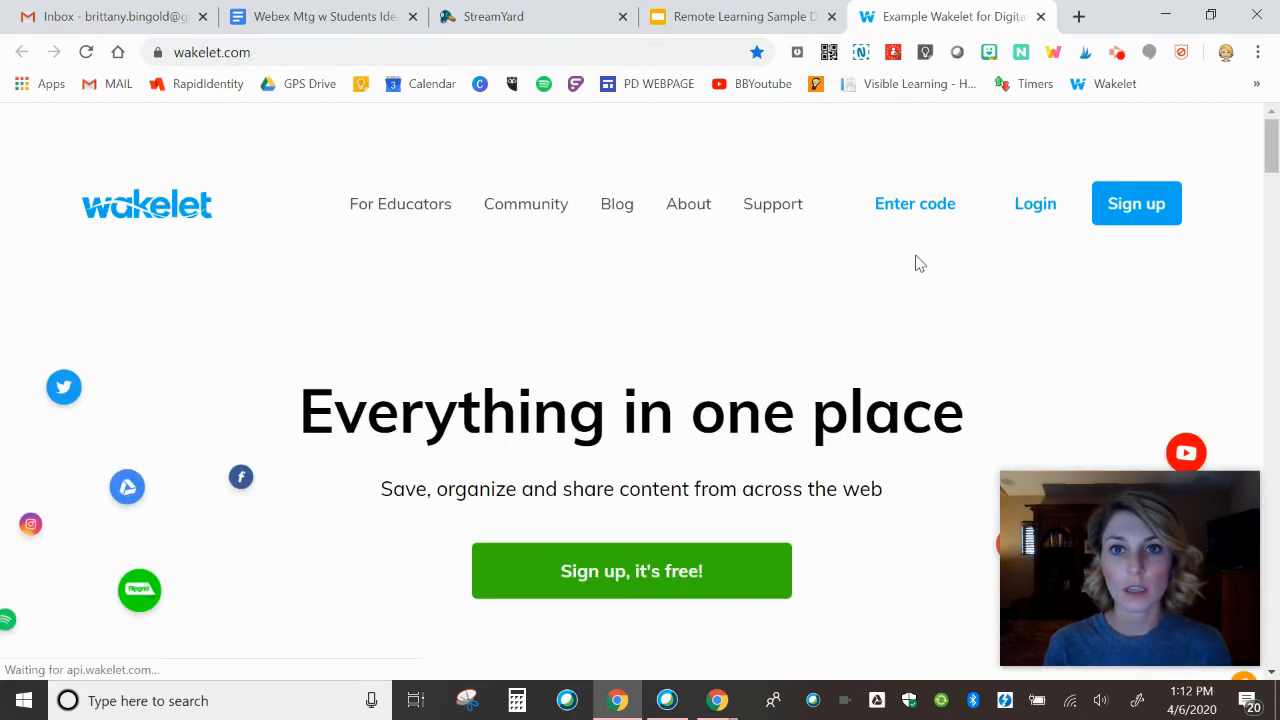
mouse_move(891, 234)
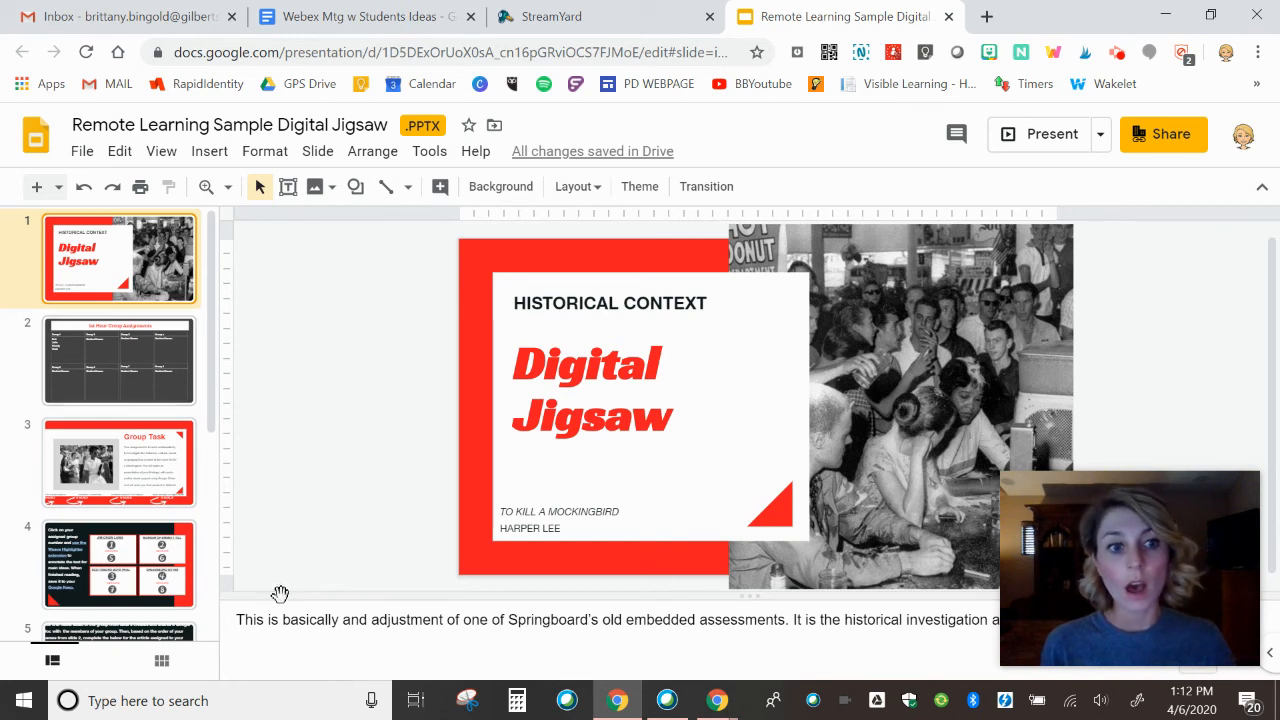
mouse_move(268, 590)
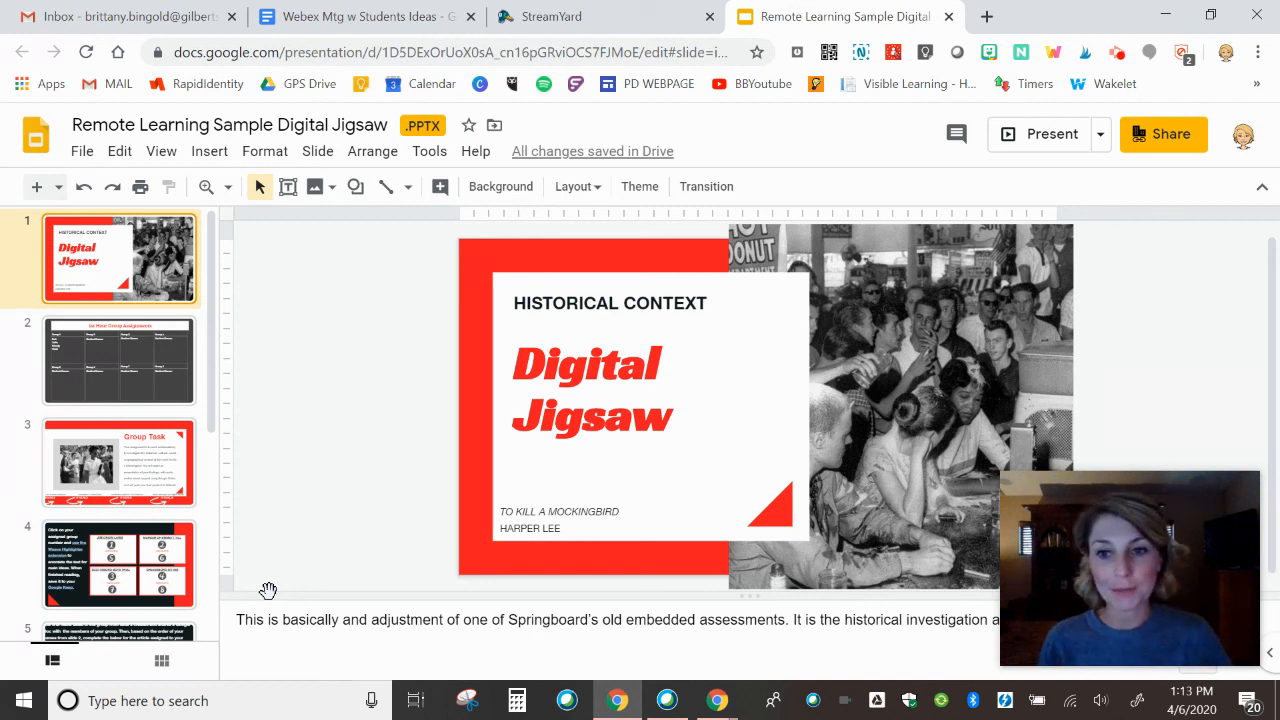
mouse_move(260, 596)
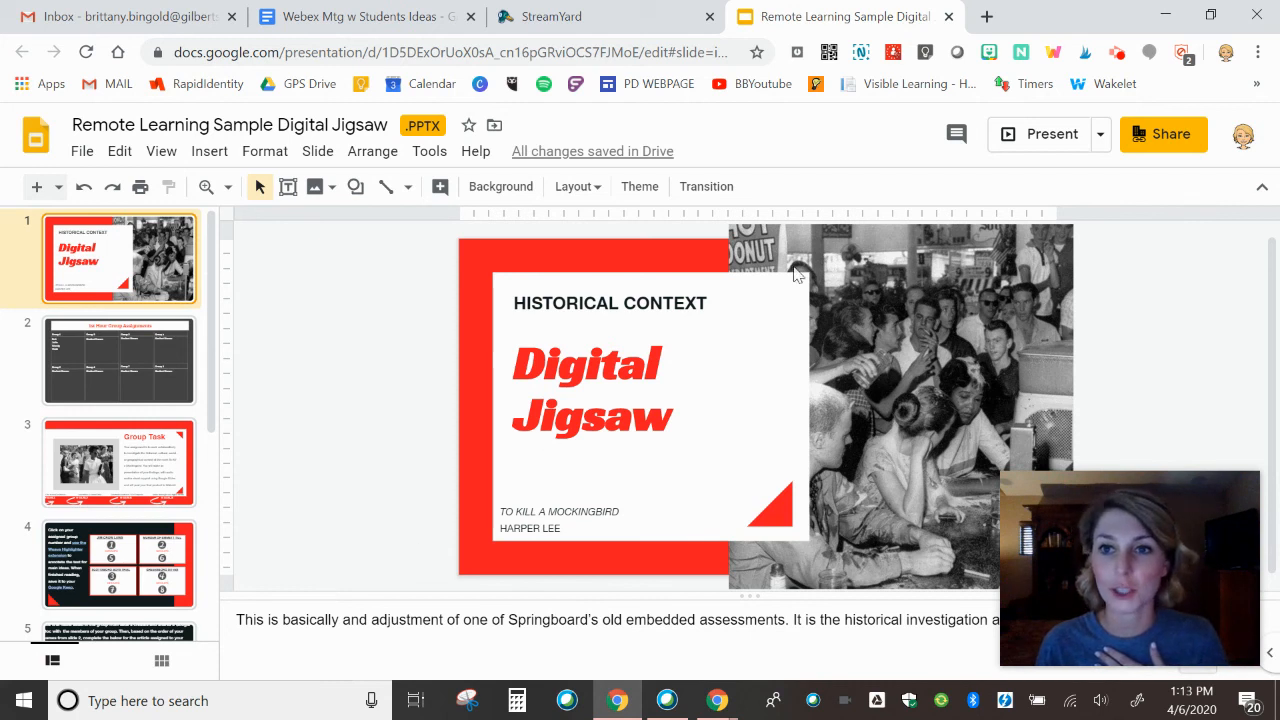
mouse_move(940, 103)
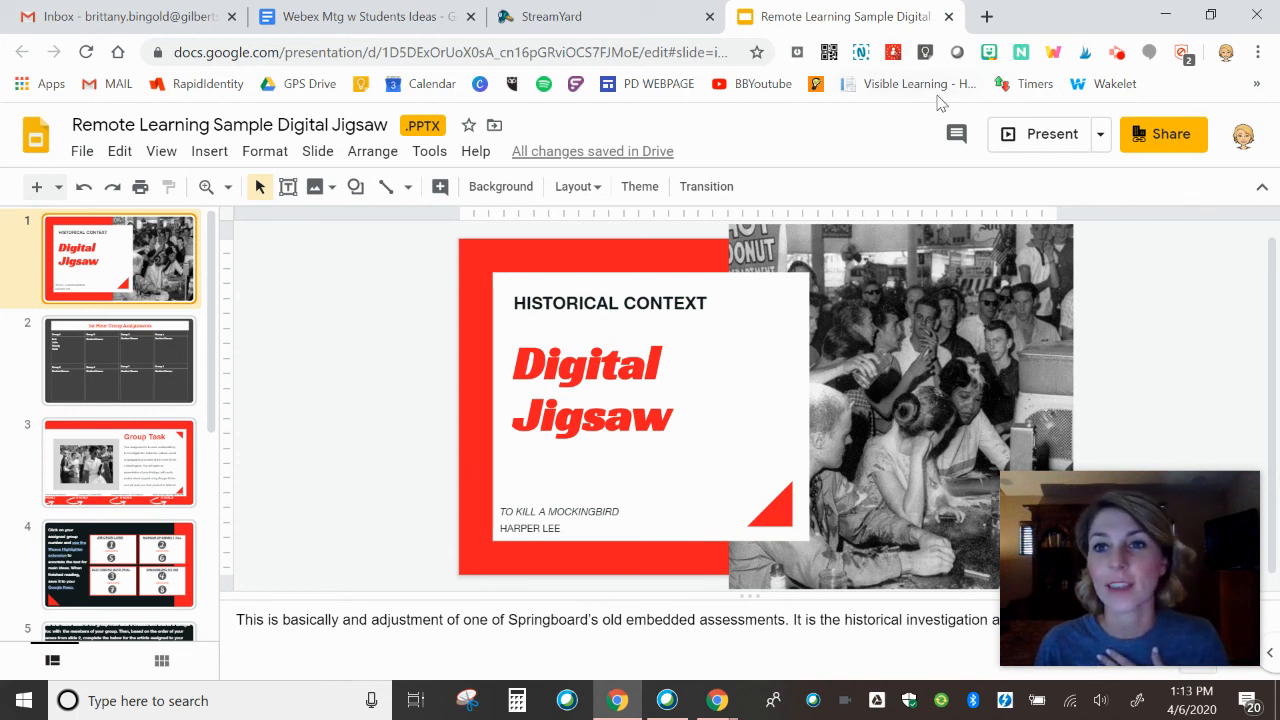